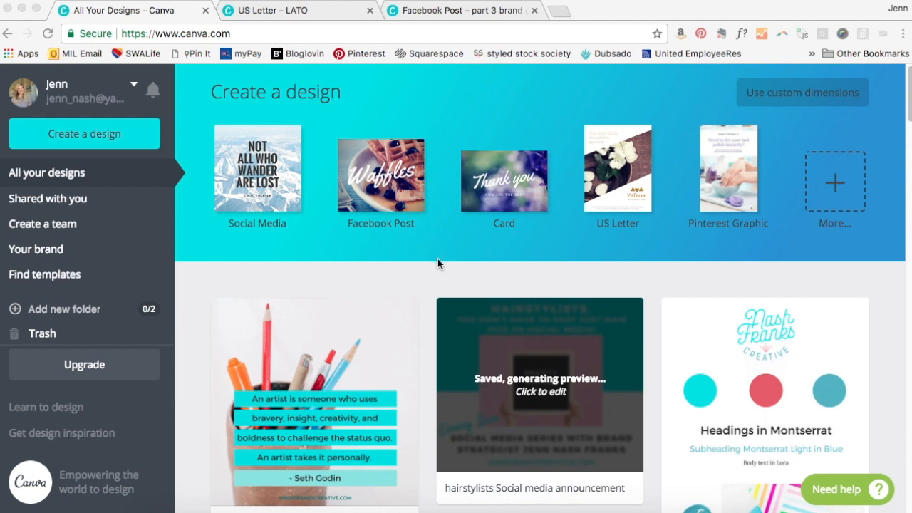
{"action": "mouse_move", "coordinate": [436, 269]}
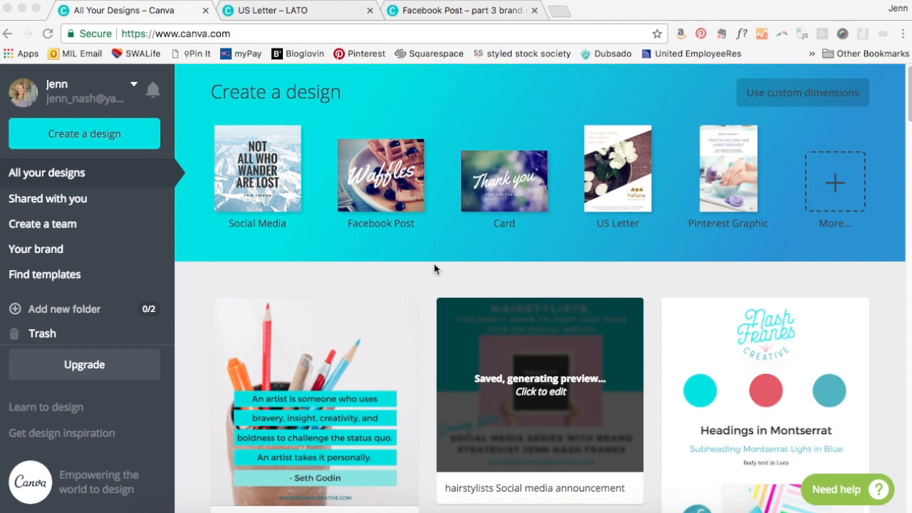
{"action": "mouse_move", "coordinate": [34, 250]}
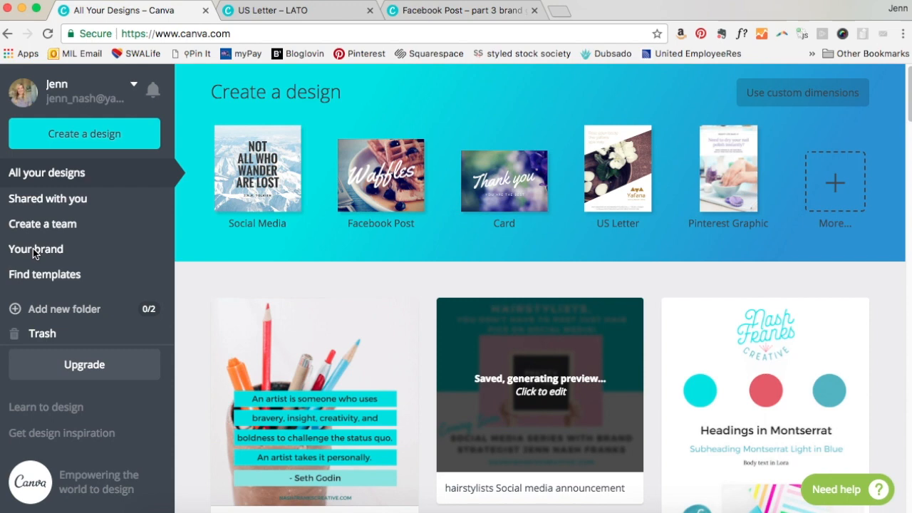
Review the brand kit's three colors, heading and body fonts, two logos and three uploaded fonts.
{"action": "left_click", "coordinate": [35, 248]}
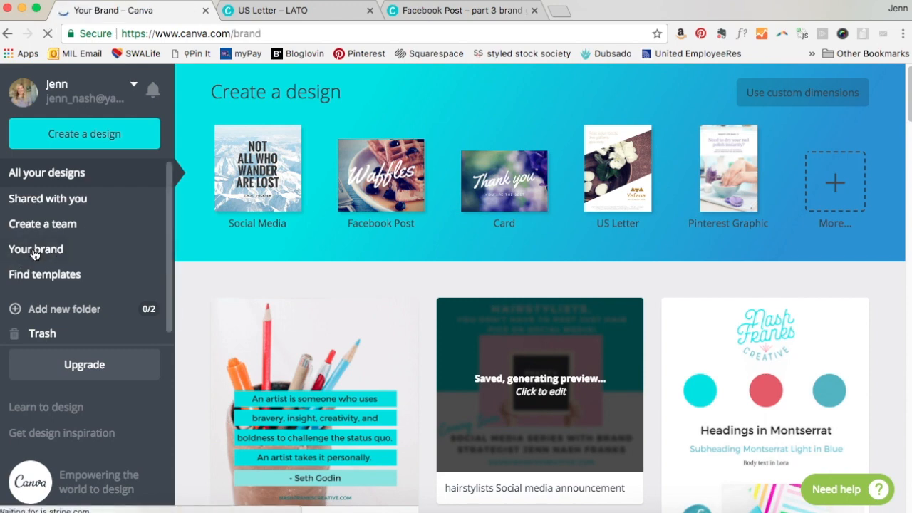
{"action": "left_click", "coordinate": [35, 248]}
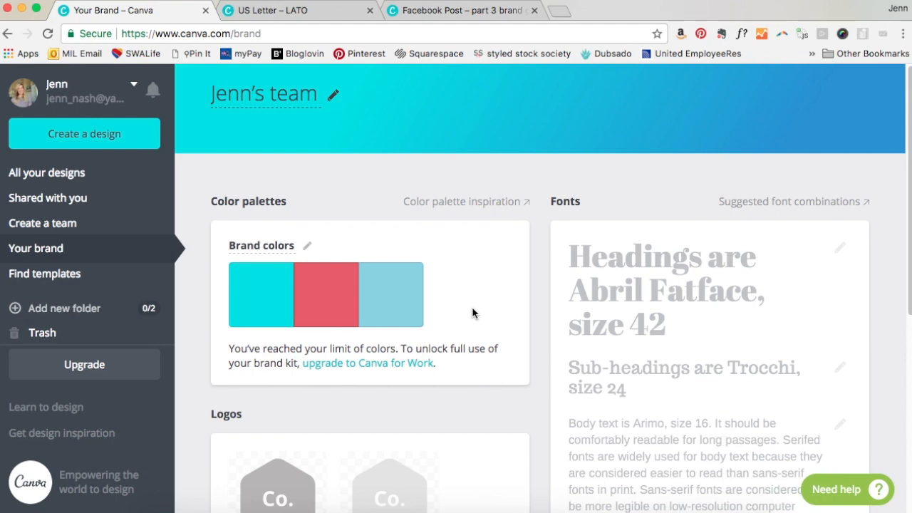
{"action": "scroll", "scroll_direction": "down", "scroll_amount": 3}
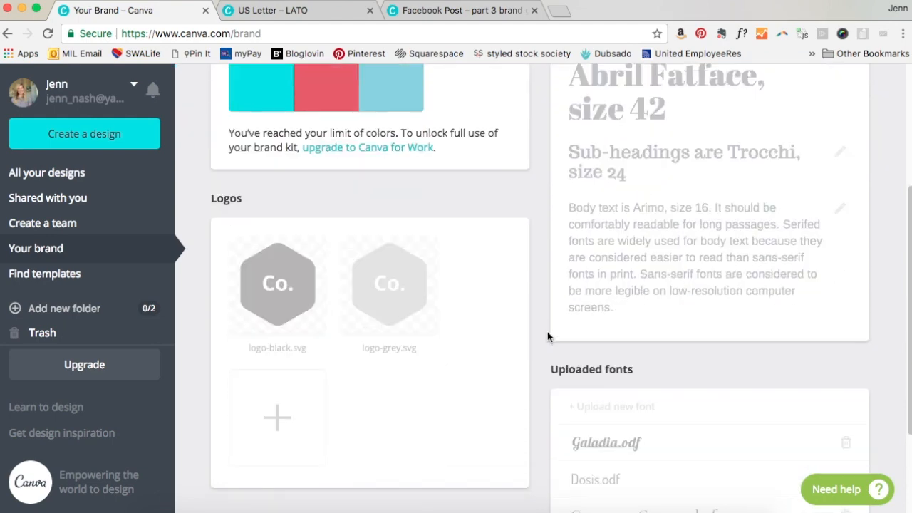
{"action": "scroll", "scroll_direction": "down", "scroll_amount": 3}
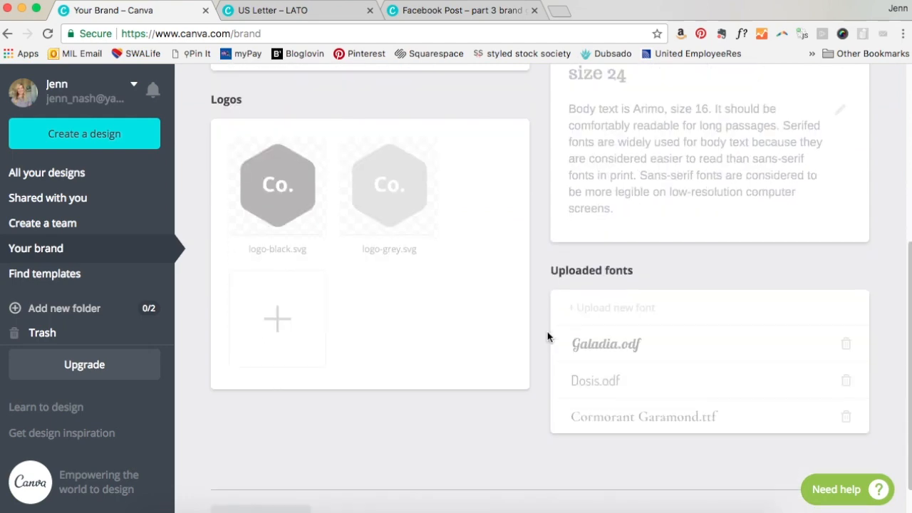
{"action": "scroll", "scroll_direction": "up", "scroll_amount": 3}
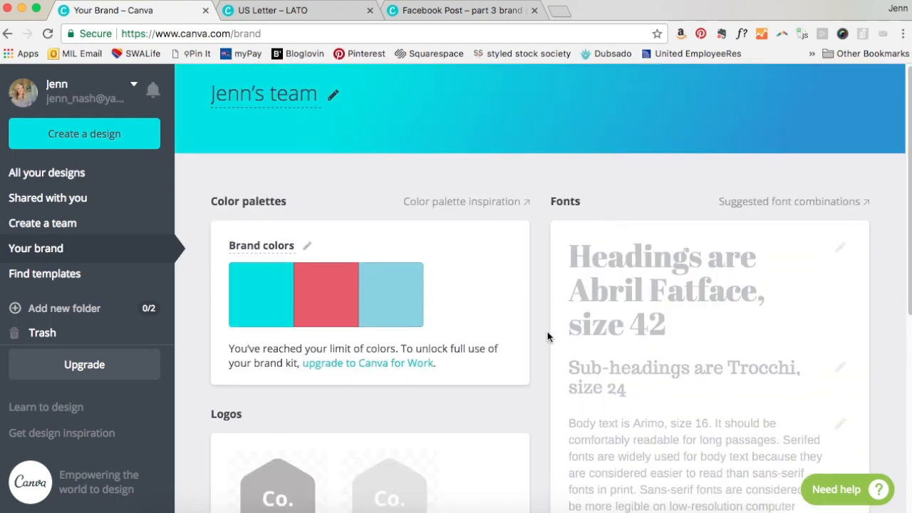
{"action": "mouse_move", "coordinate": [519, 326]}
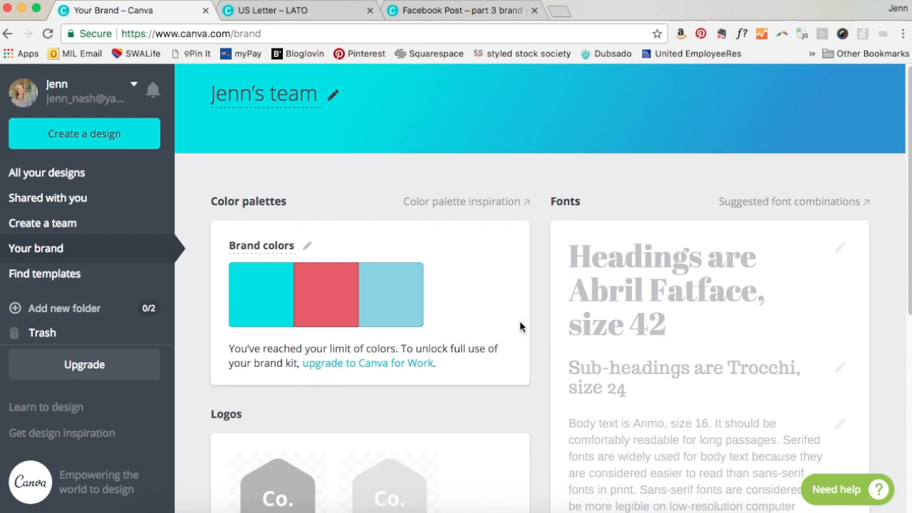
{"action": "mouse_move", "coordinate": [42, 172]}
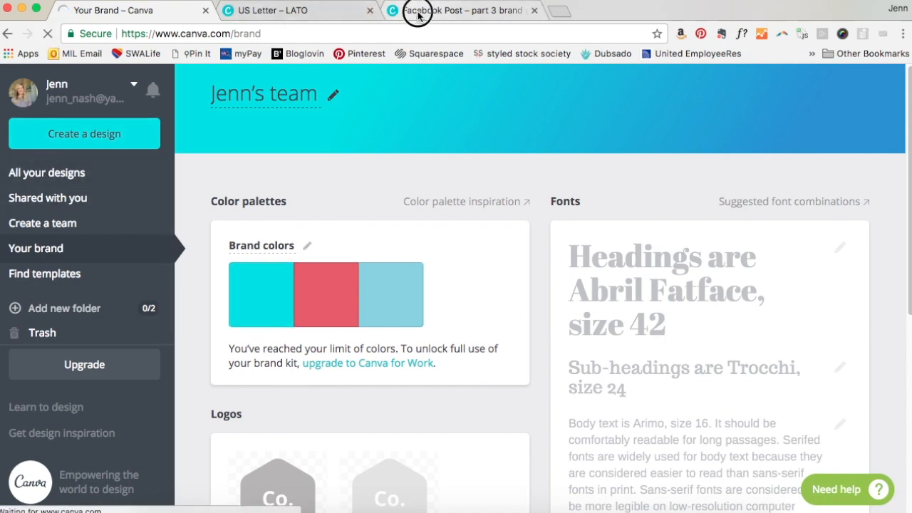
Bring up the 'part 3 brand graphics for free' Facebook post in the editor.
{"action": "left_click", "coordinate": [460, 10]}
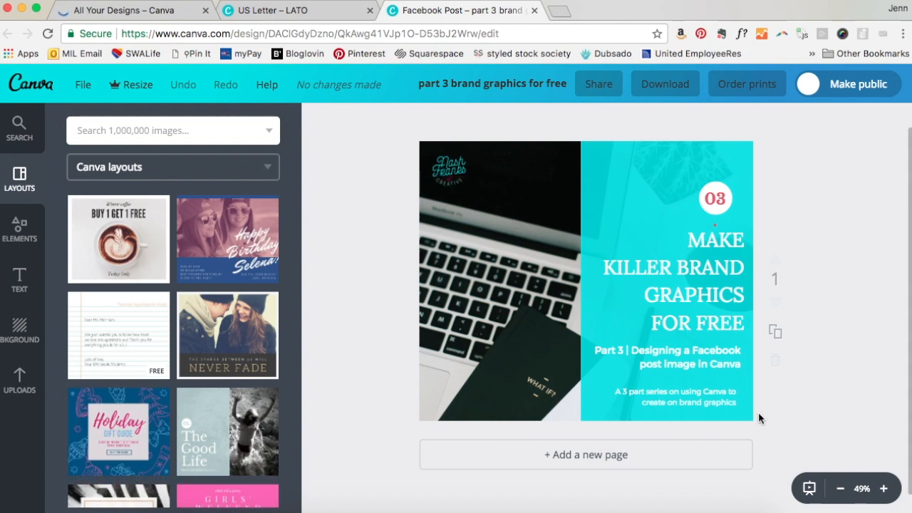
{"action": "mouse_move", "coordinate": [805, 380]}
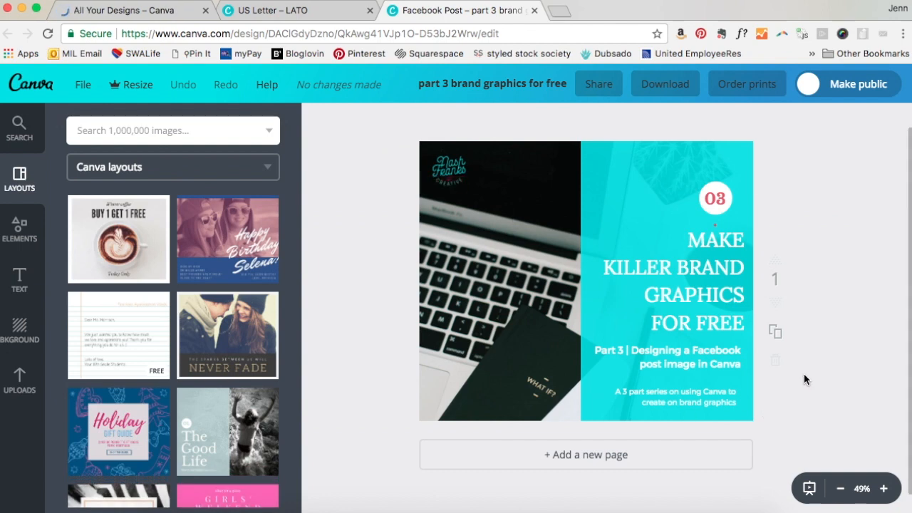
{"action": "mouse_move", "coordinate": [724, 314]}
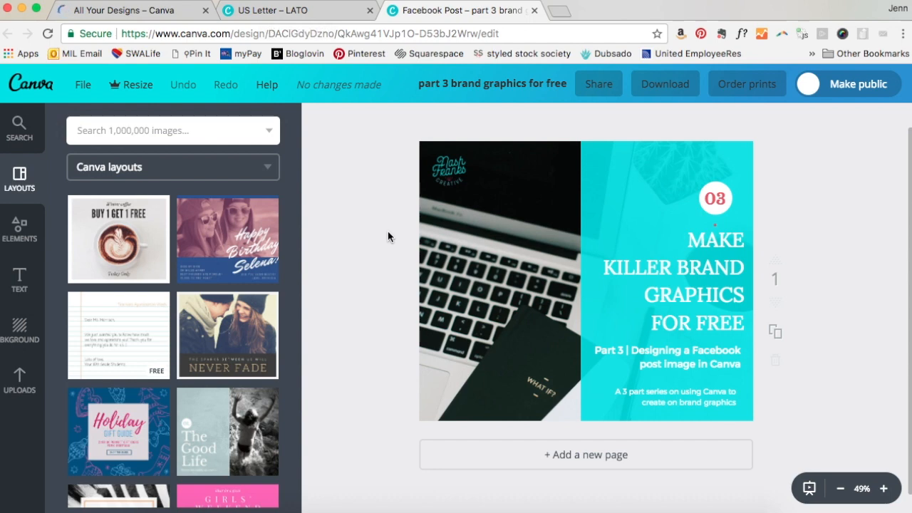
{"action": "mouse_move", "coordinate": [623, 410]}
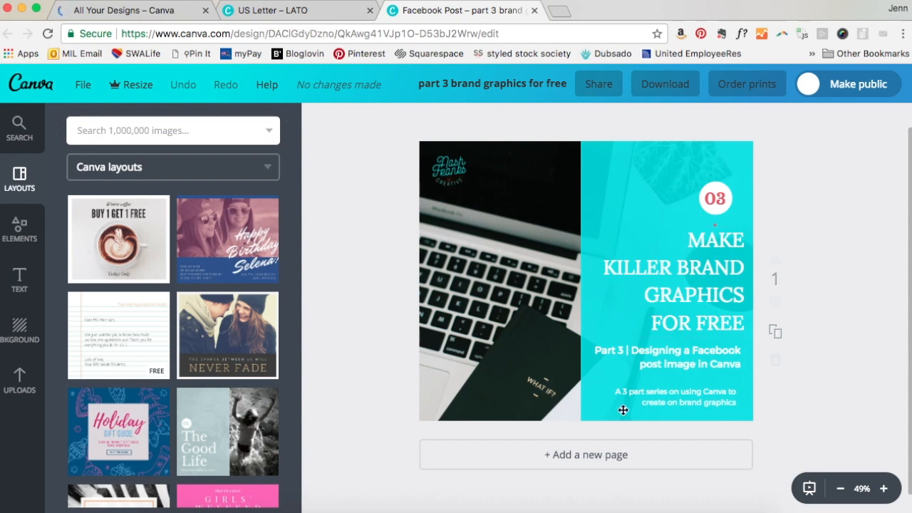
{"action": "mouse_move", "coordinate": [641, 309]}
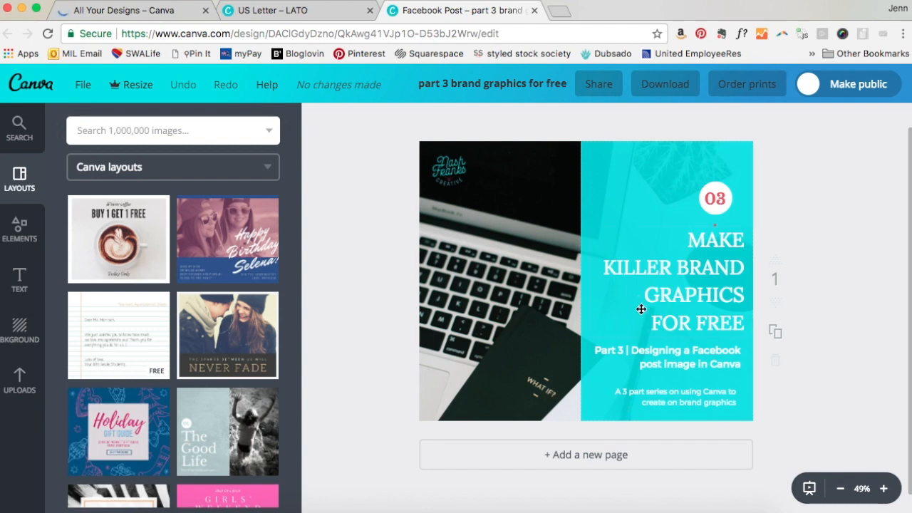
{"action": "mouse_move", "coordinate": [697, 375]}
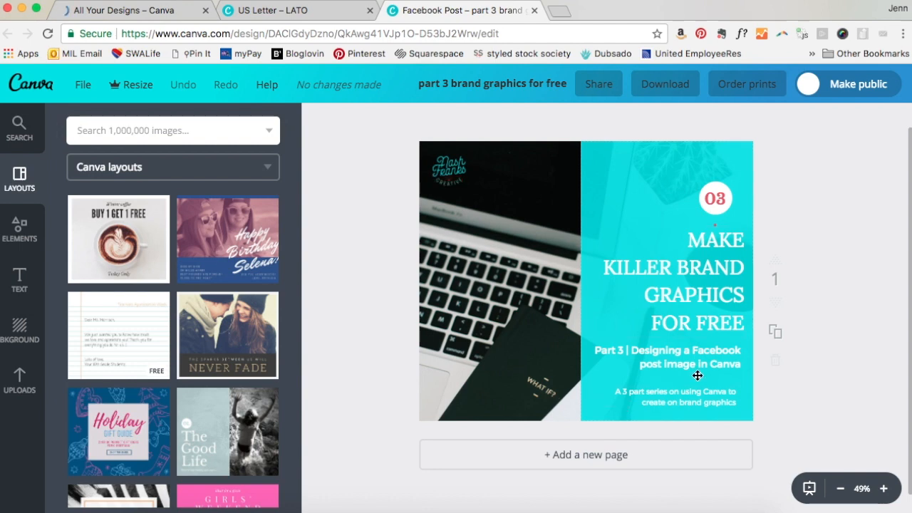
{"action": "mouse_move", "coordinate": [285, 23]}
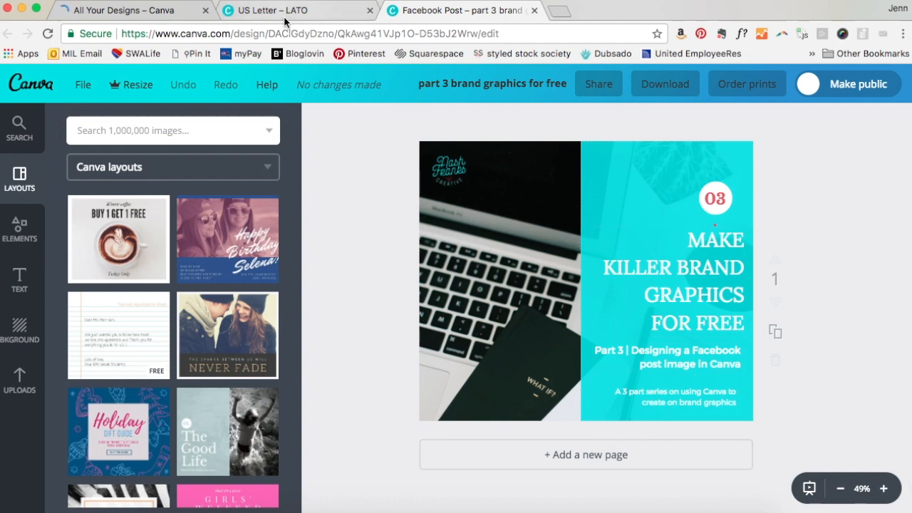
View the LATO US Letter brand sheet with its Montserrat and Lora font samples.
{"action": "left_click", "coordinate": [271, 10]}
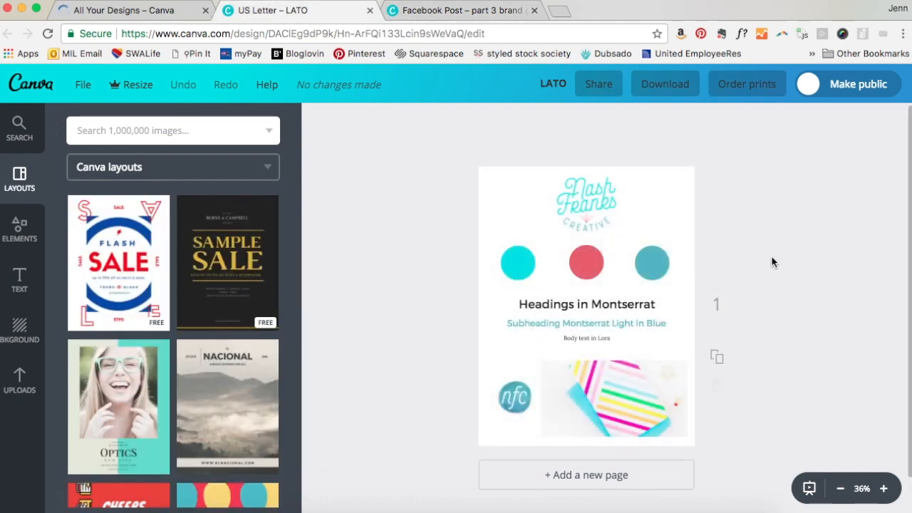
{"action": "mouse_move", "coordinate": [450, 366]}
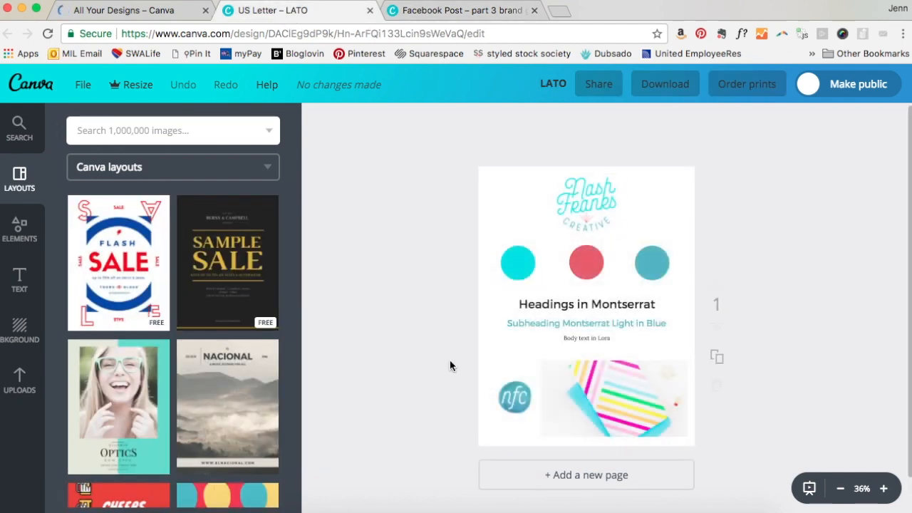
{"action": "mouse_move", "coordinate": [730, 256]}
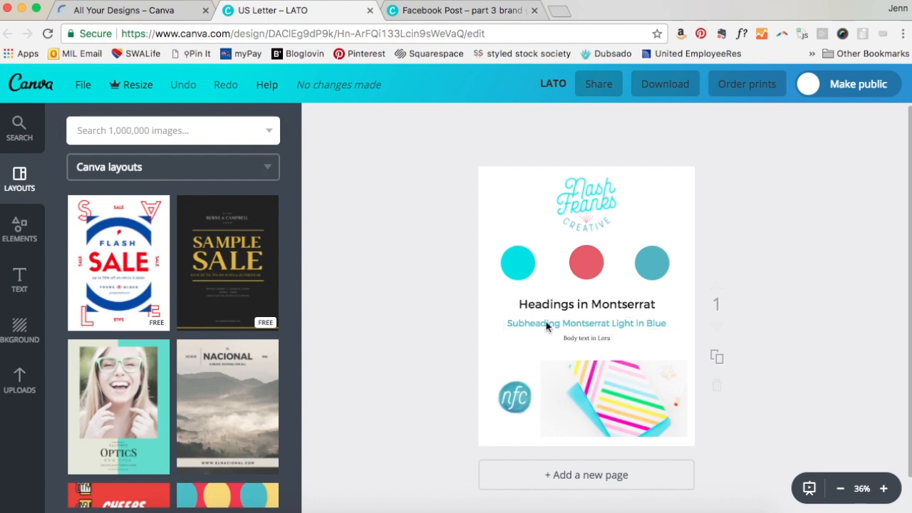
{"action": "mouse_move", "coordinate": [542, 249]}
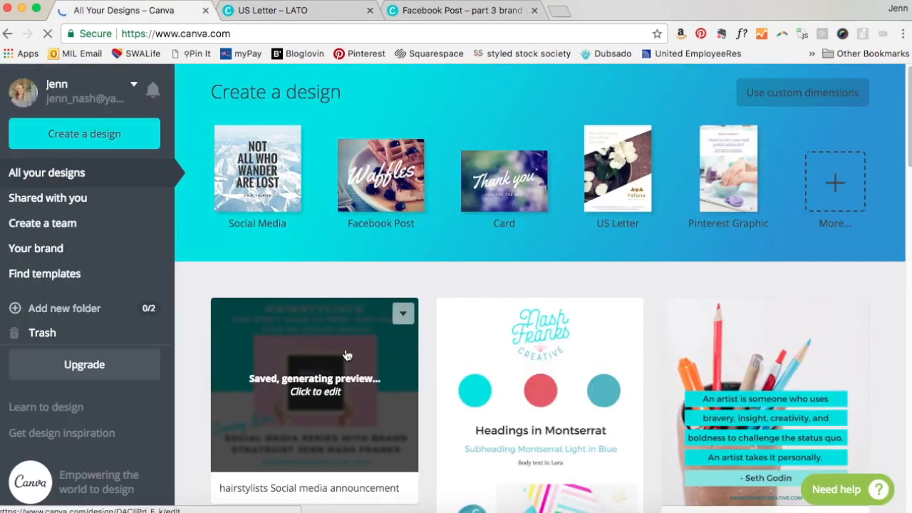
{"action": "scroll", "scroll_direction": "down", "scroll_amount": 3}
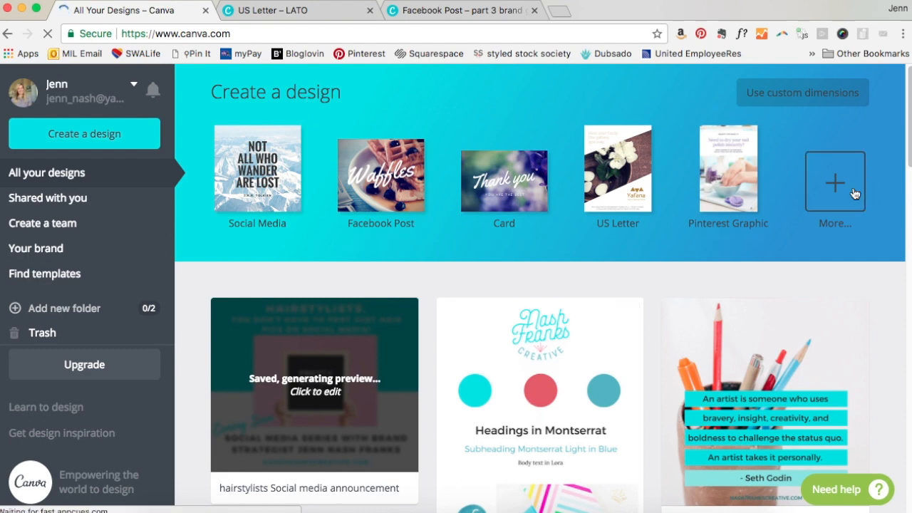
Browse the full catalogue of design types and start a blank Facebook Post.
{"action": "left_click", "coordinate": [834, 180]}
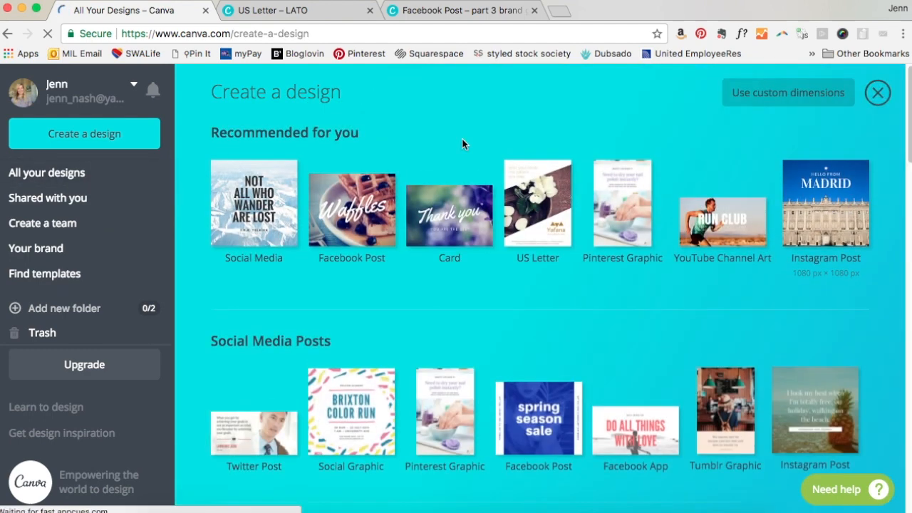
{"action": "mouse_move", "coordinate": [743, 105]}
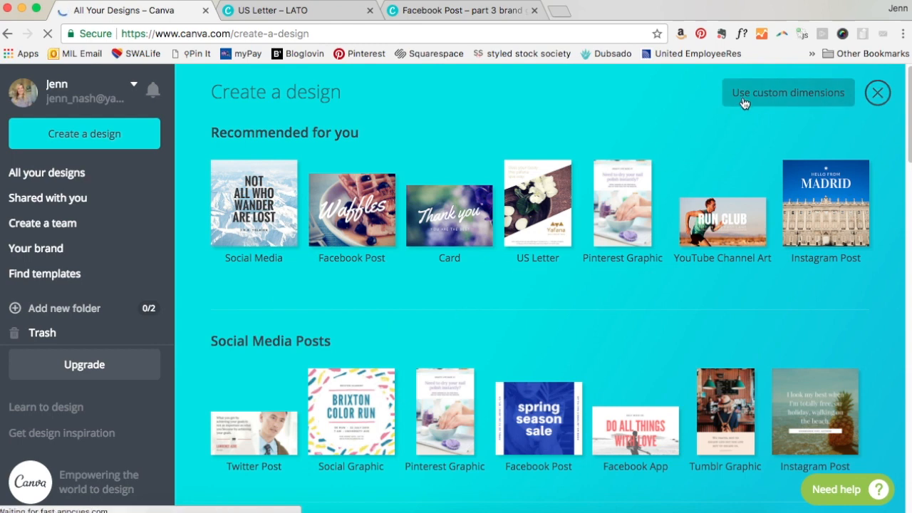
{"action": "mouse_move", "coordinate": [781, 297]}
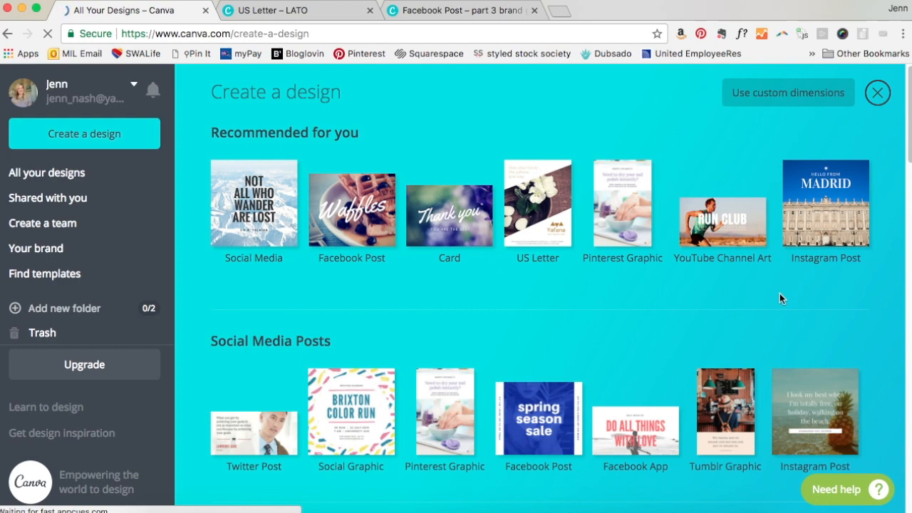
{"action": "scroll", "scroll_direction": "down", "scroll_amount": 3}
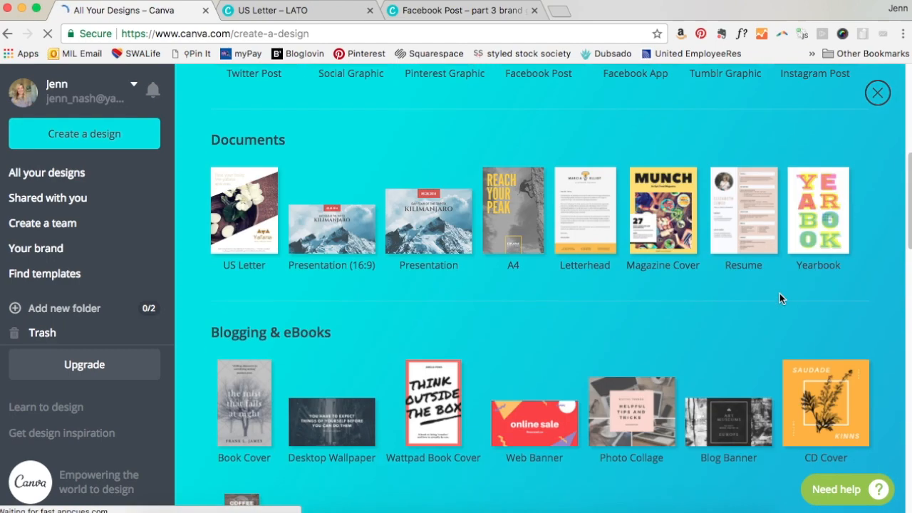
{"action": "scroll", "scroll_direction": "up", "scroll_amount": 3}
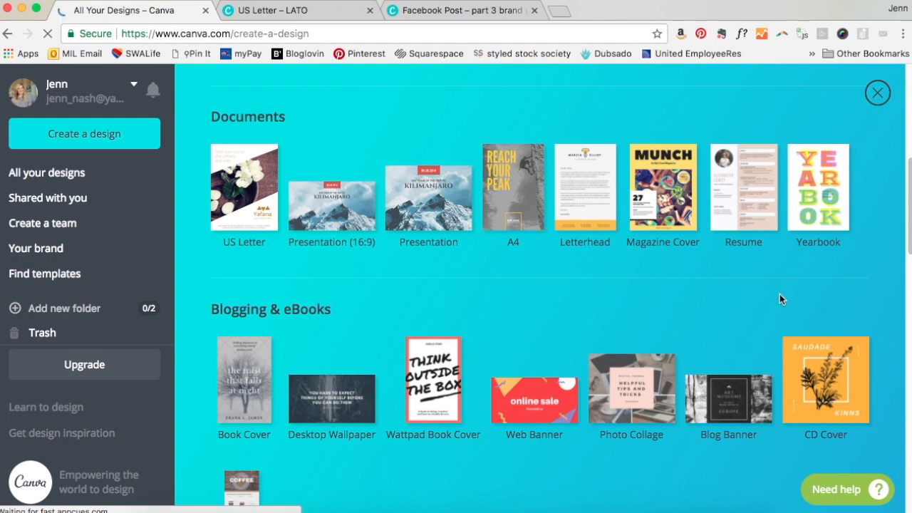
{"action": "scroll", "scroll_direction": "down", "scroll_amount": 3}
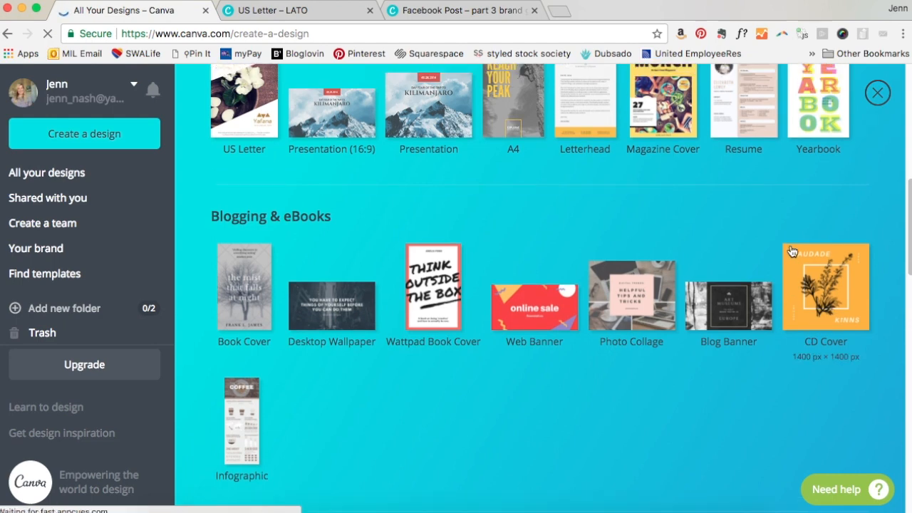
{"action": "scroll", "scroll_direction": "up", "scroll_amount": 3}
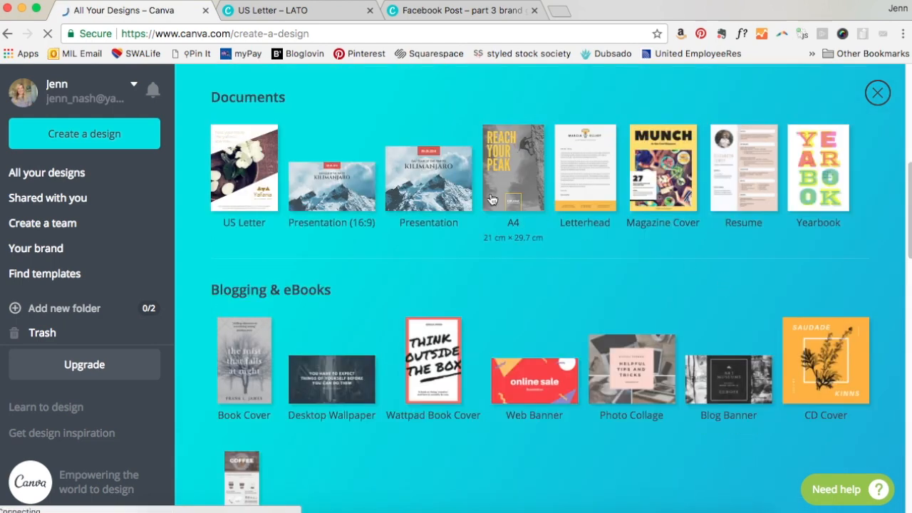
{"action": "mouse_move", "coordinate": [267, 191]}
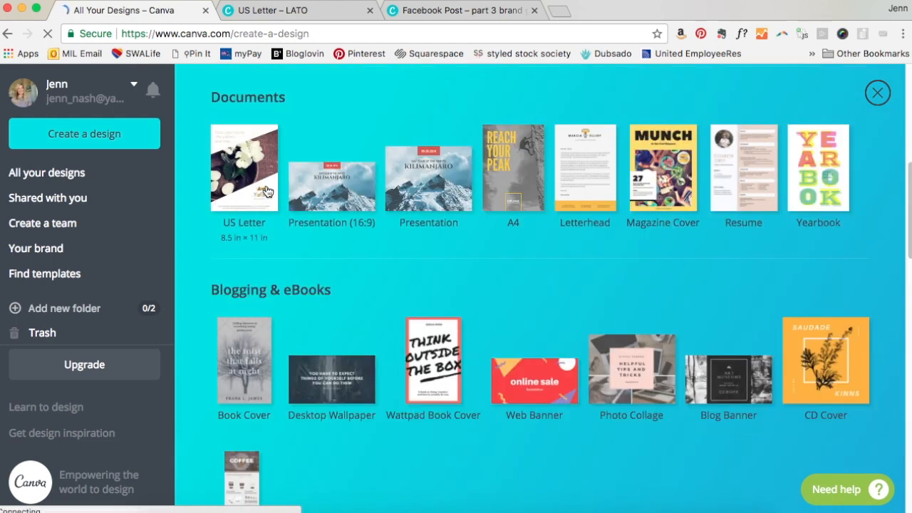
{"action": "mouse_move", "coordinate": [617, 238]}
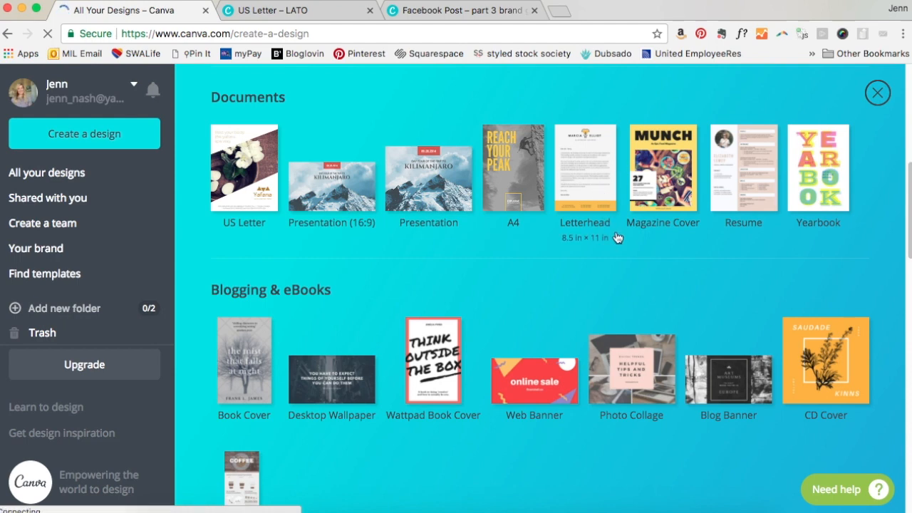
{"action": "mouse_move", "coordinate": [749, 190]}
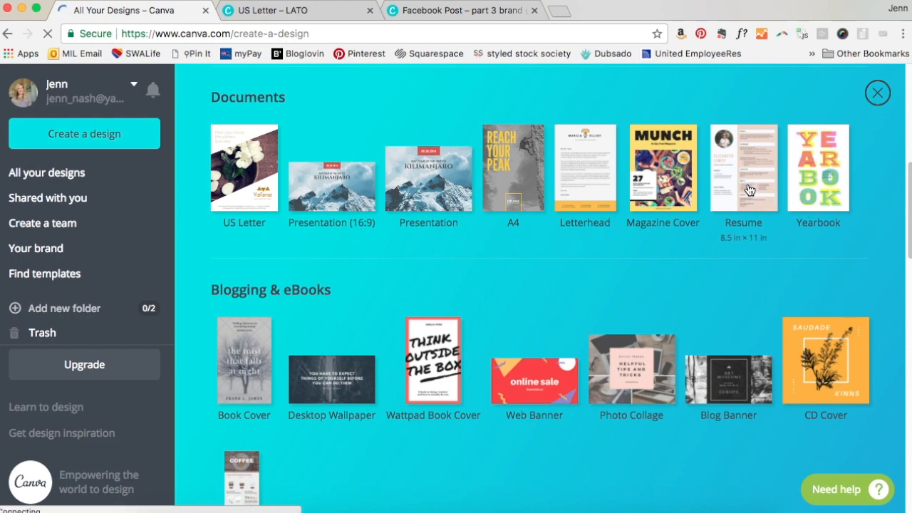
{"action": "scroll", "scroll_direction": "up", "scroll_amount": 3}
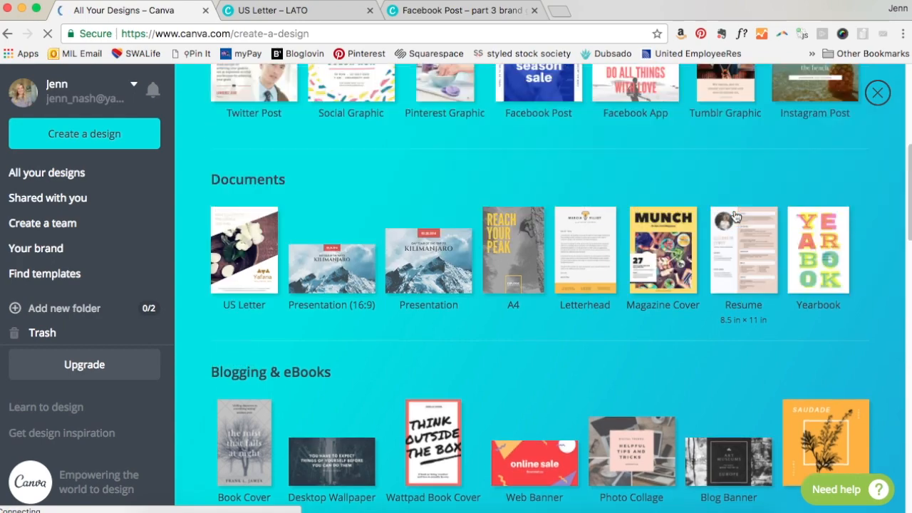
{"action": "scroll", "scroll_direction": "down", "scroll_amount": 3}
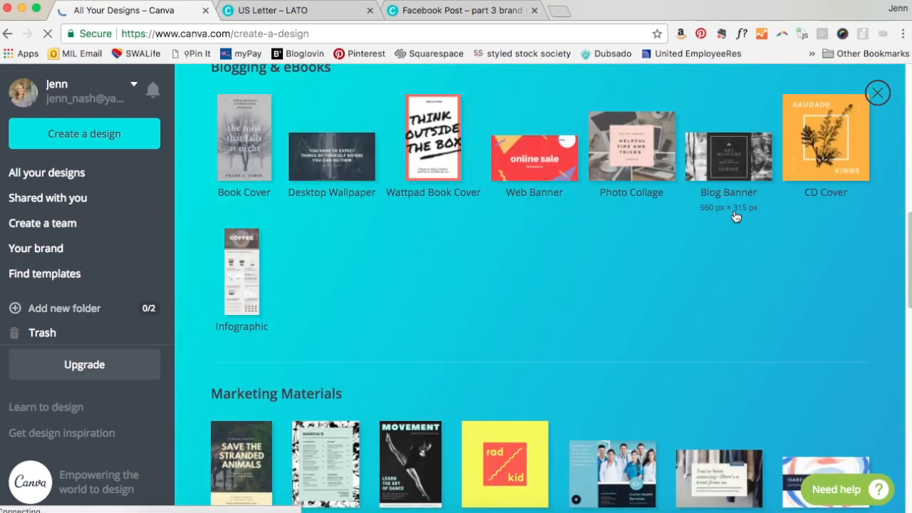
{"action": "scroll", "scroll_direction": "down", "scroll_amount": 3}
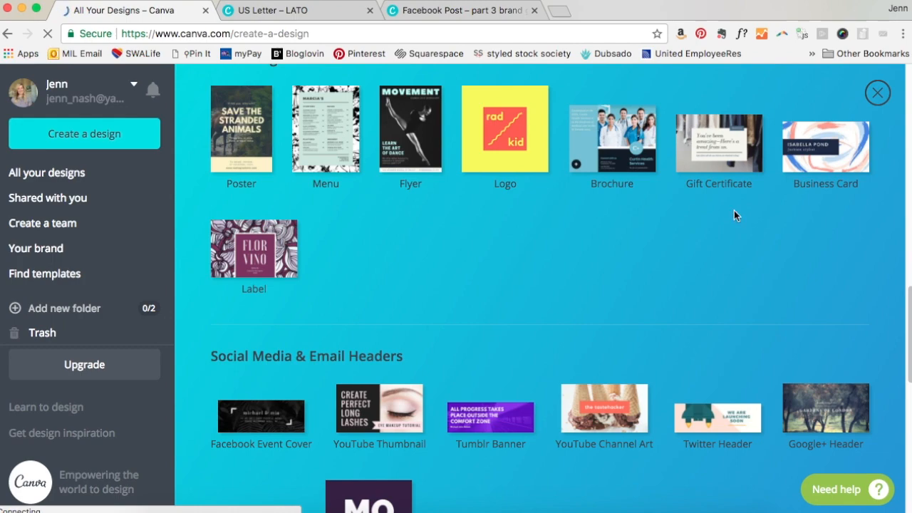
{"action": "scroll", "scroll_direction": "down", "scroll_amount": 3}
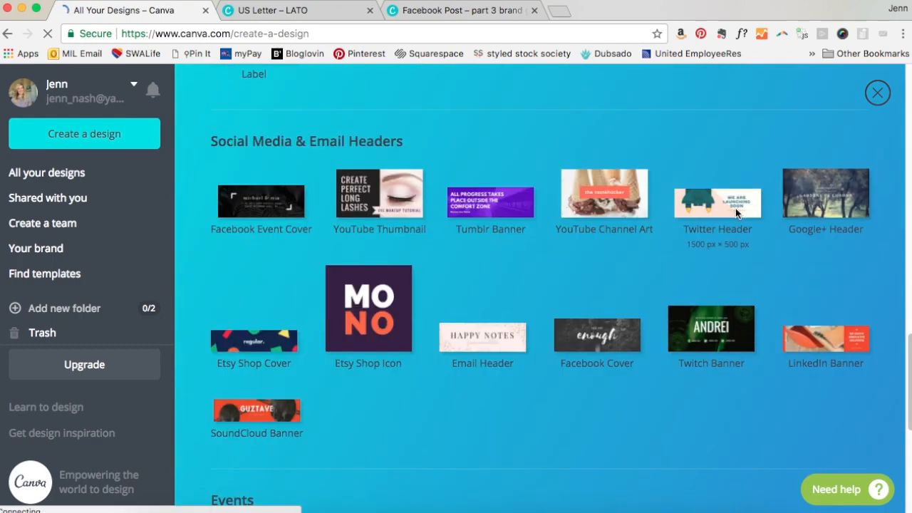
{"action": "scroll", "scroll_direction": "down", "scroll_amount": 3}
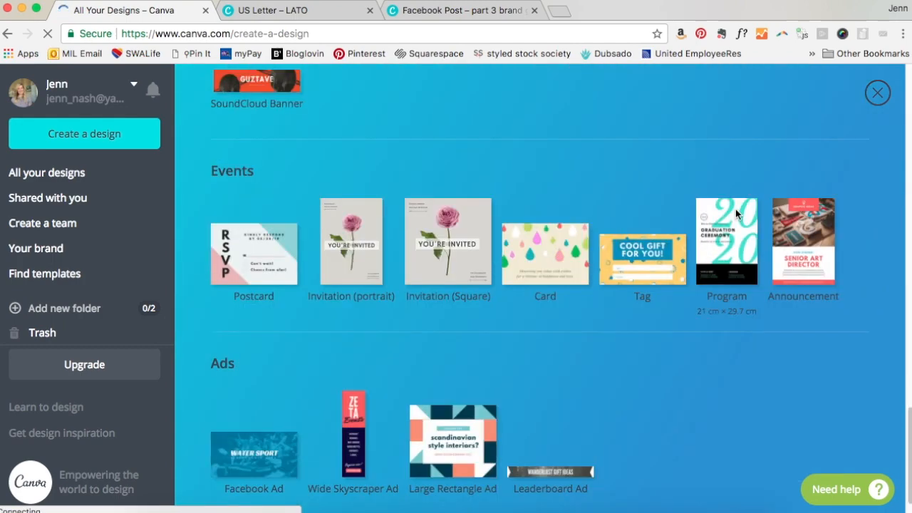
{"action": "scroll", "scroll_direction": "down", "scroll_amount": 3}
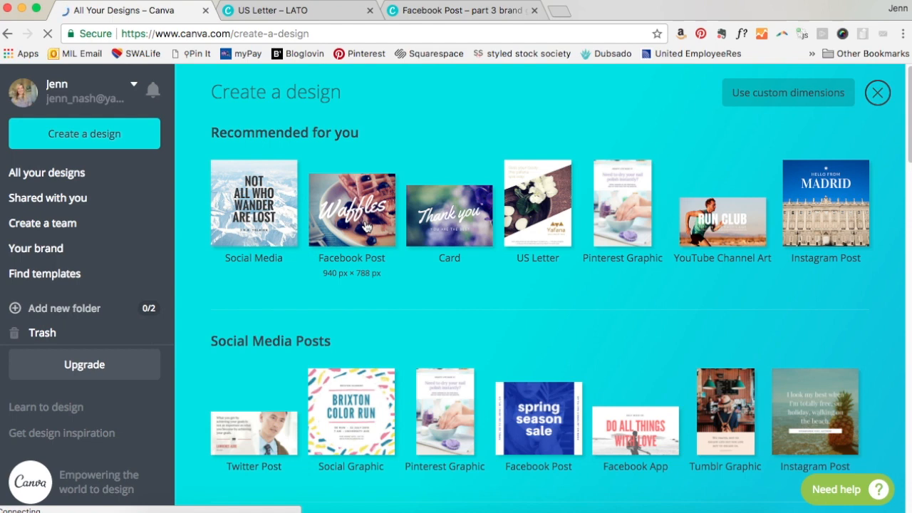
{"action": "mouse_move", "coordinate": [415, 288]}
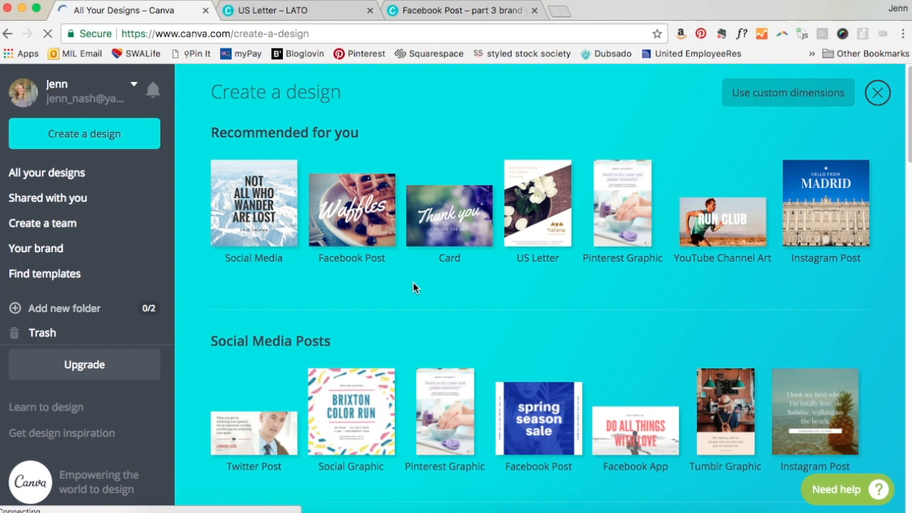
{"action": "left_click", "coordinate": [350, 203]}
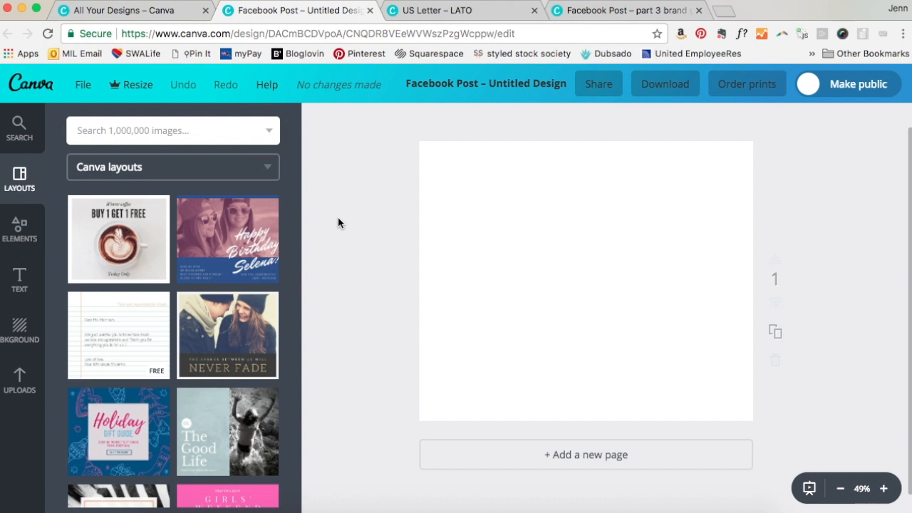
{"action": "mouse_move", "coordinate": [476, 100]}
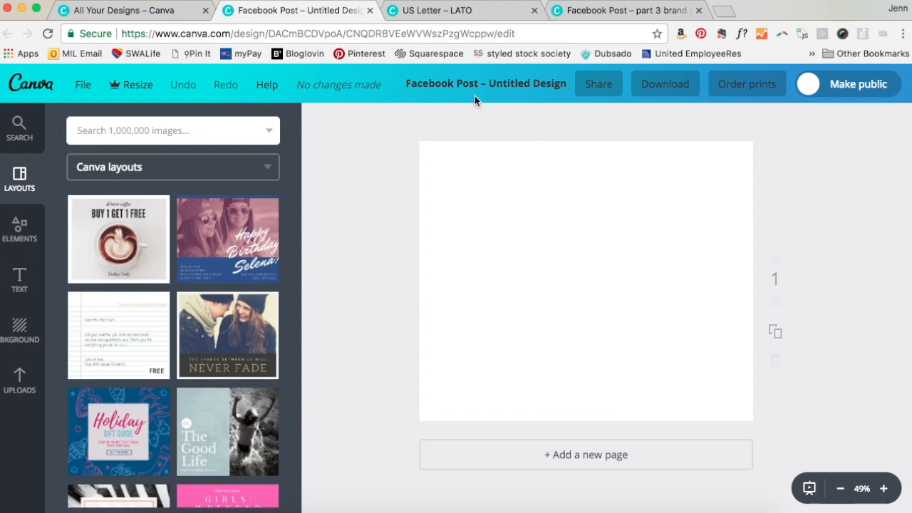
{"action": "mouse_move", "coordinate": [149, 226]}
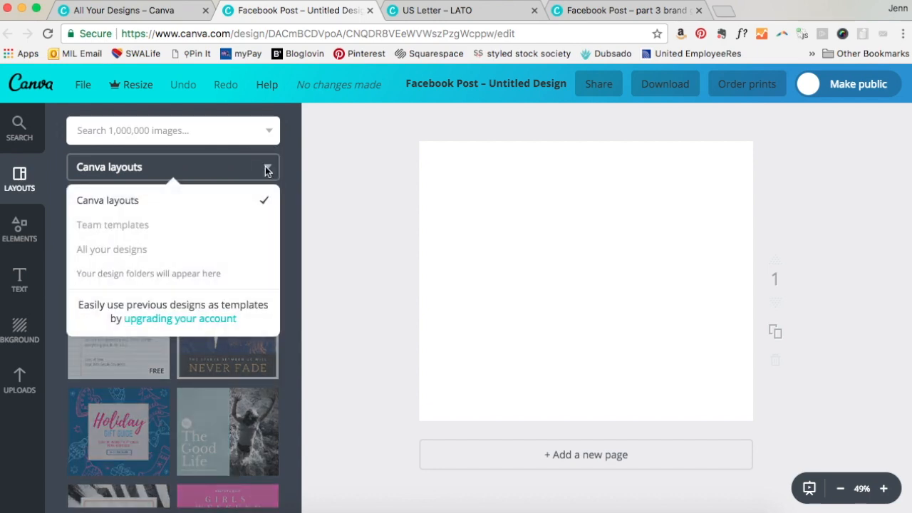
{"action": "mouse_move", "coordinate": [265, 178]}
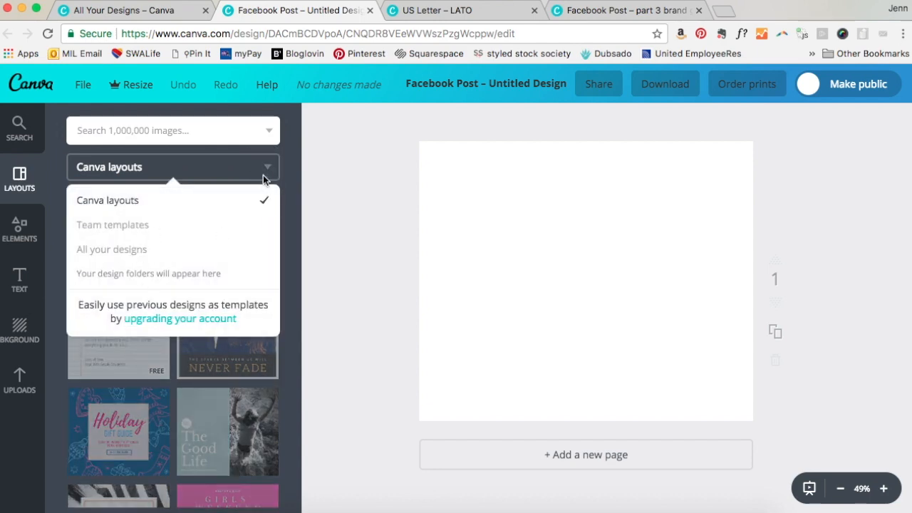
Apply The Good Life layout, with its 01. badge and black-and-white swimming photo.
{"action": "left_click", "coordinate": [266, 167]}
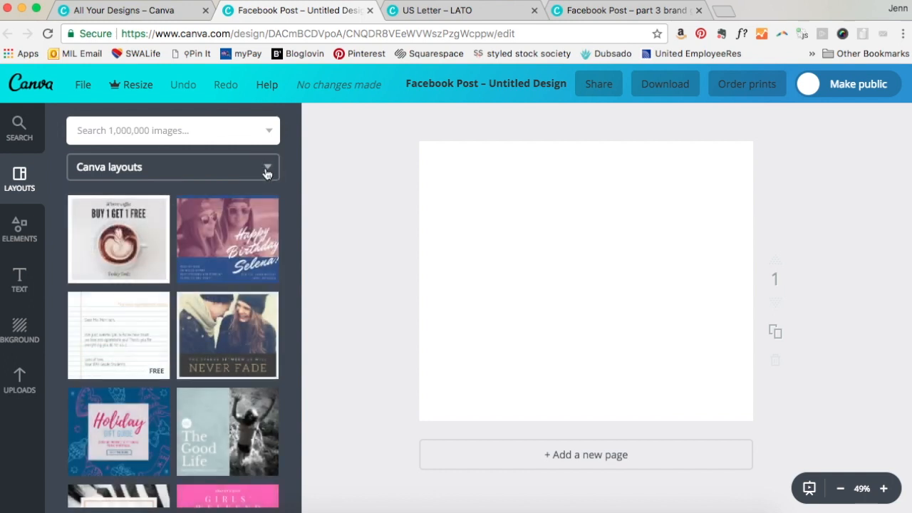
{"action": "mouse_move", "coordinate": [296, 207]}
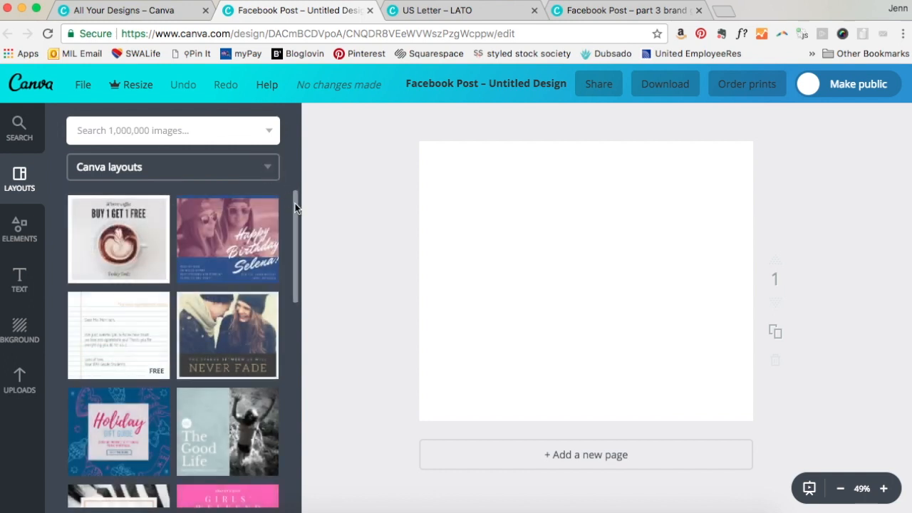
{"action": "mouse_move", "coordinate": [255, 343]}
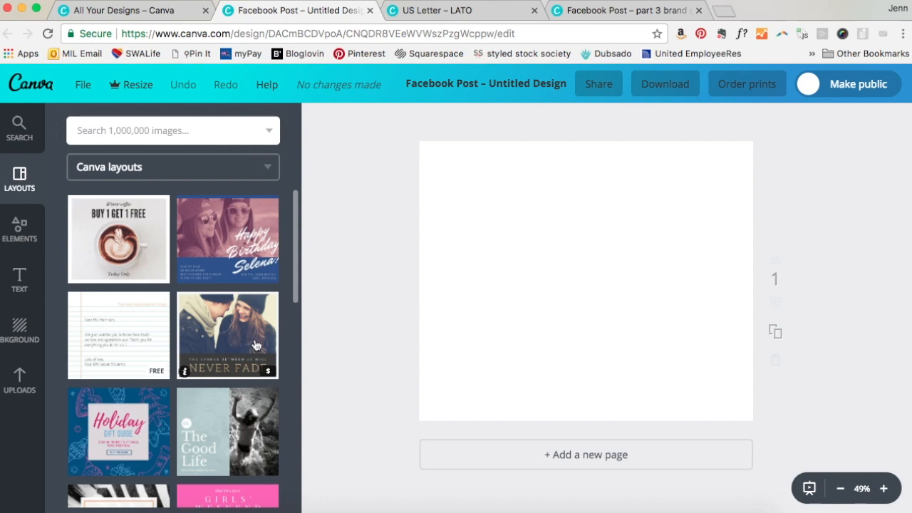
{"action": "scroll", "scroll_direction": "down", "scroll_amount": 3}
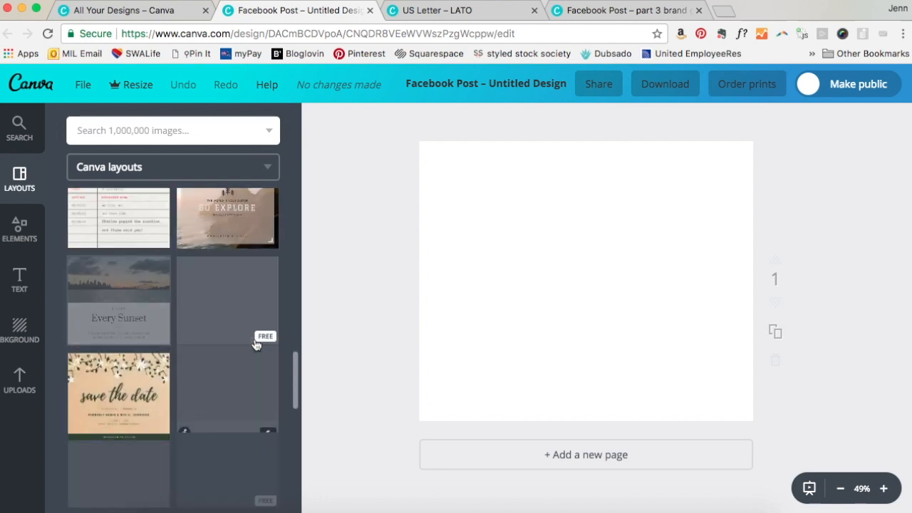
{"action": "scroll", "scroll_direction": "down", "scroll_amount": 3}
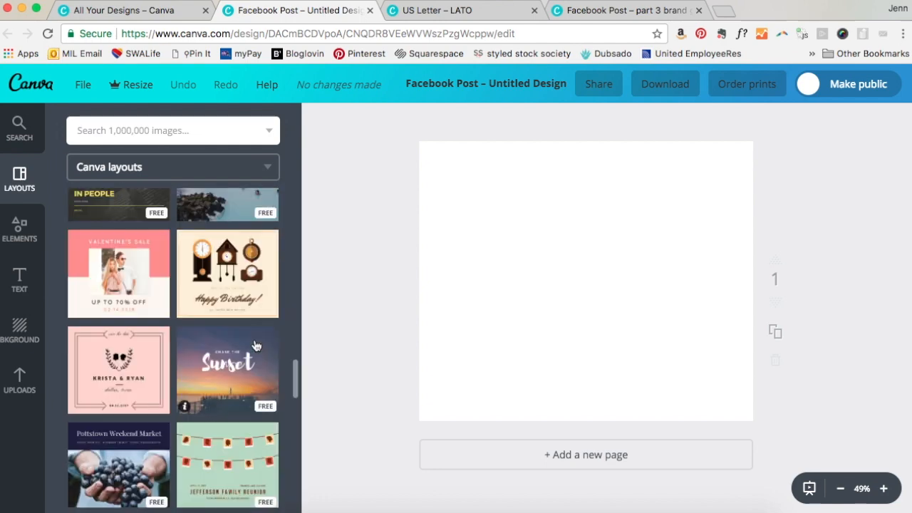
{"action": "scroll", "scroll_direction": "down", "scroll_amount": 3}
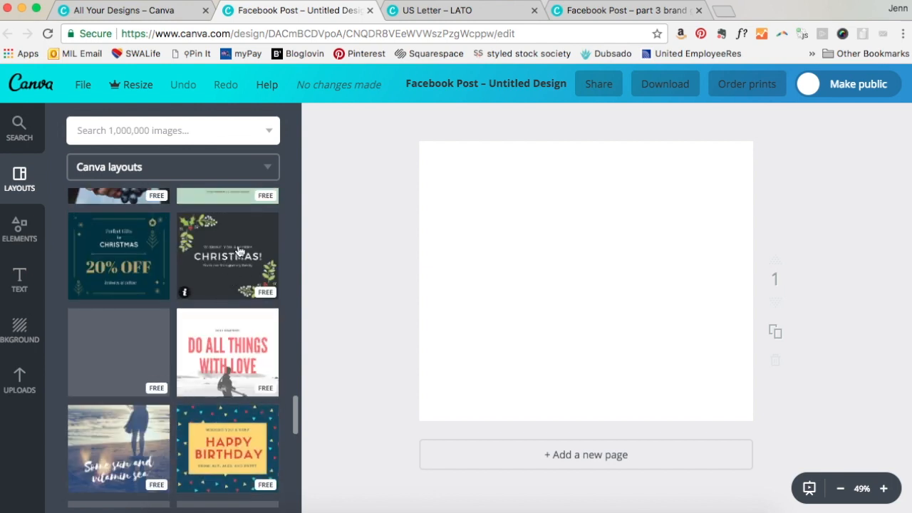
{"action": "scroll", "scroll_direction": "down", "scroll_amount": 3}
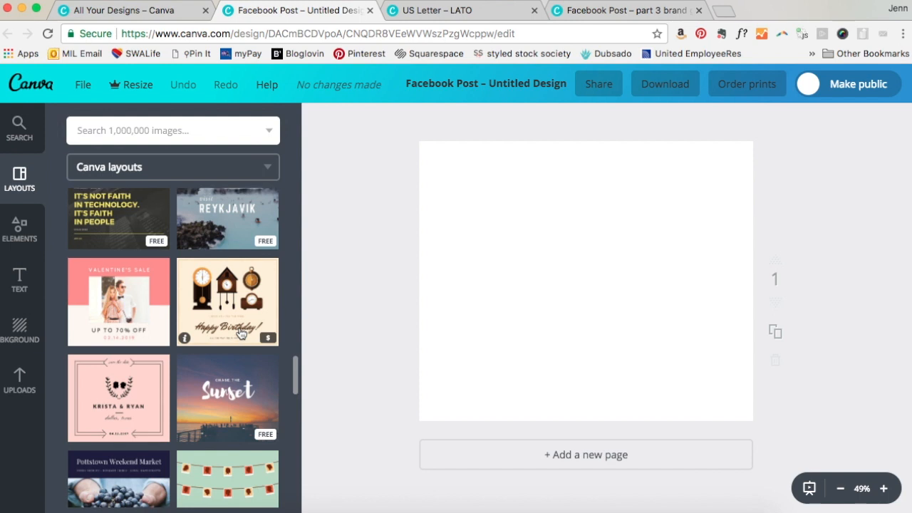
{"action": "mouse_move", "coordinate": [232, 319]}
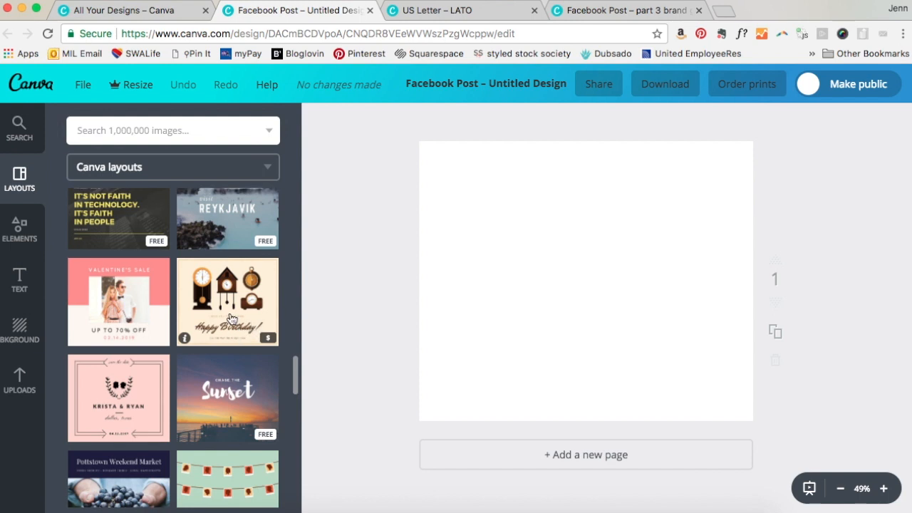
{"action": "scroll", "scroll_direction": "up", "scroll_amount": 3}
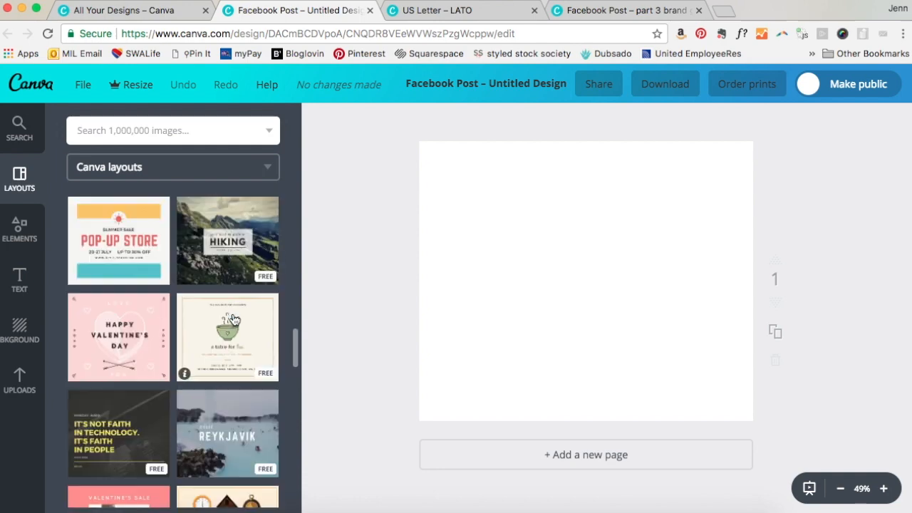
{"action": "scroll", "scroll_direction": "up", "scroll_amount": 3}
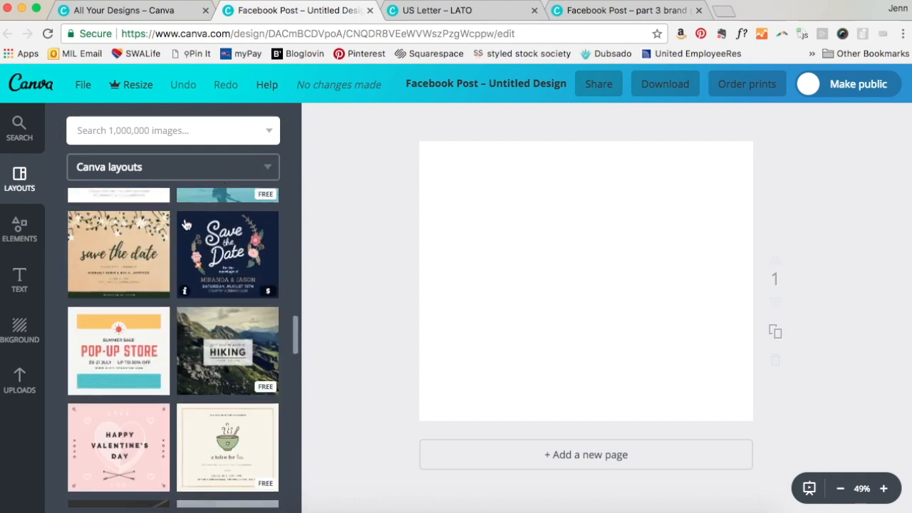
{"action": "mouse_move", "coordinate": [247, 267]}
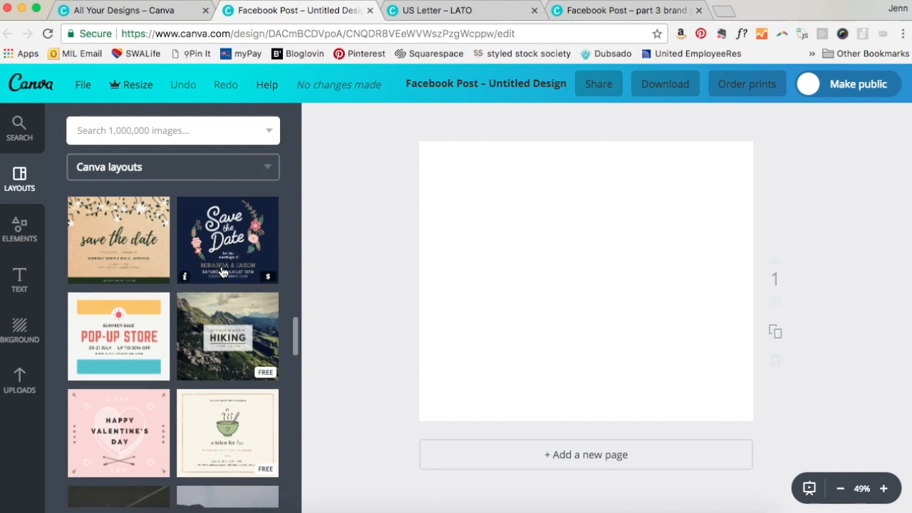
{"action": "scroll", "scroll_direction": "down", "scroll_amount": 3}
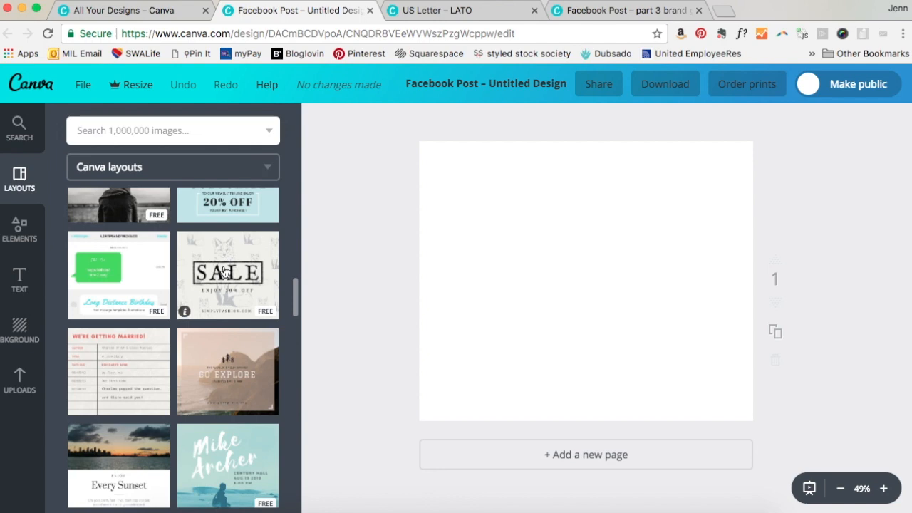
{"action": "scroll", "scroll_direction": "down", "scroll_amount": 3}
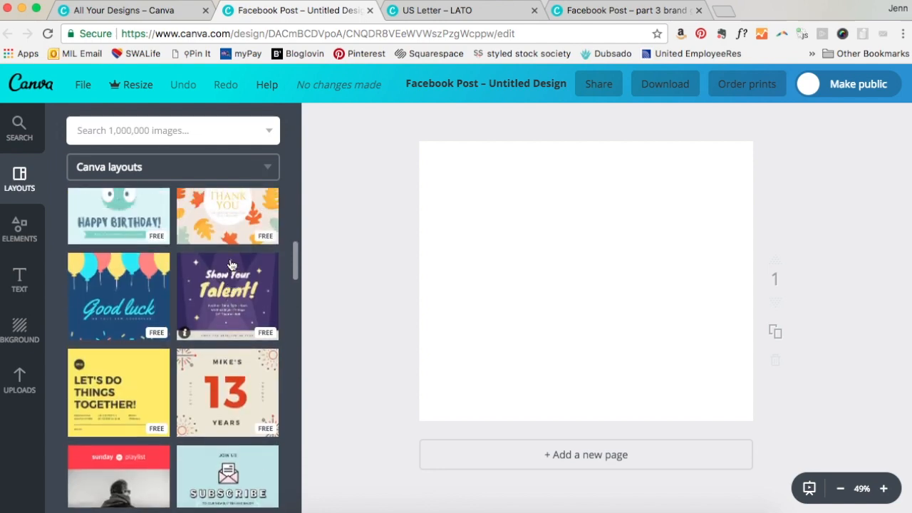
{"action": "left_click", "coordinate": [227, 253]}
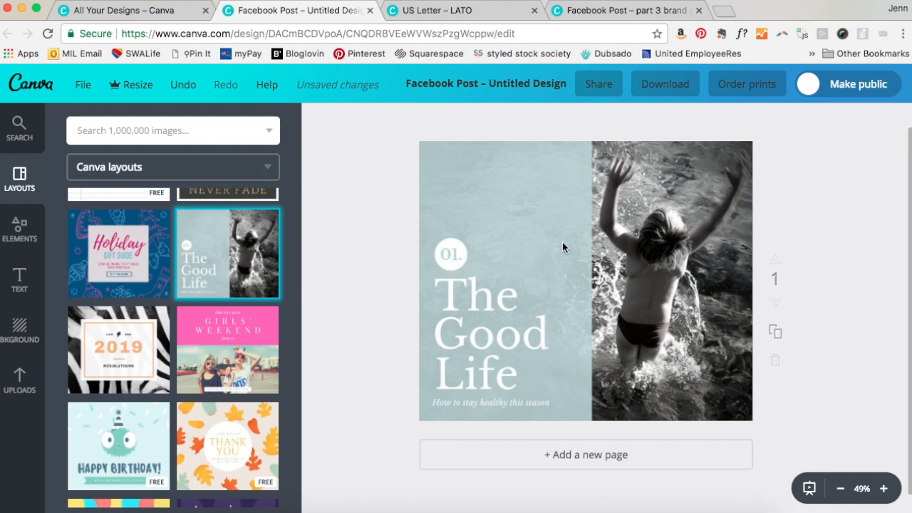
Glance at the part 3 brand graphic, then return and select the pale blue text panel.
{"action": "left_click", "coordinate": [684, 210]}
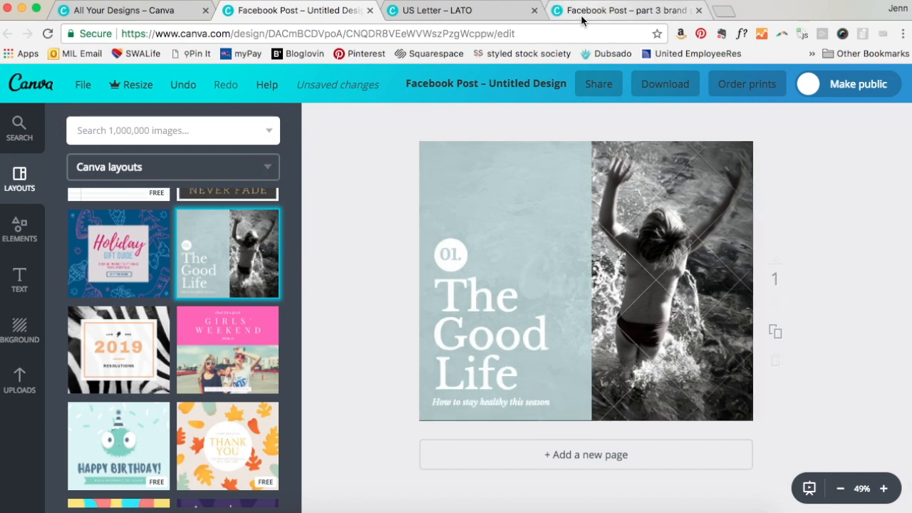
{"action": "left_click", "coordinate": [623, 10]}
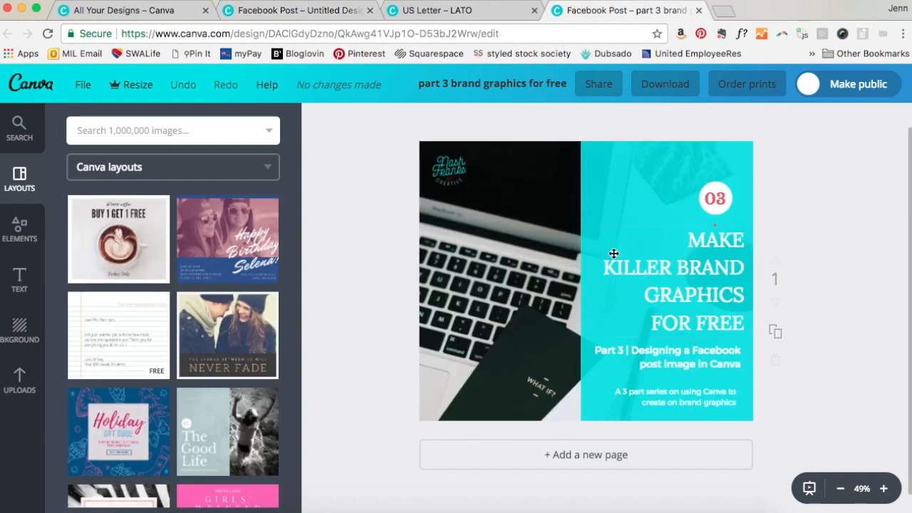
{"action": "left_click", "coordinate": [296, 10]}
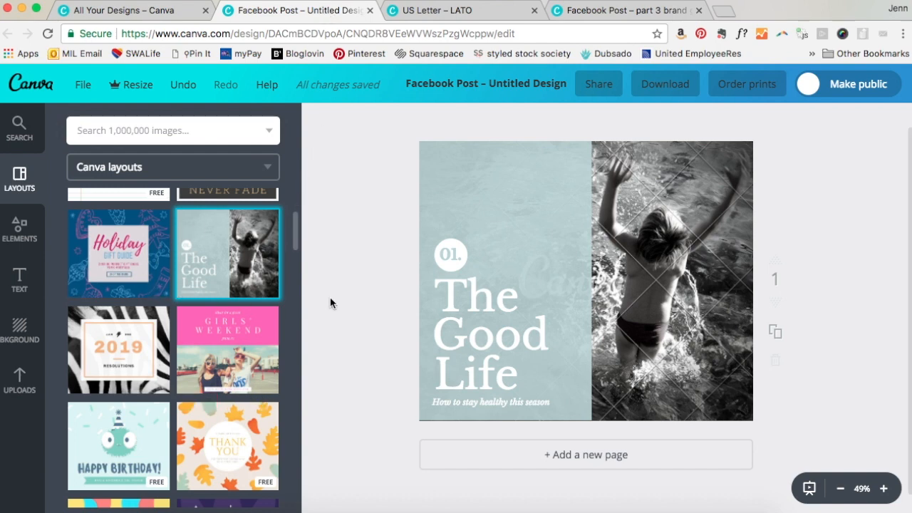
{"action": "left_click", "coordinate": [505, 277]}
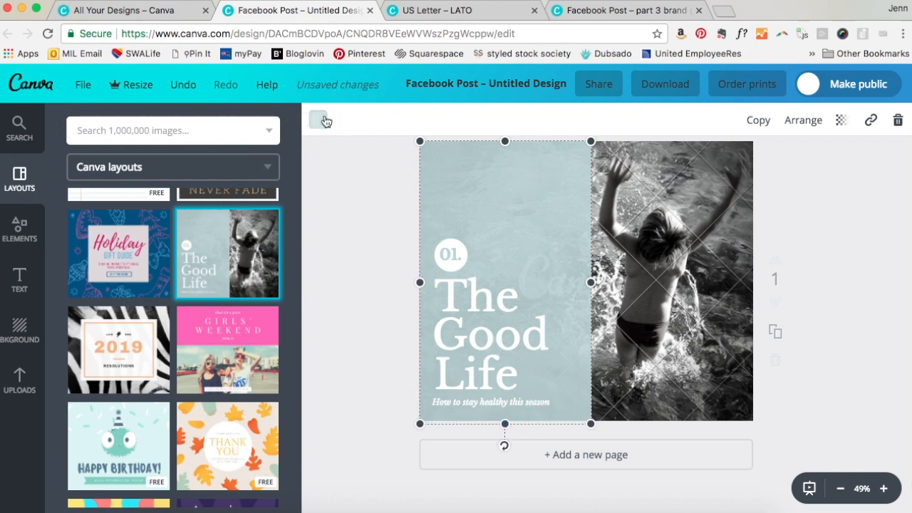
Recolour the pale blue panel turquoise, applying it to every grey-blue element.
{"action": "left_click", "coordinate": [317, 119]}
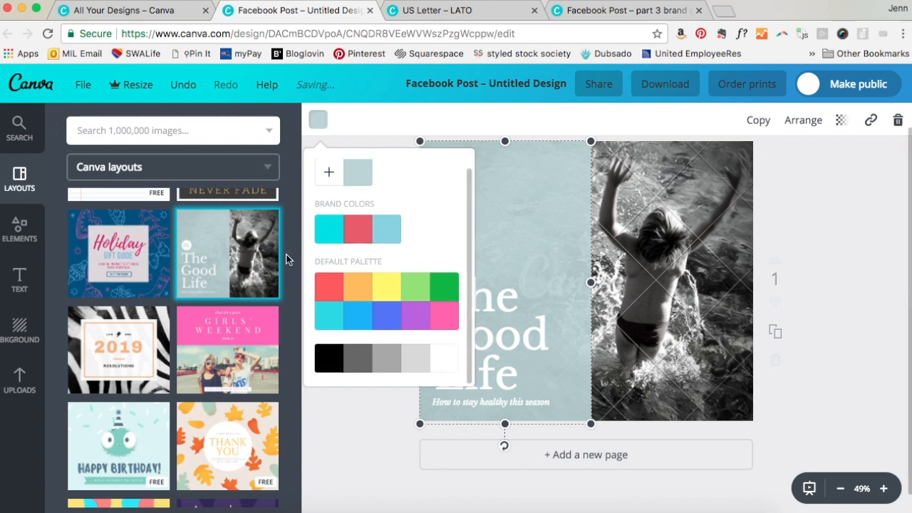
{"action": "left_click", "coordinate": [329, 229]}
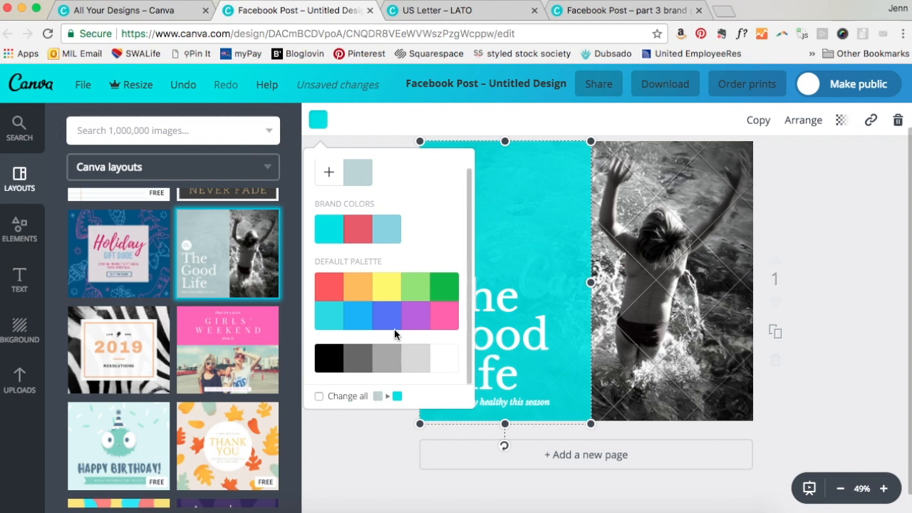
{"action": "mouse_move", "coordinate": [358, 173]}
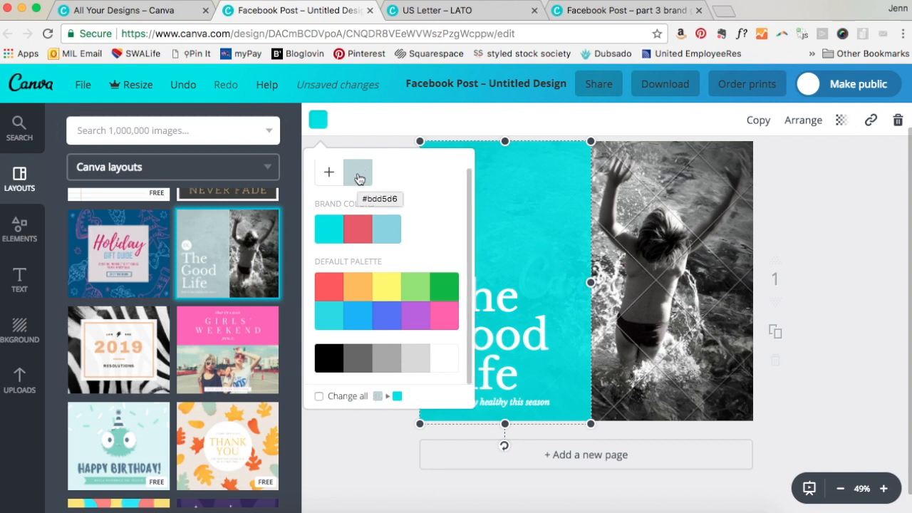
{"action": "mouse_move", "coordinate": [328, 229]}
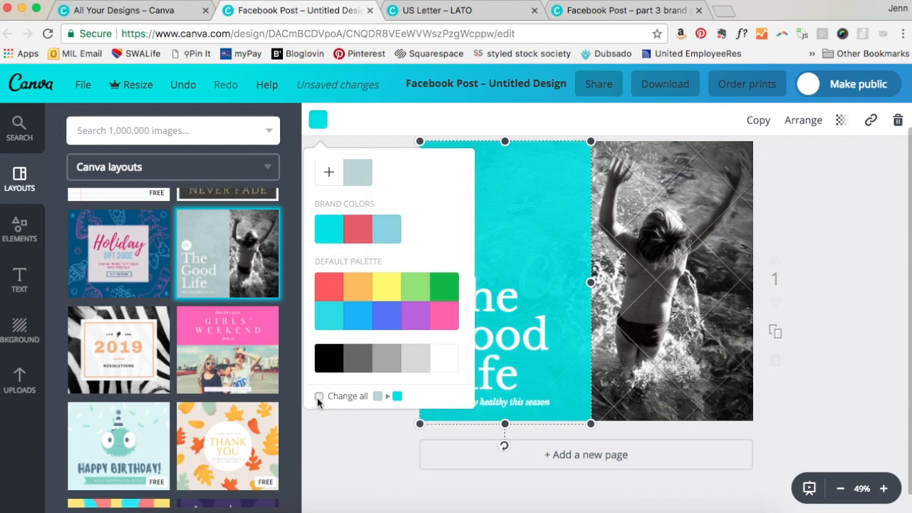
{"action": "left_click", "coordinate": [318, 396]}
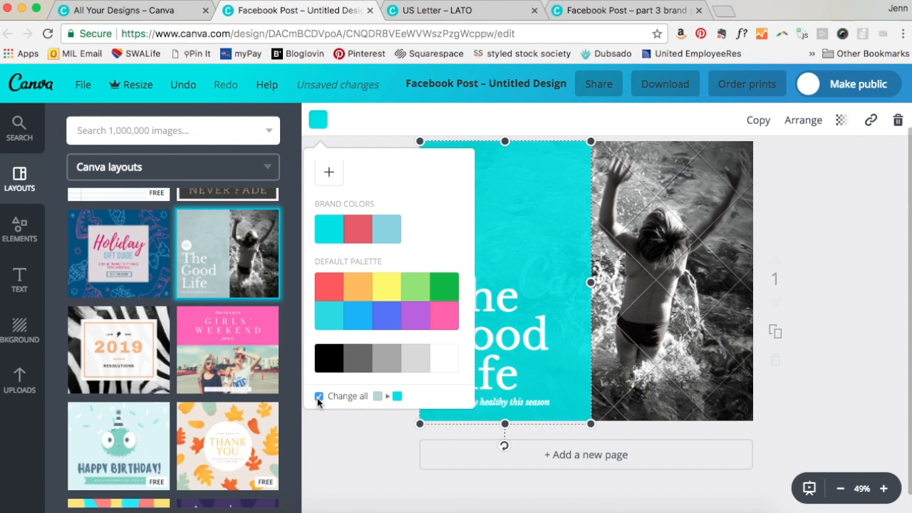
{"action": "mouse_move", "coordinate": [333, 441]}
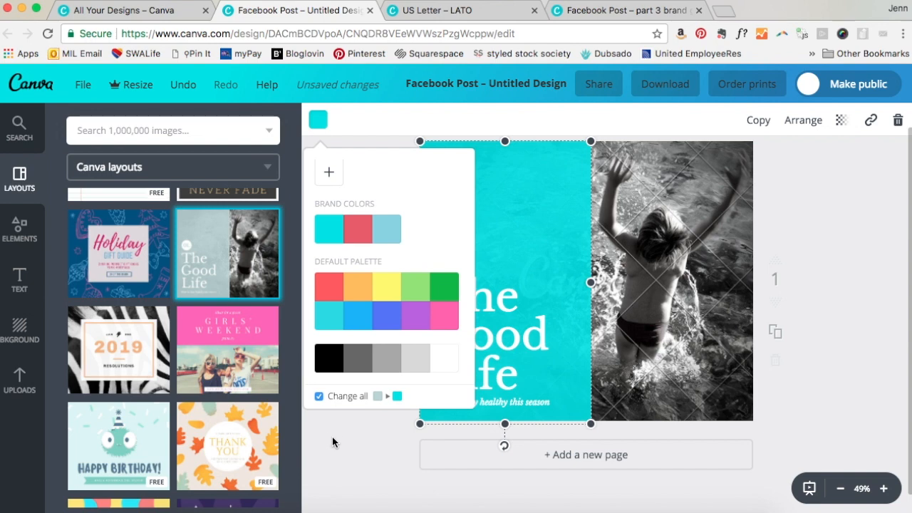
{"action": "left_click", "coordinate": [334, 441]}
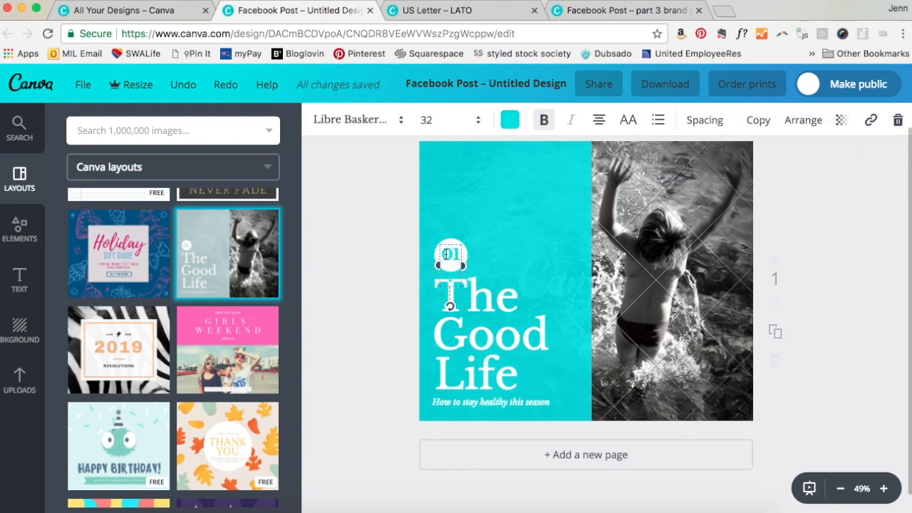
Change the 01 badge font from Libre Baskerville to Montserrat.
{"action": "left_click", "coordinate": [353, 119]}
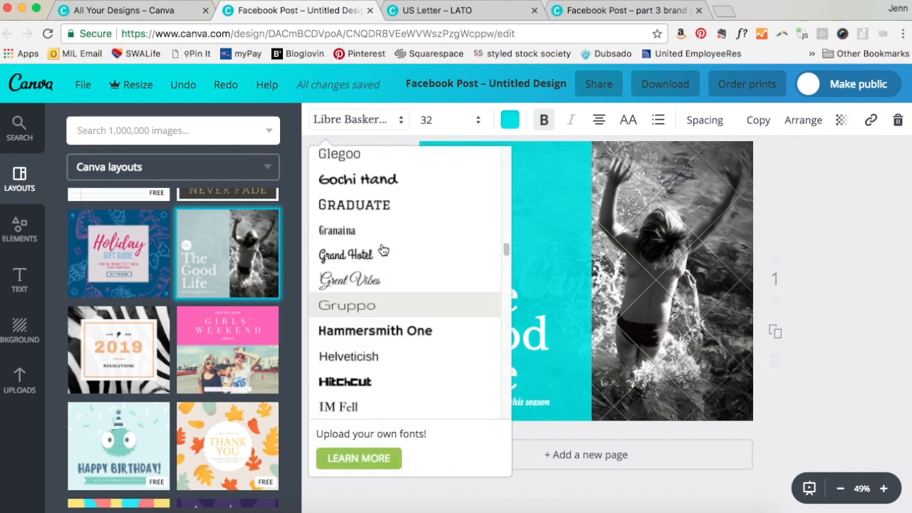
{"action": "scroll", "scroll_direction": "up", "scroll_amount": 3}
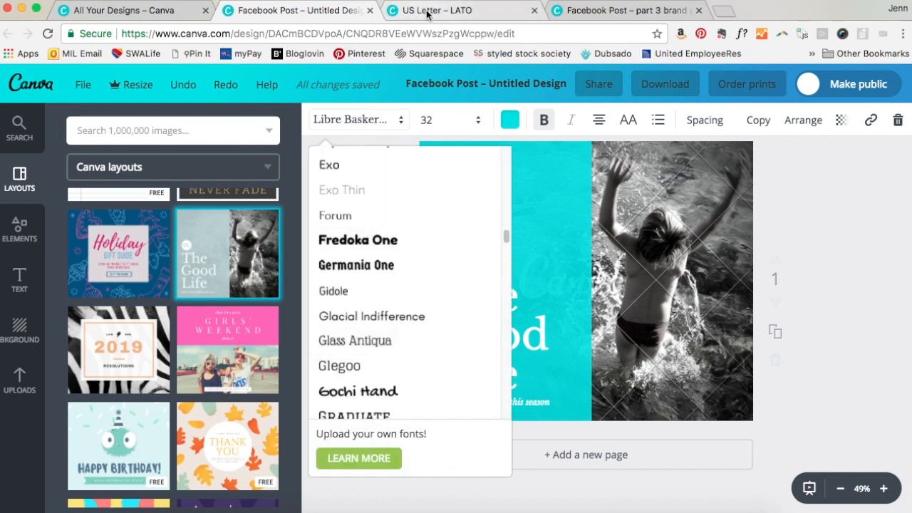
{"action": "scroll", "scroll_direction": "up", "scroll_amount": 3}
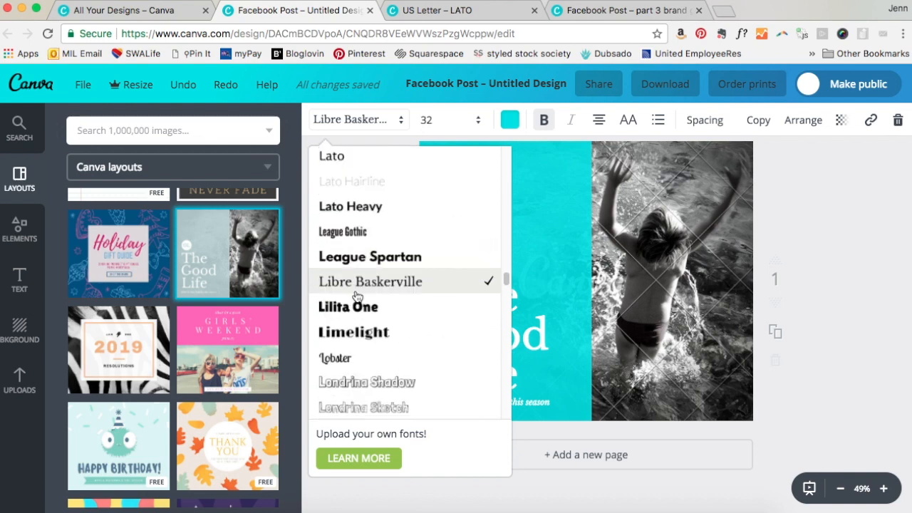
{"action": "scroll", "scroll_direction": "up", "scroll_amount": 3}
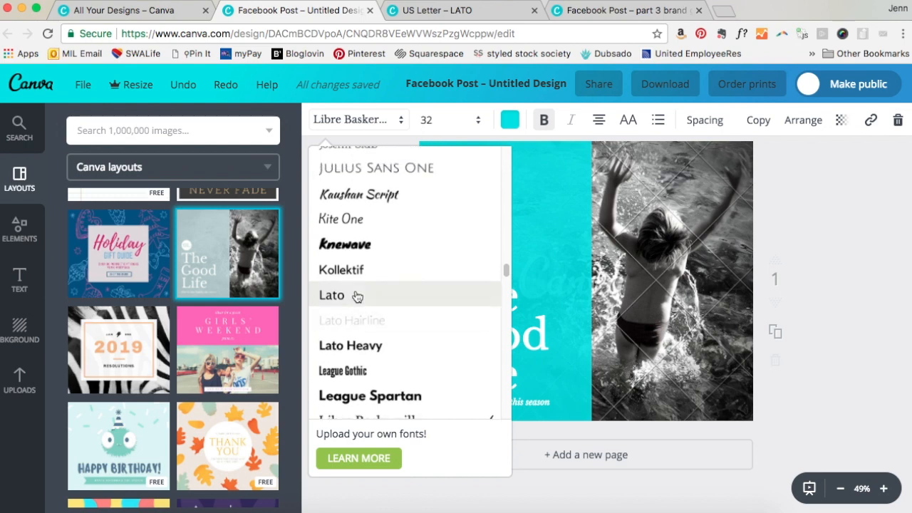
{"action": "scroll", "scroll_direction": "up", "scroll_amount": 3}
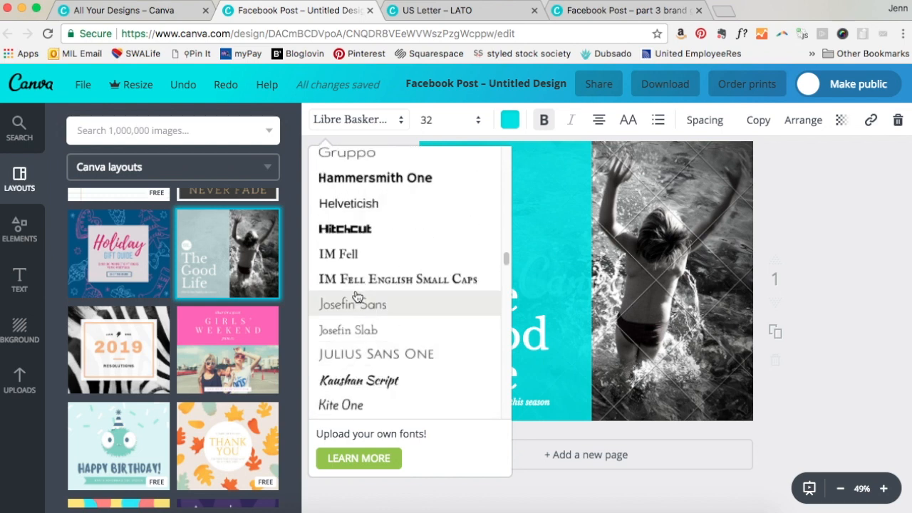
{"action": "scroll", "scroll_direction": "up", "scroll_amount": 3}
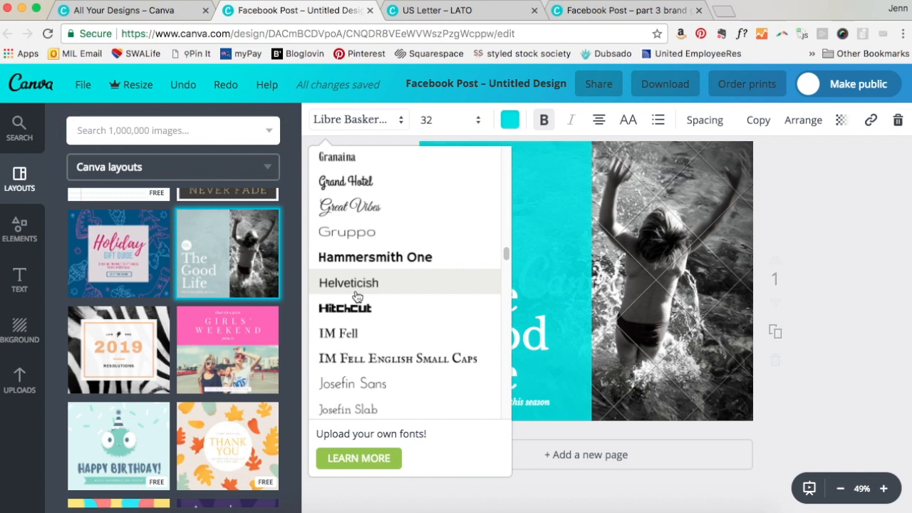
{"action": "scroll", "scroll_direction": "down", "scroll_amount": 3}
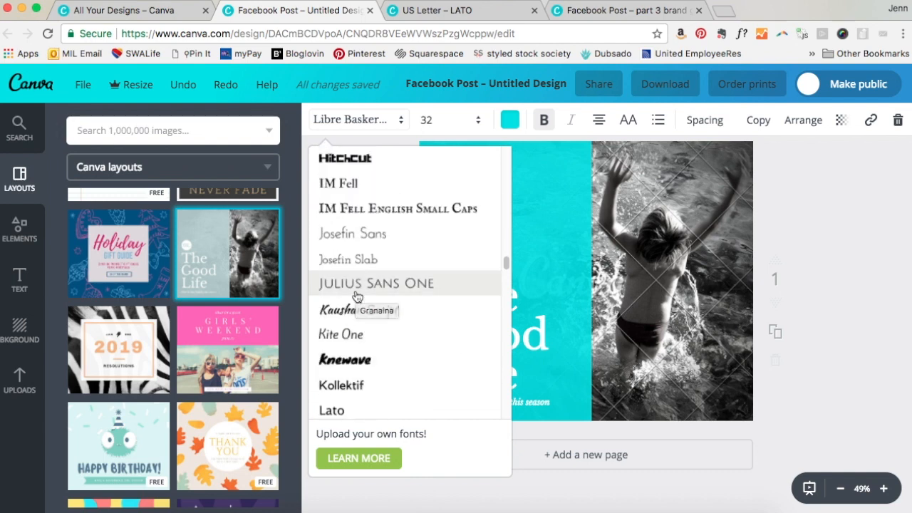
{"action": "scroll", "scroll_direction": "down", "scroll_amount": 3}
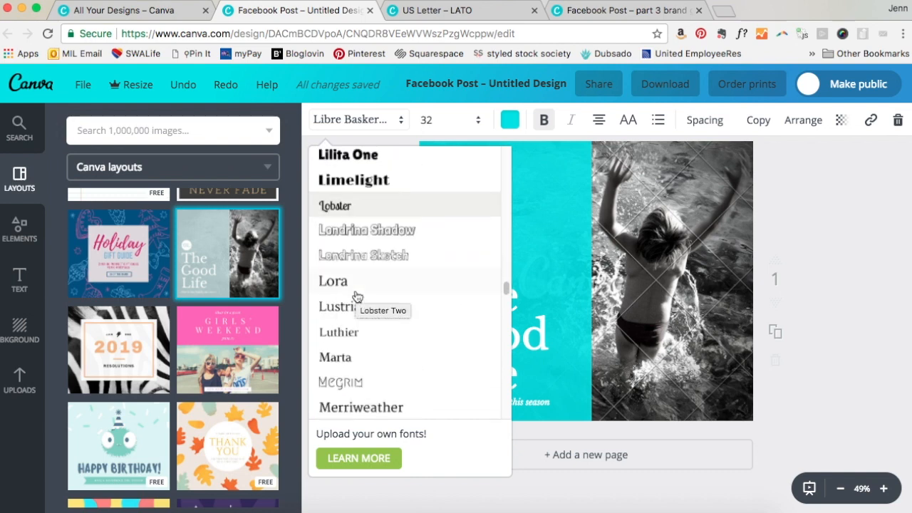
{"action": "scroll", "scroll_direction": "down", "scroll_amount": 3}
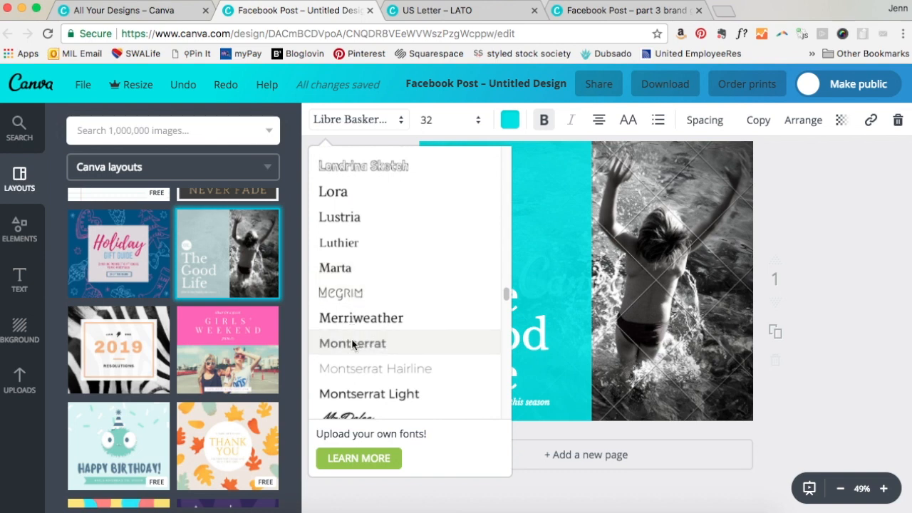
{"action": "left_click", "coordinate": [351, 343]}
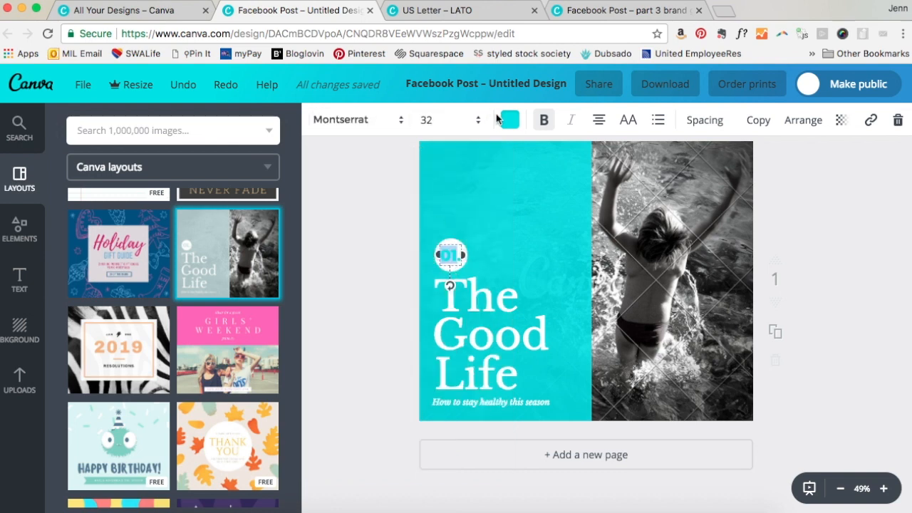
{"action": "left_click", "coordinate": [507, 119]}
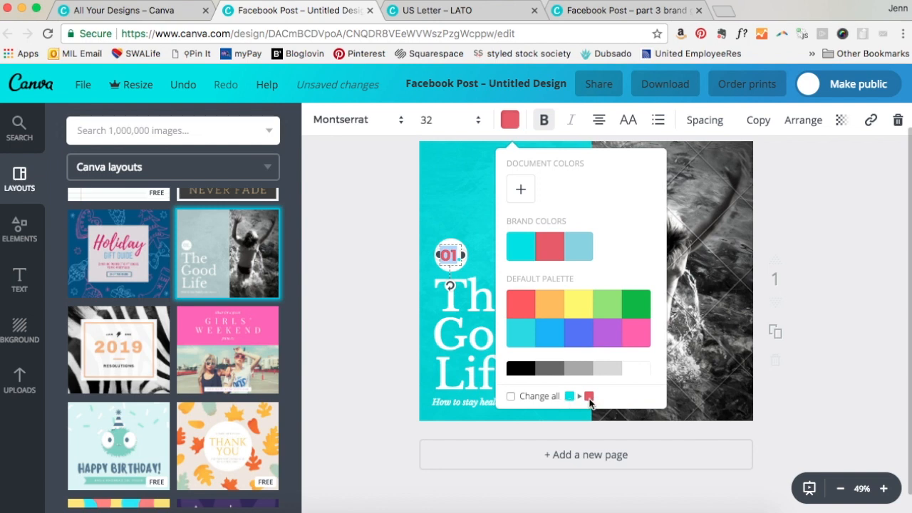
{"action": "mouse_move", "coordinate": [520, 428]}
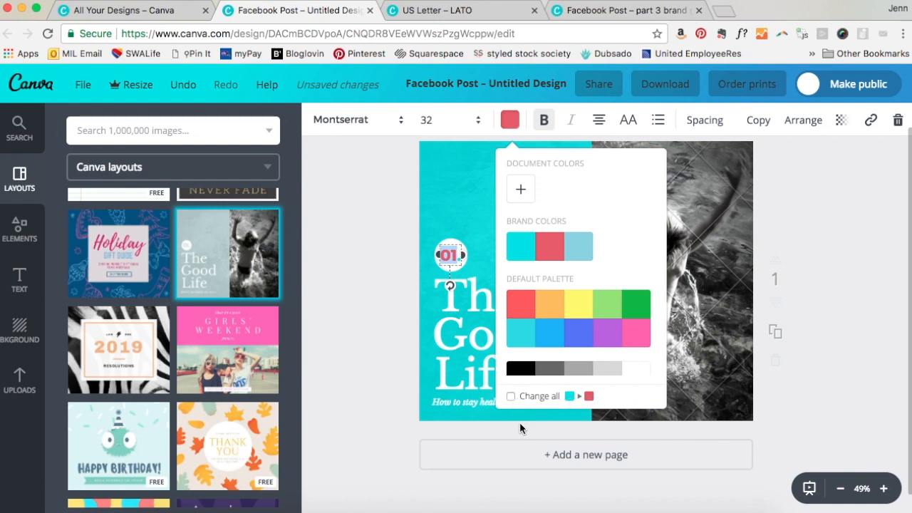
{"action": "mouse_move", "coordinate": [554, 426]}
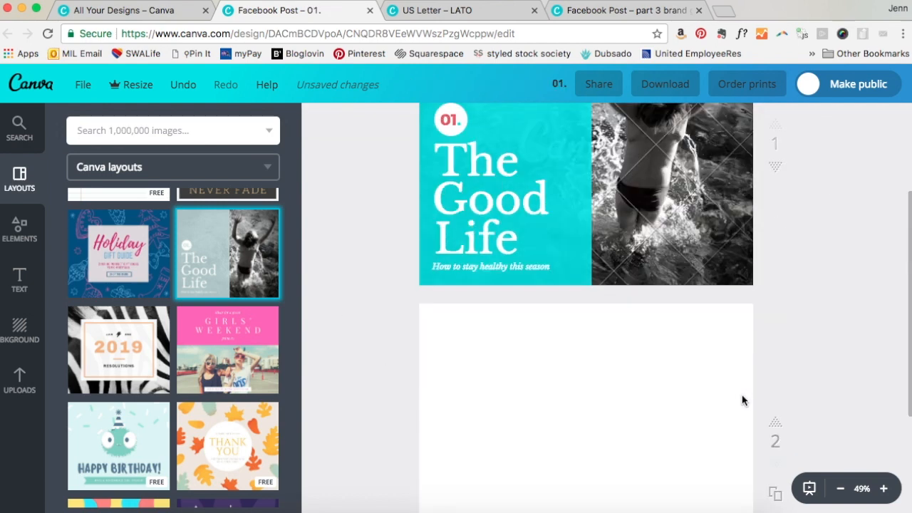
Switch to the 'part 3 brand graphics for free' design for reference.
{"action": "scroll", "scroll_direction": "down", "scroll_amount": 3}
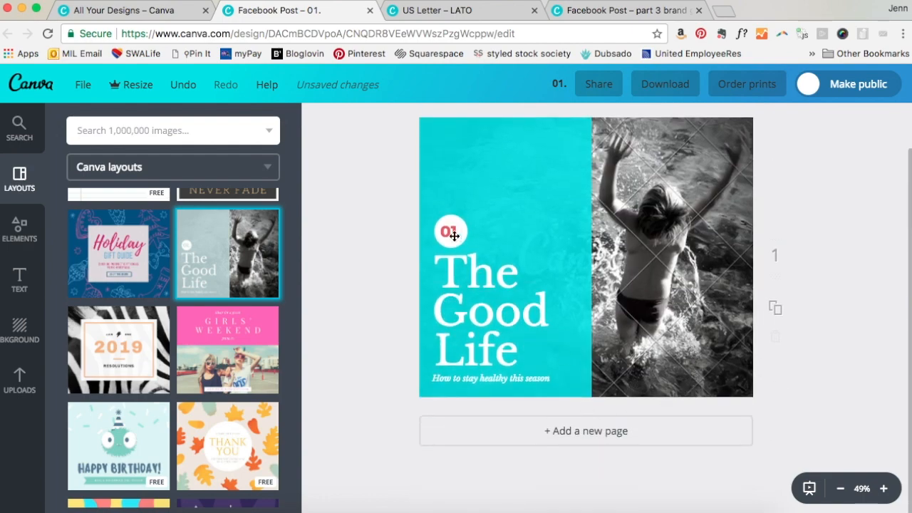
{"action": "left_click", "coordinate": [619, 10]}
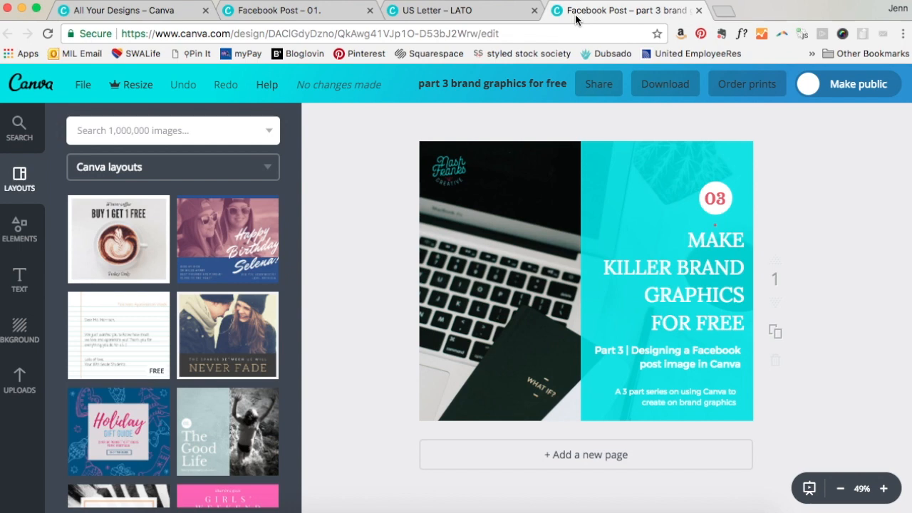
Back on the 01. post, make the badge number red and drop its trailing period.
{"action": "left_click", "coordinate": [278, 10]}
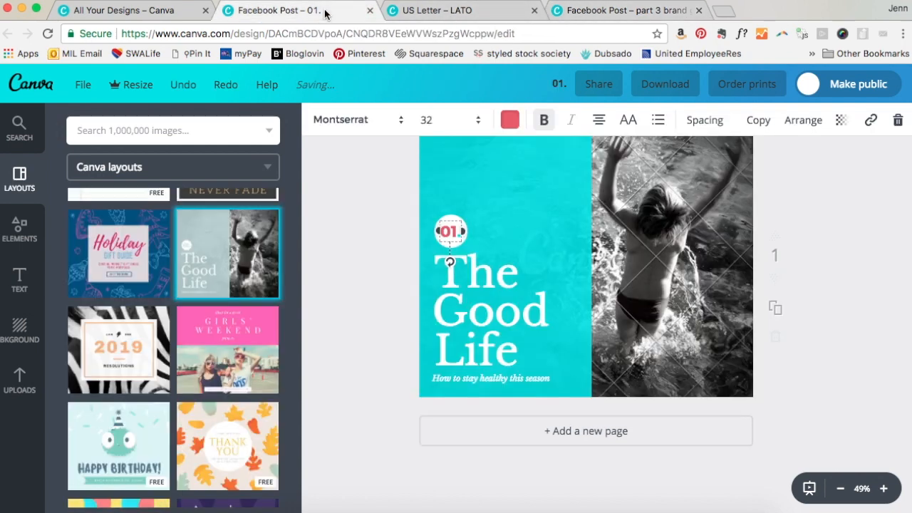
{"action": "left_click", "coordinate": [510, 119]}
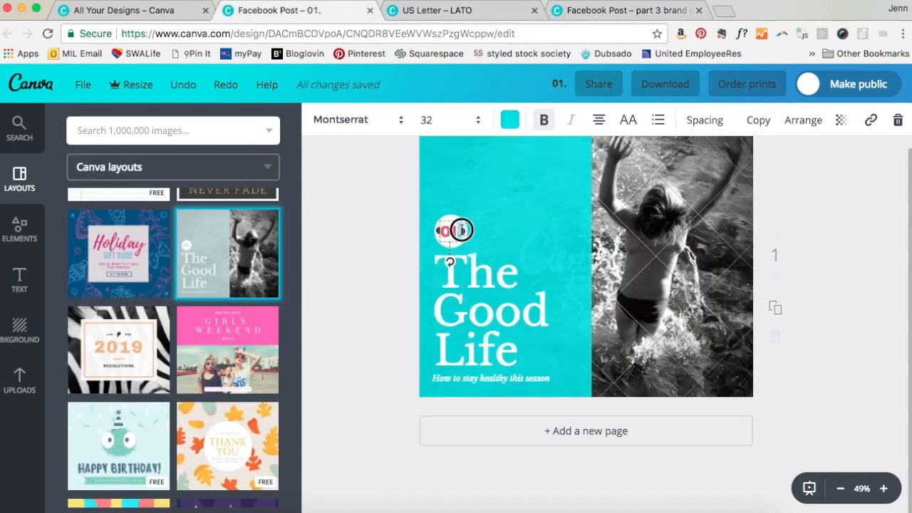
{"action": "left_click", "coordinate": [509, 119]}
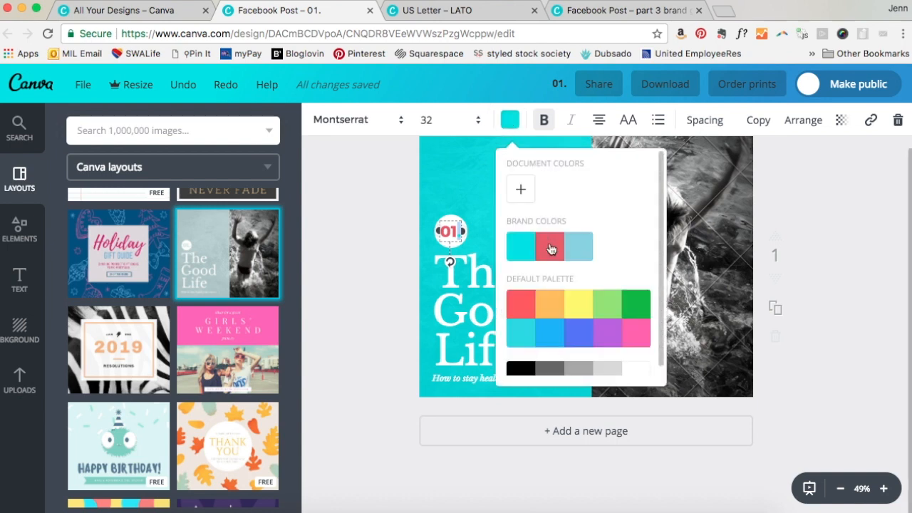
{"action": "left_click", "coordinate": [549, 246]}
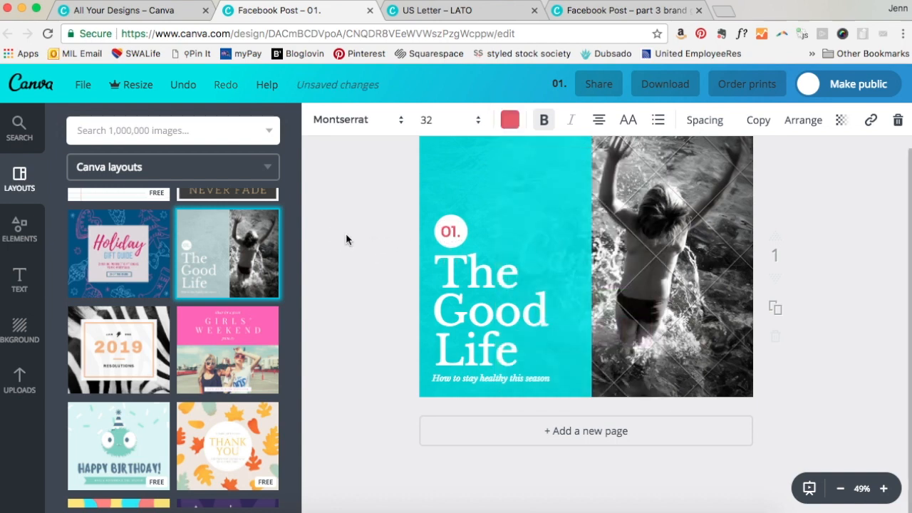
{"action": "left_click", "coordinate": [449, 231]}
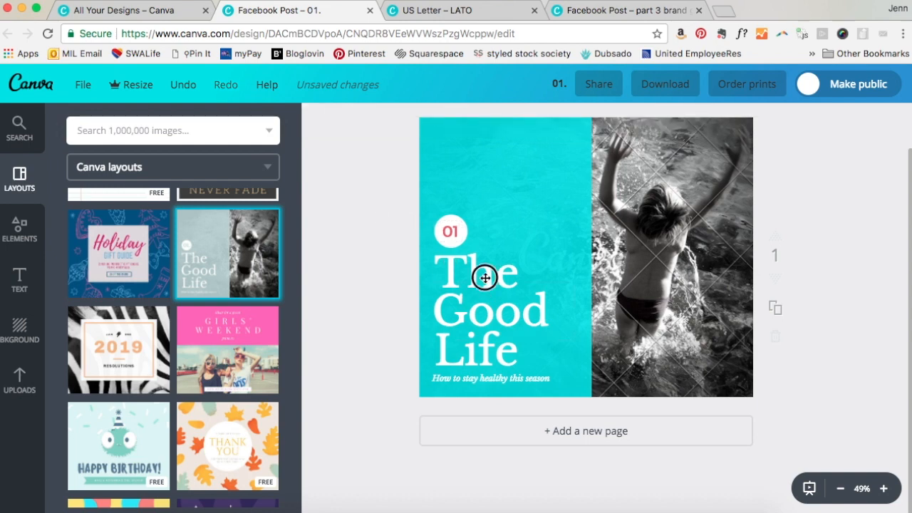
Retype the Good Life title as 'my awesome heading' in Montserrat.
{"action": "left_click", "coordinate": [485, 277]}
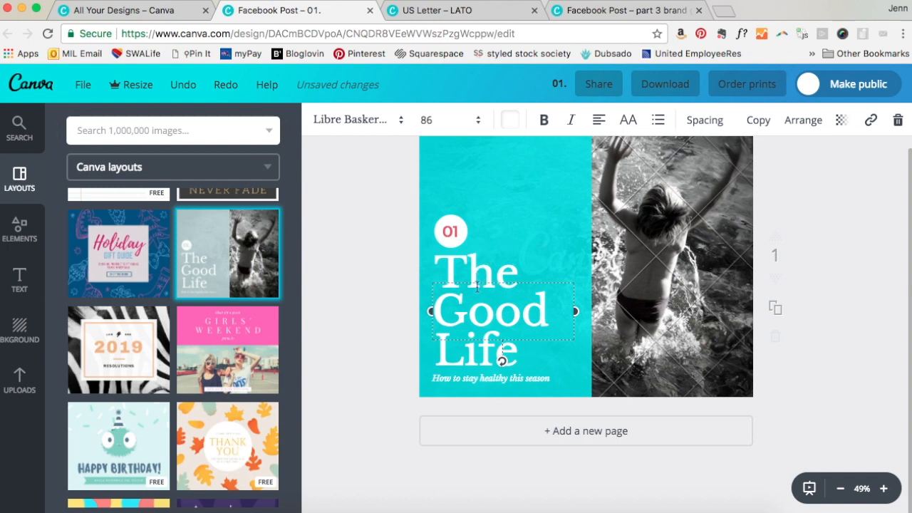
{"action": "mouse_move", "coordinate": [475, 280]}
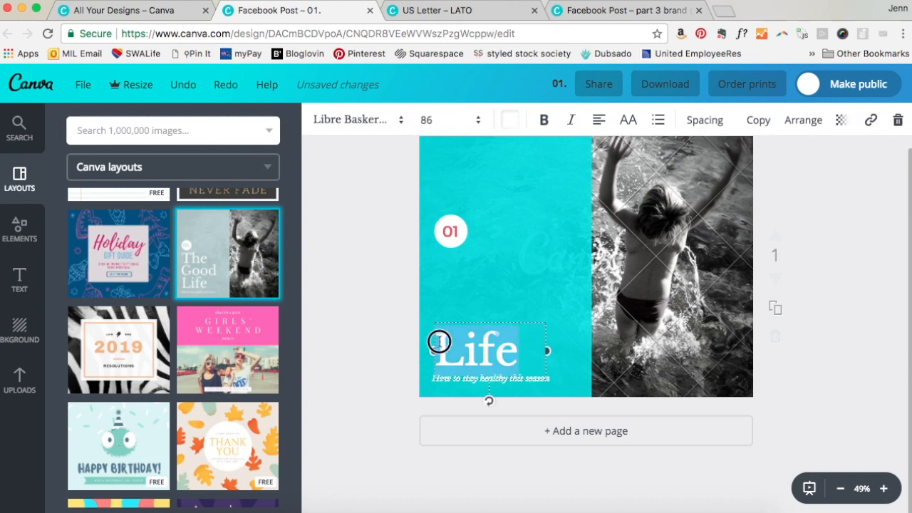
{"action": "left_click", "coordinate": [352, 119]}
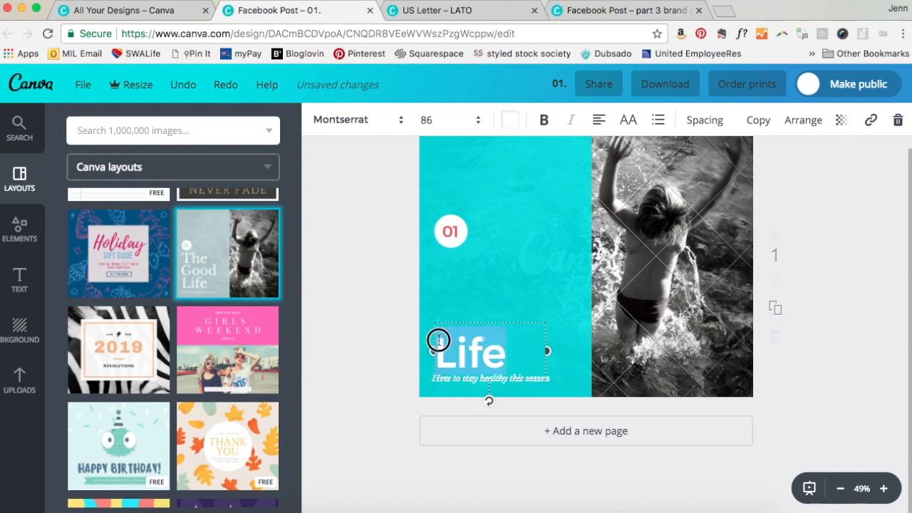
{"action": "type", "text": "my awes"}
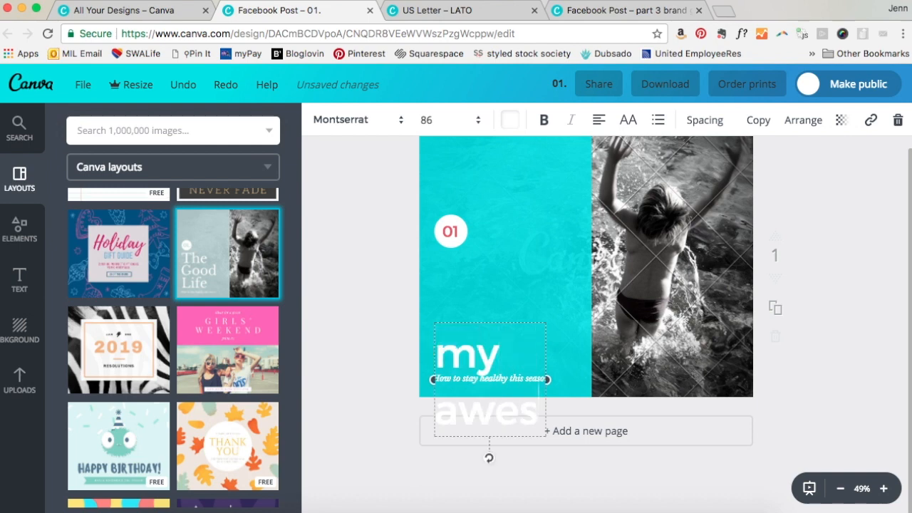
{"action": "scroll", "scroll_direction": "down", "scroll_amount": 3}
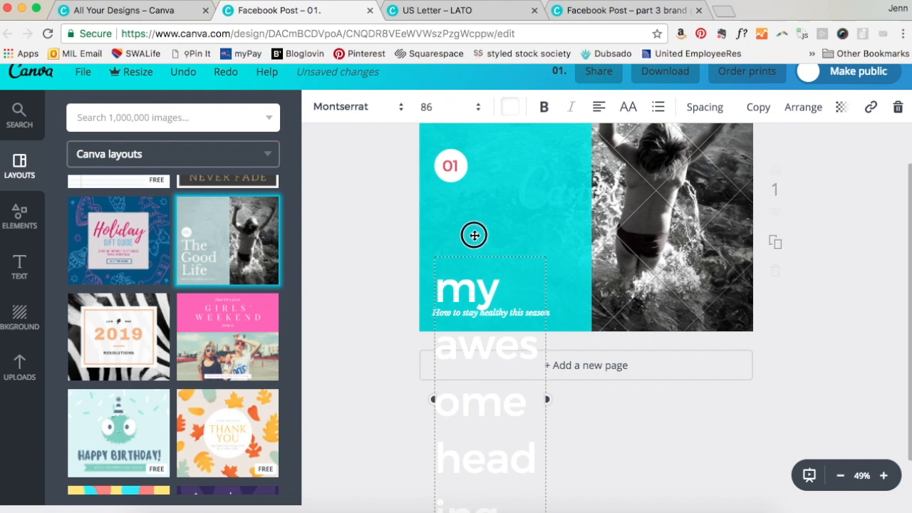
{"action": "left_click_drag", "start_coordinate": [473, 235], "coordinate": [473, 191]}
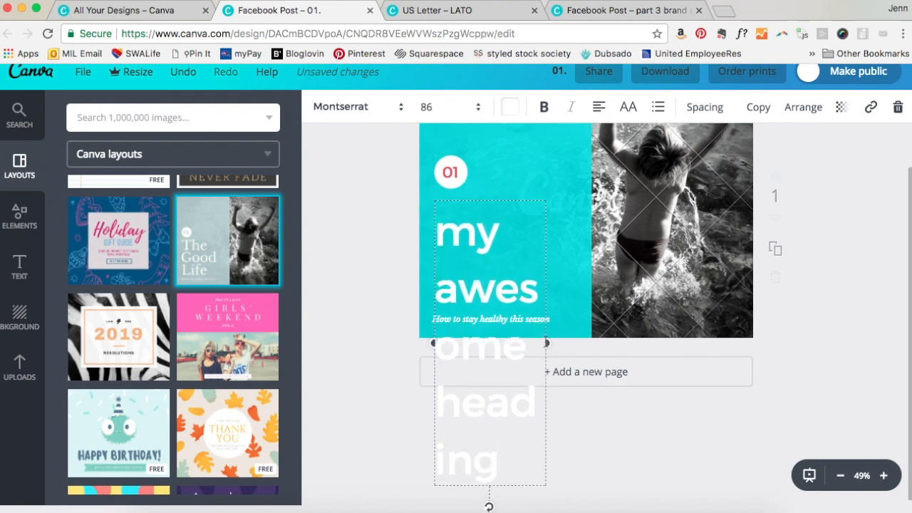
Widen the heading box and pick a smaller font size so it wraps onto three lines.
{"action": "left_click_drag", "start_coordinate": [547, 342], "coordinate": [574, 342]}
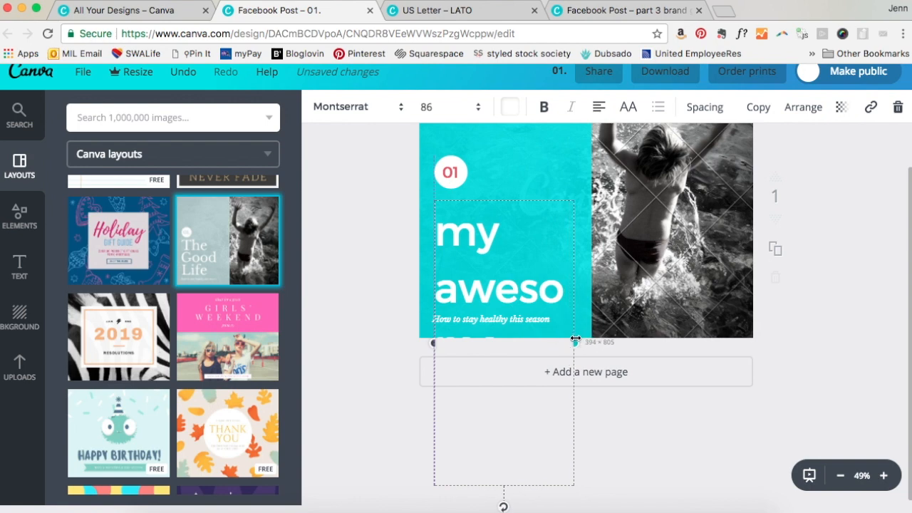
{"action": "left_click", "coordinate": [426, 106]}
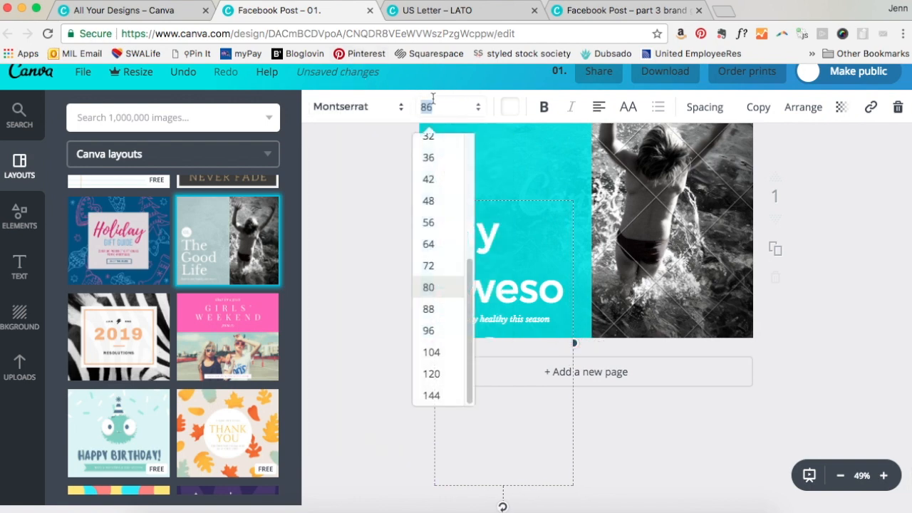
{"action": "left_click", "coordinate": [428, 222]}
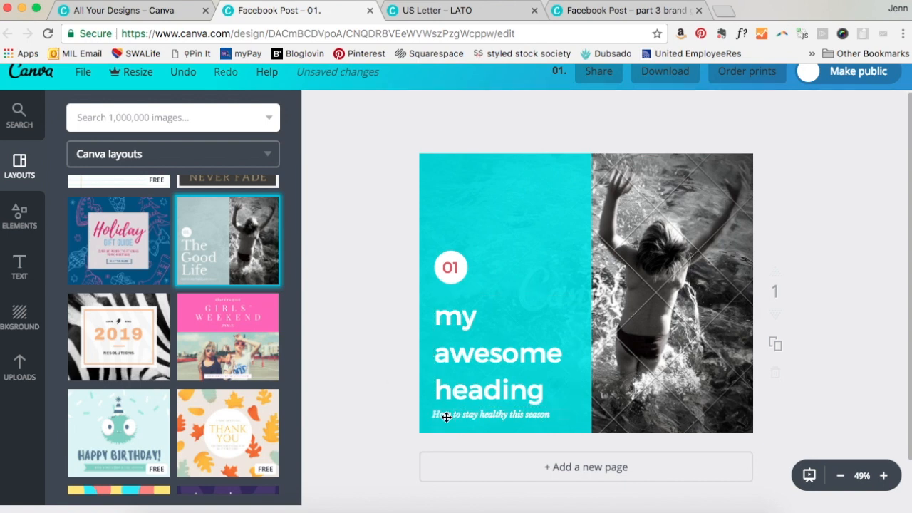
{"action": "left_click", "coordinate": [498, 414]}
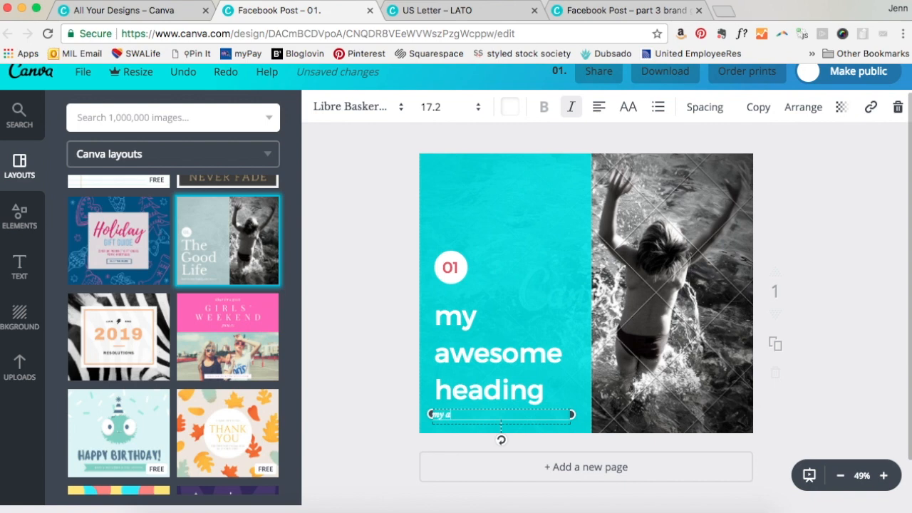
Retype the subtitle as 'my awesome sub heading' in Lato, and make the heading uppercase.
{"action": "type", "text": "my awesome sub headi"}
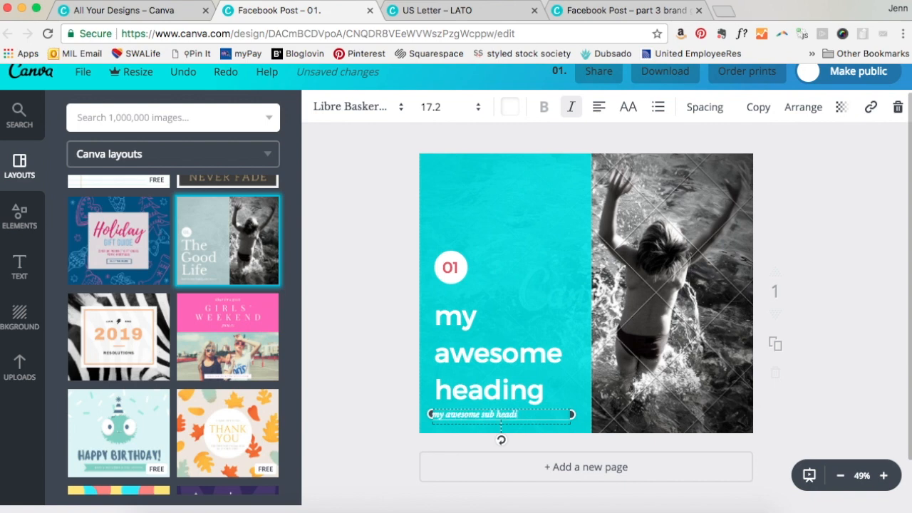
{"action": "left_click", "coordinate": [356, 106]}
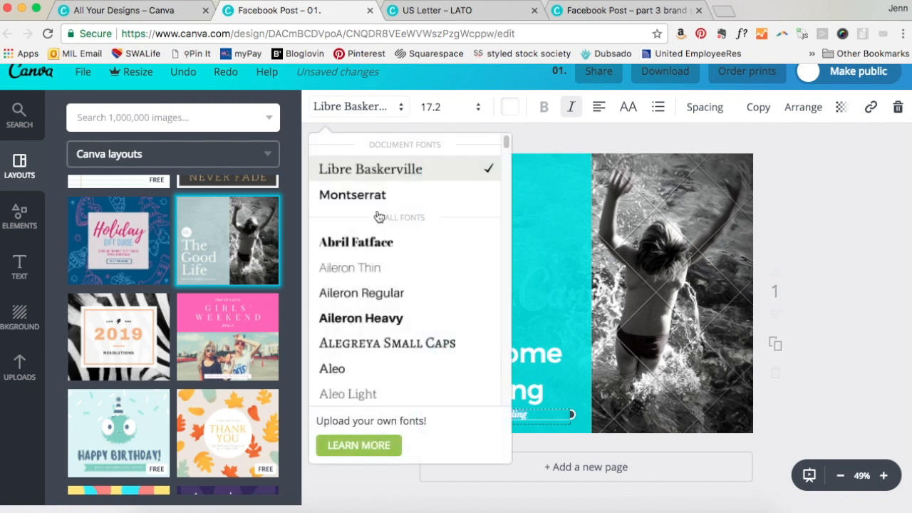
{"action": "scroll", "scroll_direction": "down", "scroll_amount": 3}
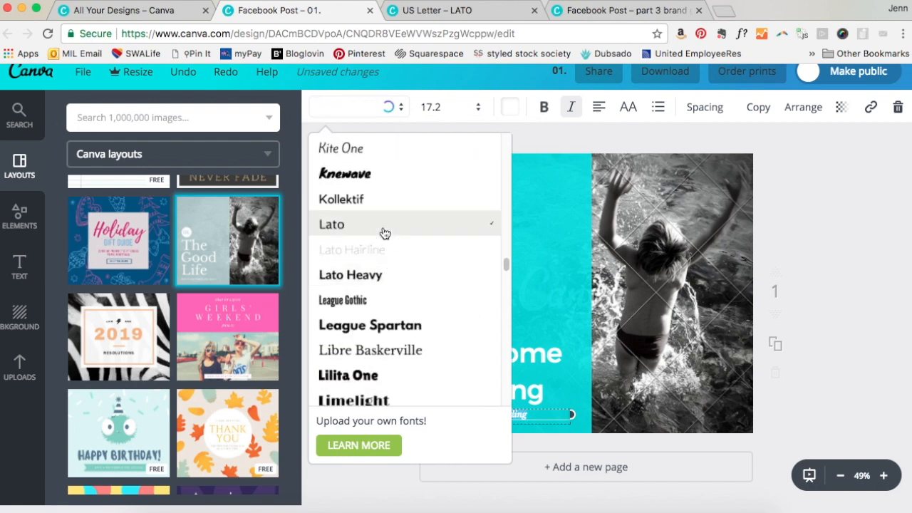
{"action": "left_click", "coordinate": [332, 223]}
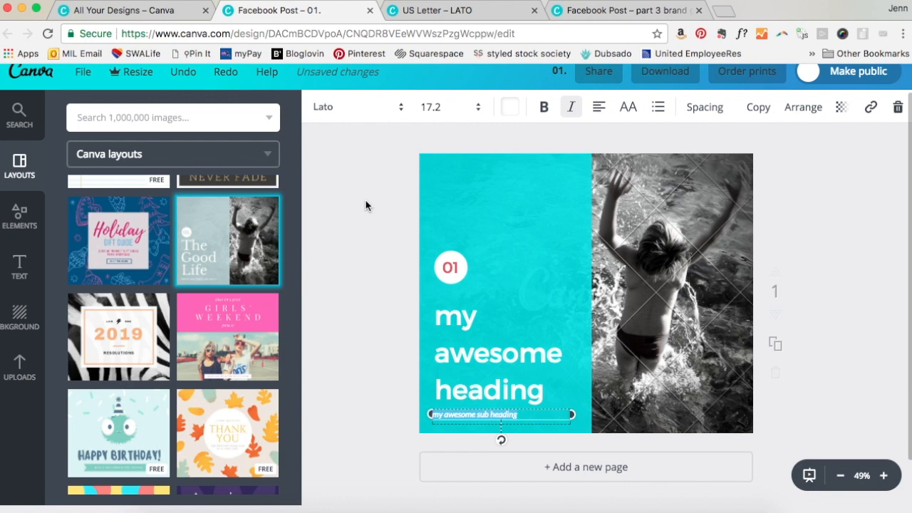
{"action": "mouse_move", "coordinate": [544, 390]}
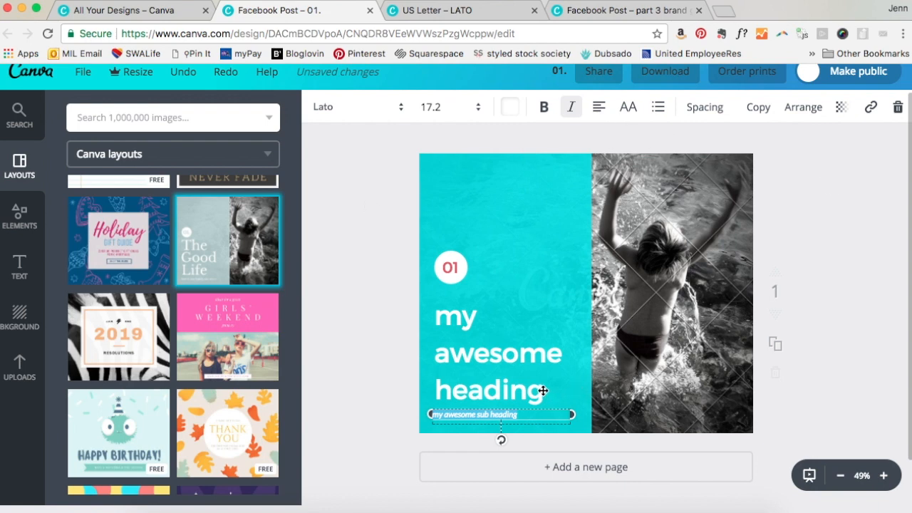
{"action": "left_click", "coordinate": [496, 353]}
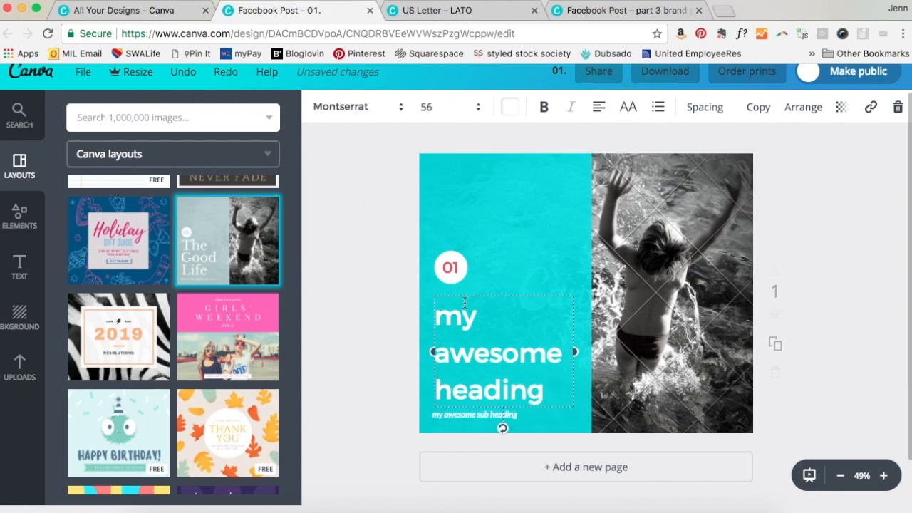
{"action": "left_click", "coordinate": [627, 106]}
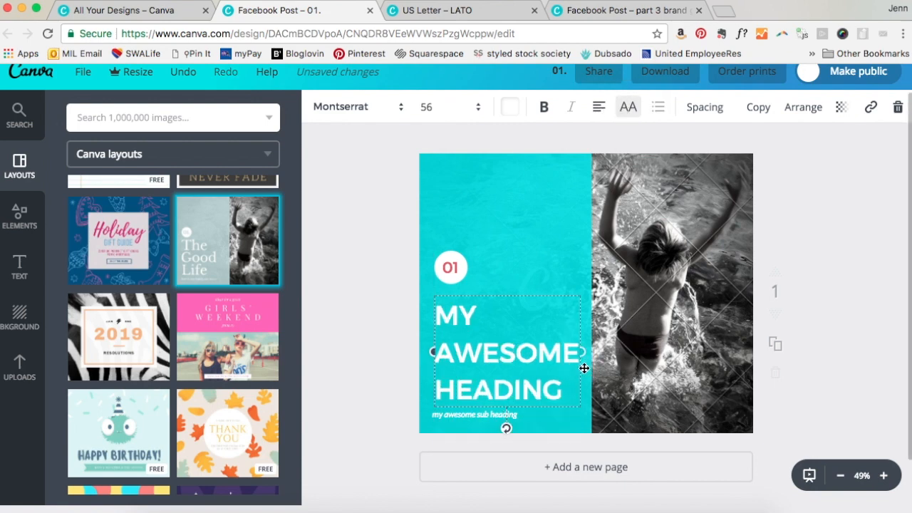
{"action": "mouse_move", "coordinate": [627, 106]}
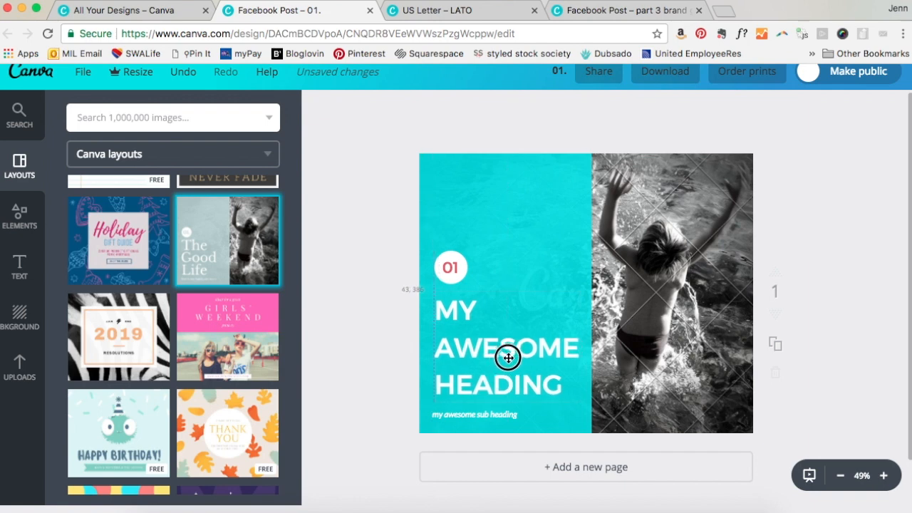
Nudge the subtitle into line beneath the capitalised heading.
{"action": "left_click", "coordinate": [474, 414]}
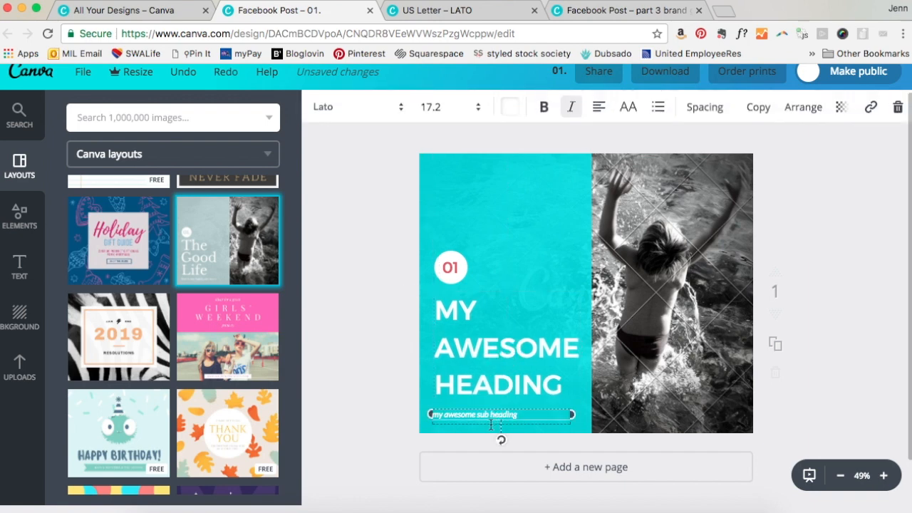
{"action": "left_click_drag", "start_coordinate": [500, 414], "coordinate": [492, 421]}
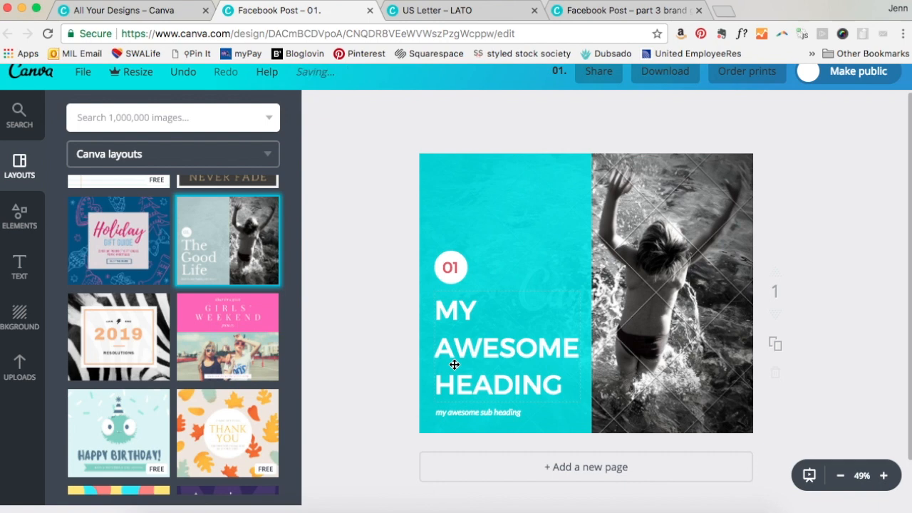
{"action": "mouse_move", "coordinate": [429, 249]}
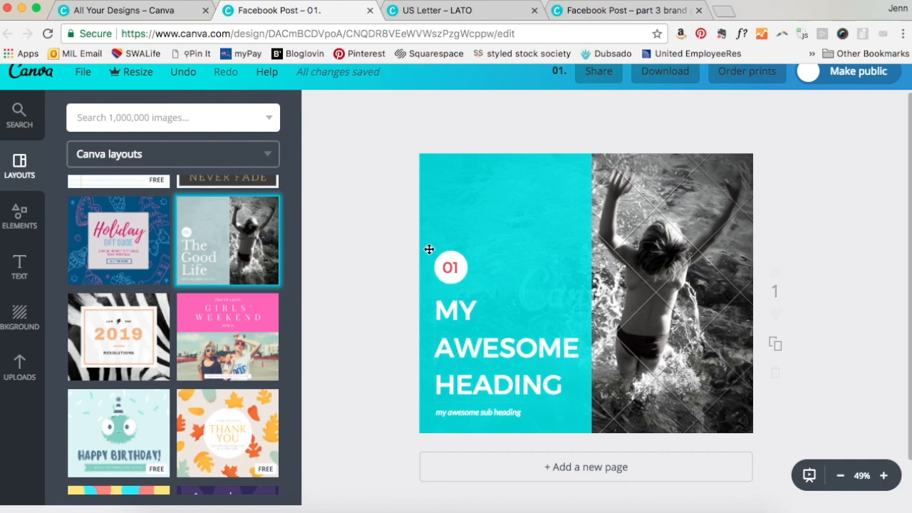
{"action": "mouse_move", "coordinate": [455, 412]}
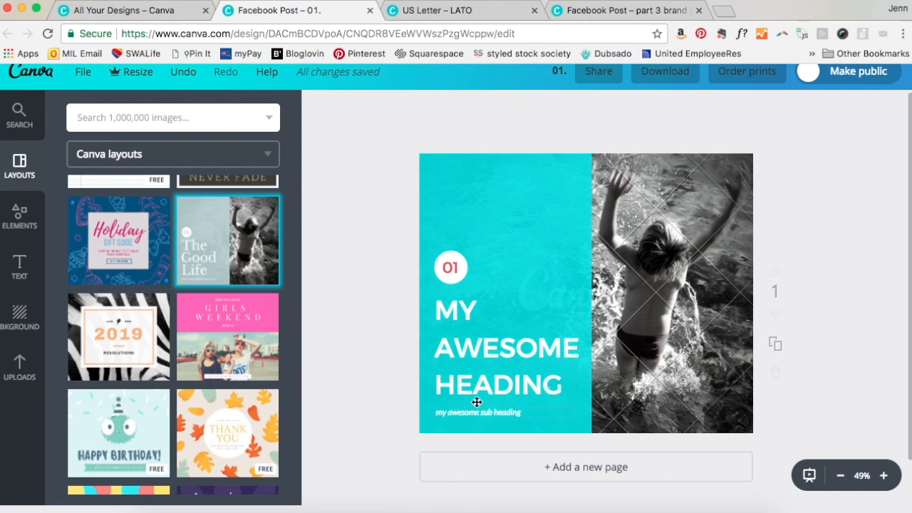
Set the capitalised heading's line height to 1.22 with the Spacing slider.
{"action": "left_click", "coordinate": [505, 346]}
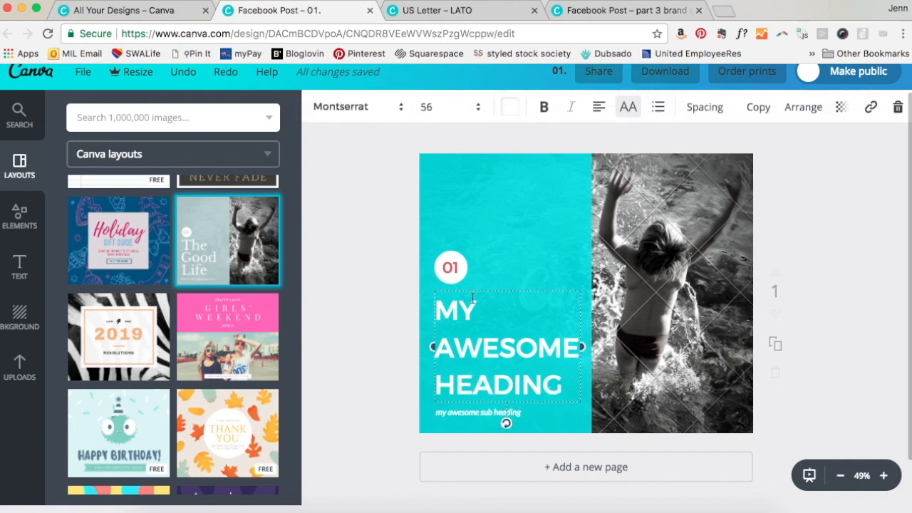
{"action": "mouse_move", "coordinate": [532, 406]}
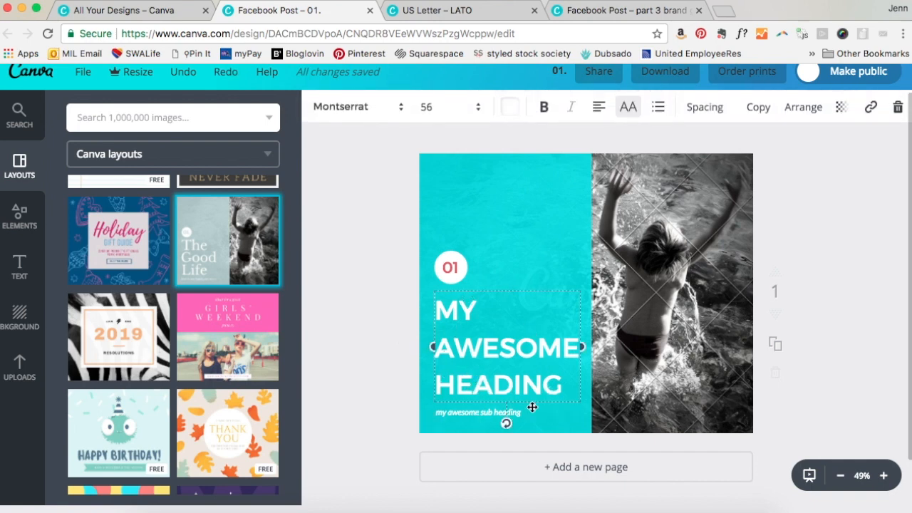
{"action": "left_click", "coordinate": [704, 107]}
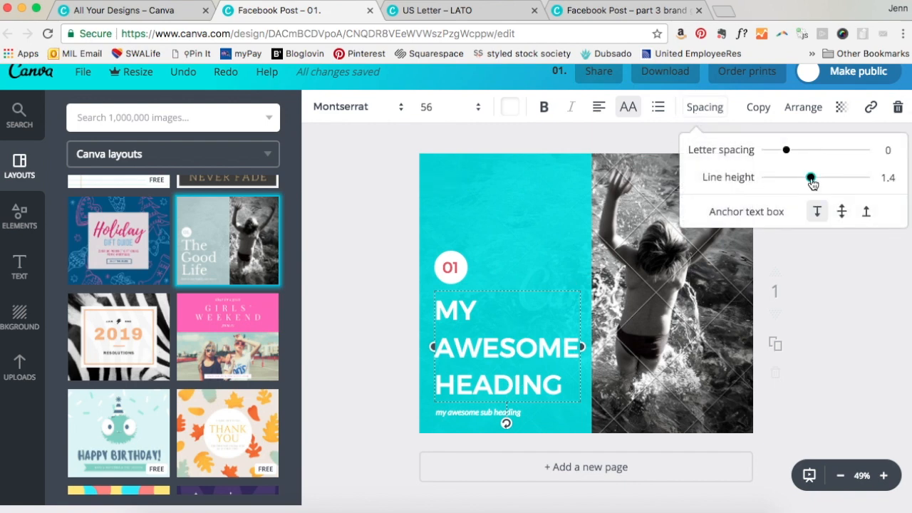
{"action": "left_click_drag", "start_coordinate": [811, 177], "coordinate": [800, 177]}
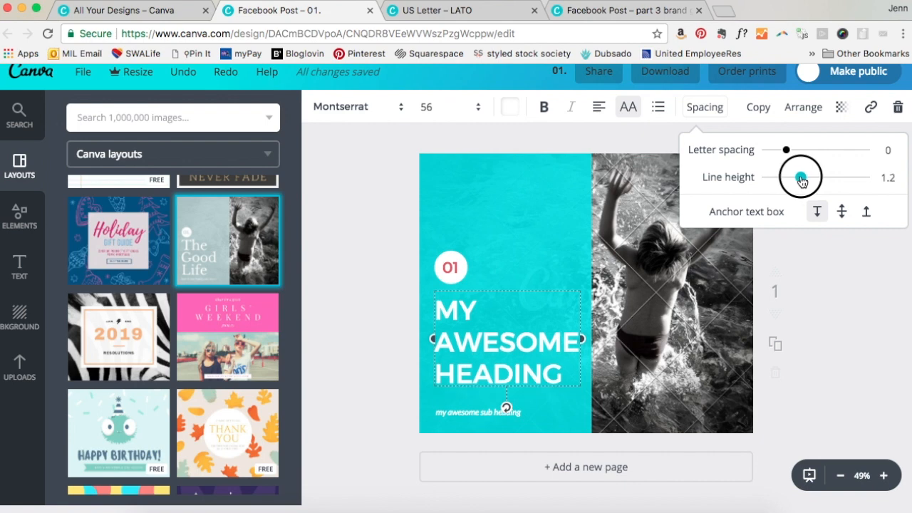
{"action": "left_click_drag", "start_coordinate": [800, 177], "coordinate": [792, 177]}
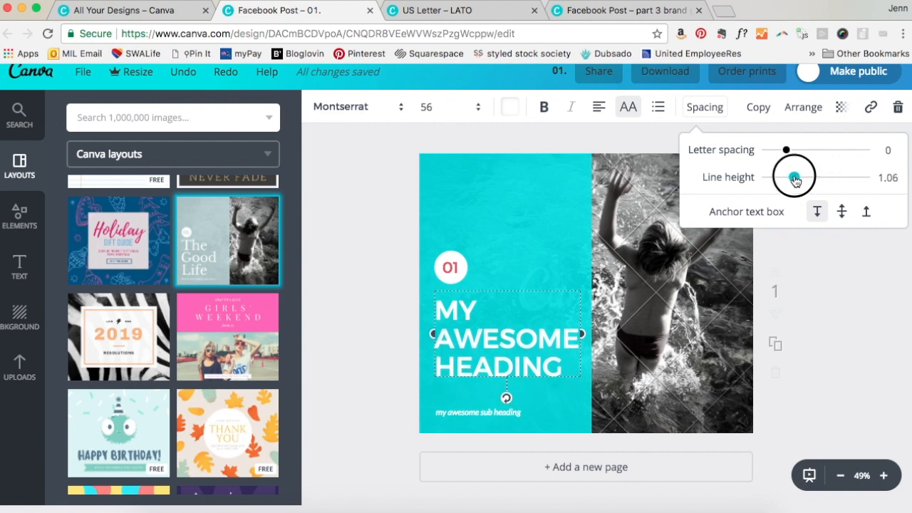
{"action": "left_click_drag", "start_coordinate": [793, 176], "coordinate": [786, 176]}
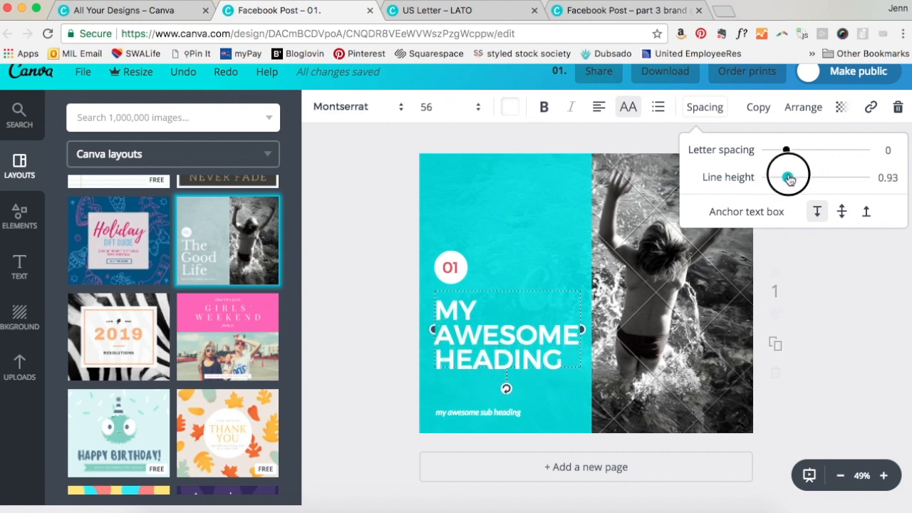
{"action": "left_click_drag", "start_coordinate": [780, 177], "coordinate": [794, 177]}
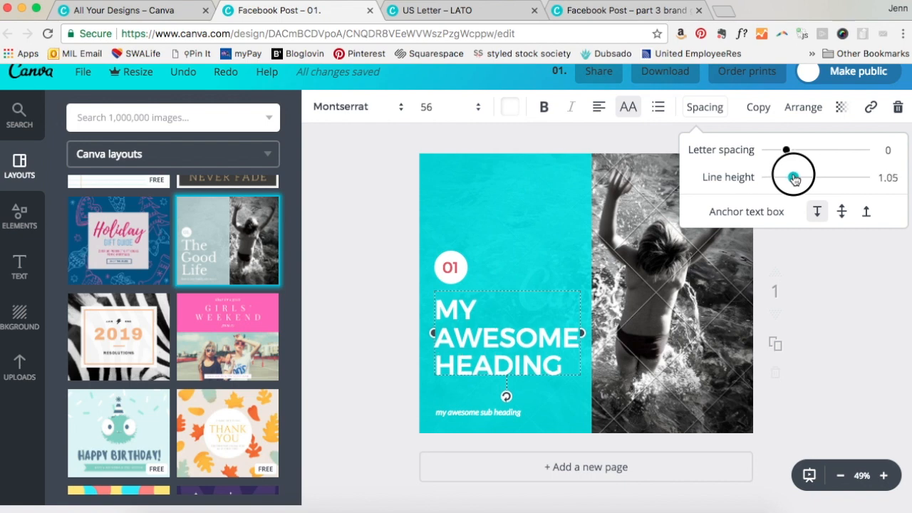
{"action": "left_click_drag", "start_coordinate": [785, 177], "coordinate": [796, 176]}
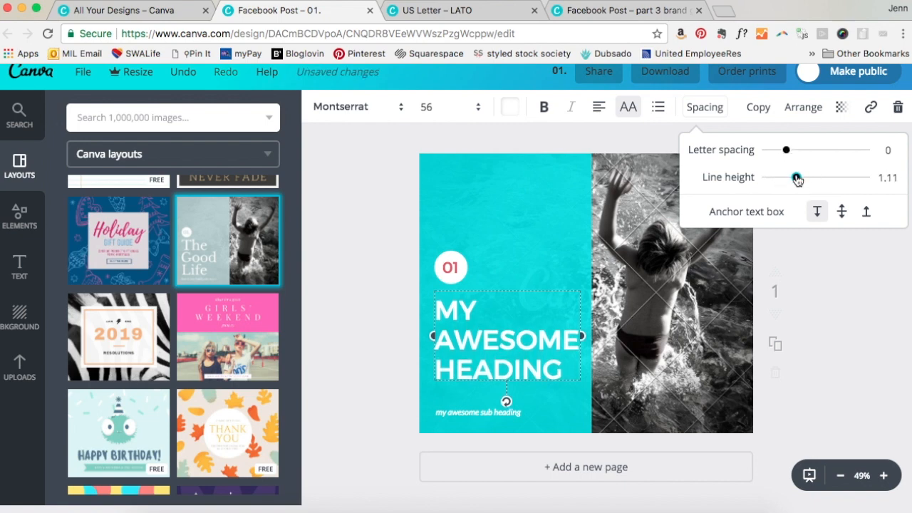
{"action": "left_click_drag", "start_coordinate": [796, 178], "coordinate": [811, 178]}
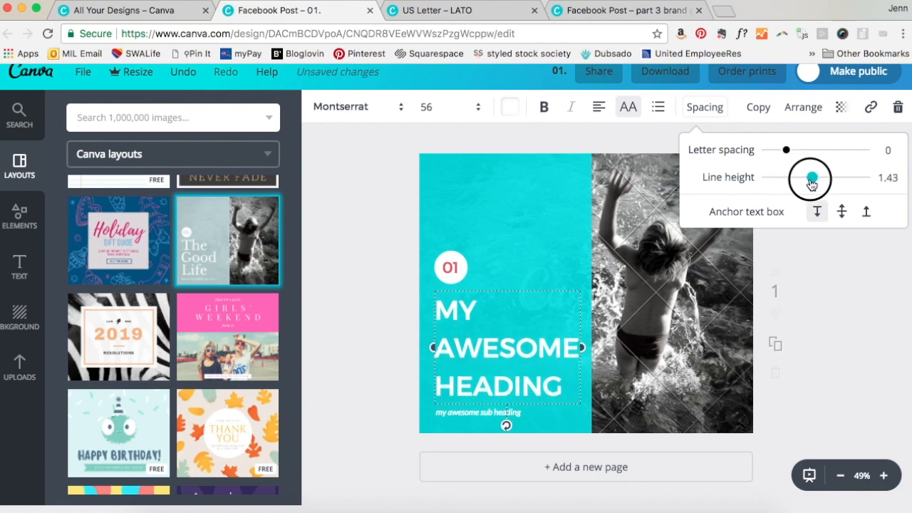
{"action": "left_click_drag", "start_coordinate": [809, 178], "coordinate": [803, 178]}
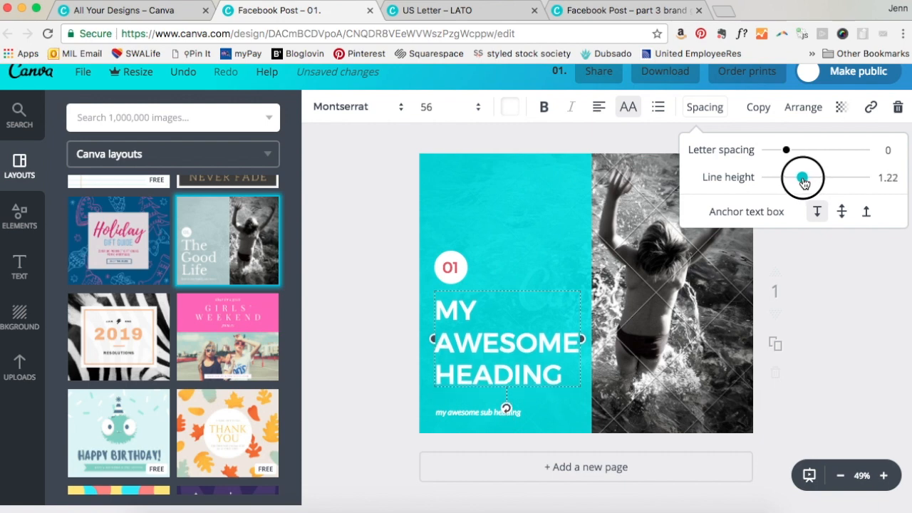
{"action": "mouse_move", "coordinate": [703, 117]}
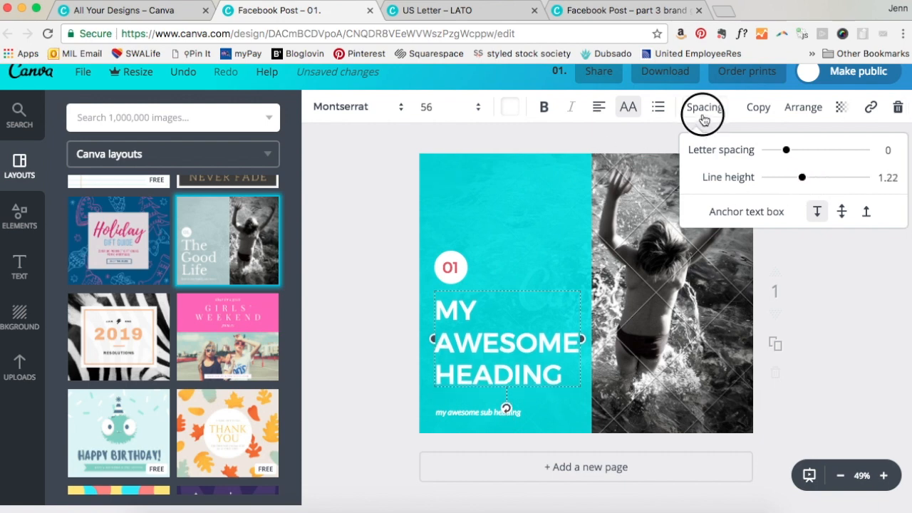
{"action": "left_click", "coordinate": [345, 247]}
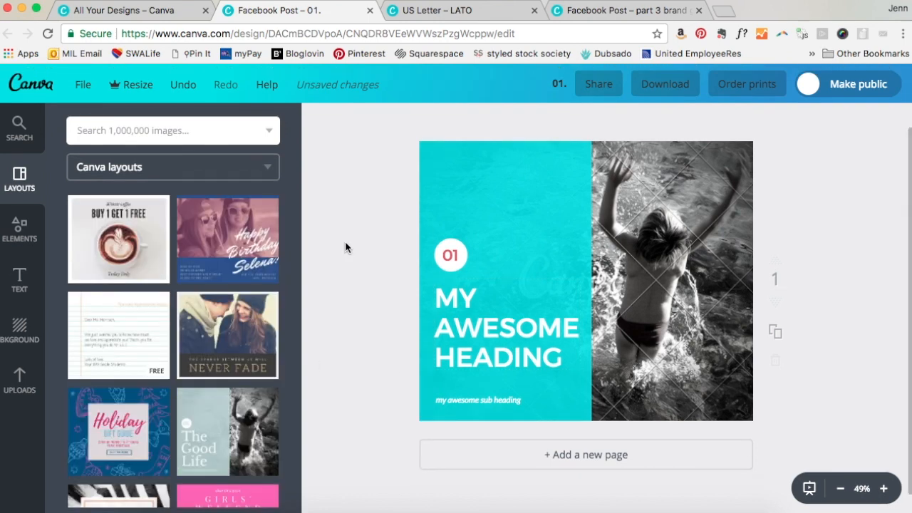
{"action": "mouse_move", "coordinate": [349, 251]}
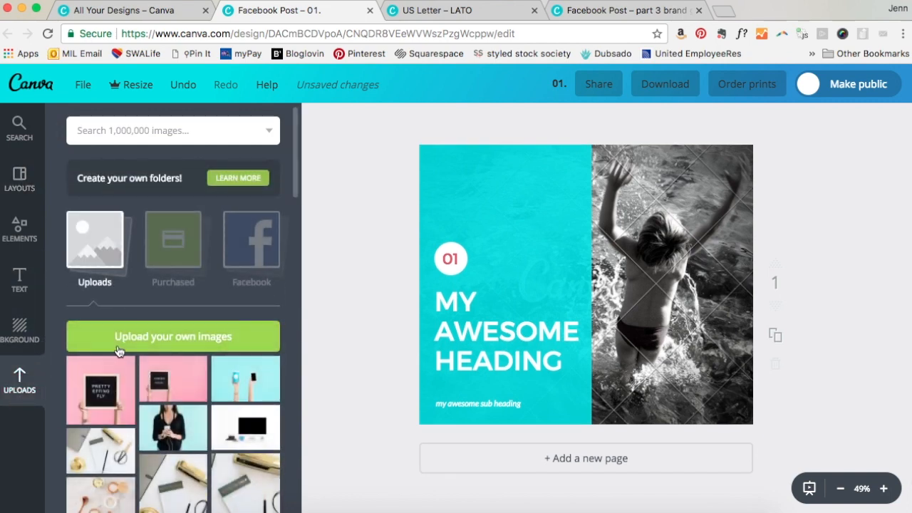
{"action": "scroll", "scroll_direction": "down", "scroll_amount": 3}
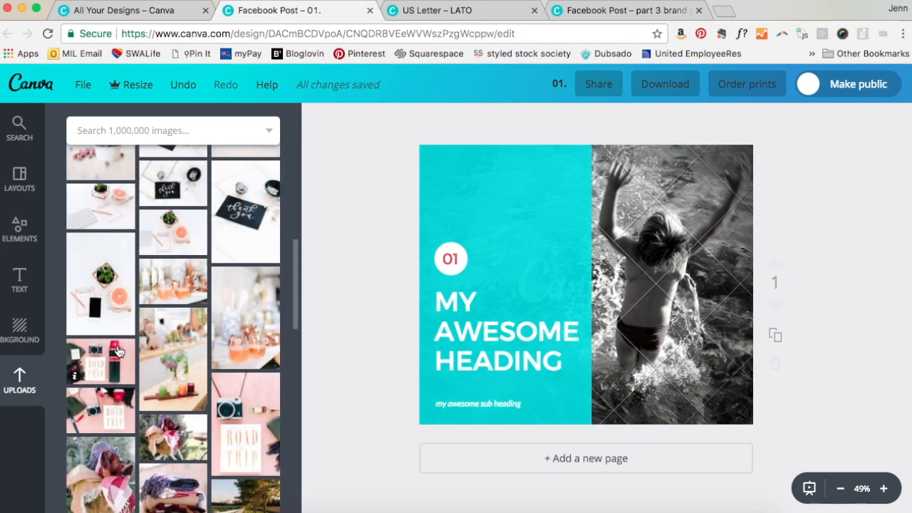
{"action": "scroll", "scroll_direction": "down", "scroll_amount": 3}
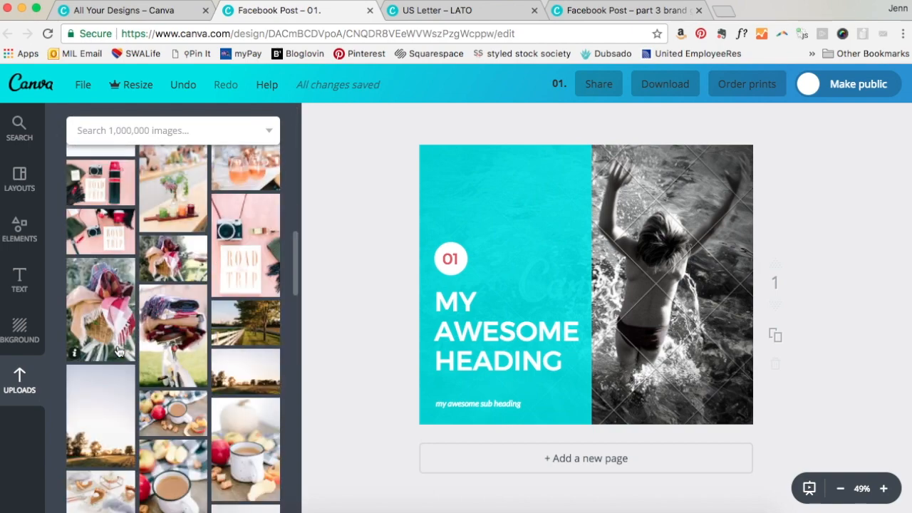
{"action": "scroll", "scroll_direction": "down", "scroll_amount": 3}
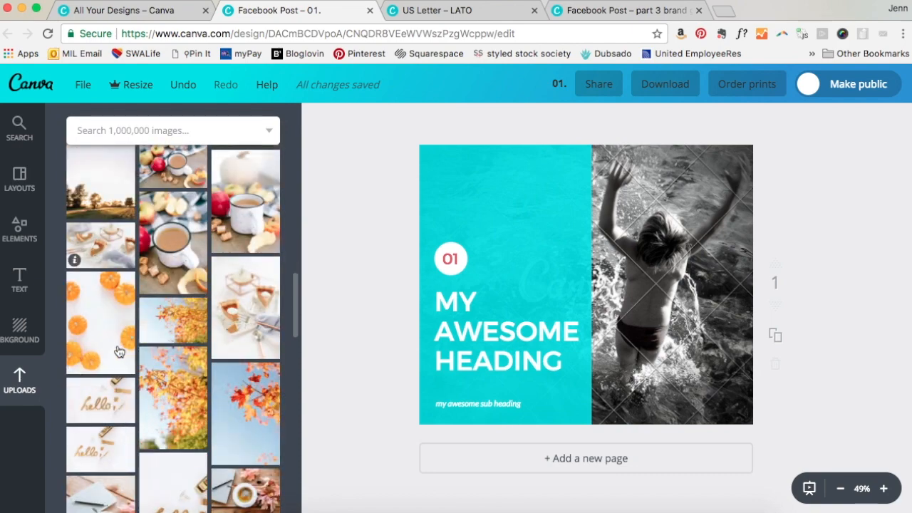
{"action": "mouse_move", "coordinate": [123, 352]}
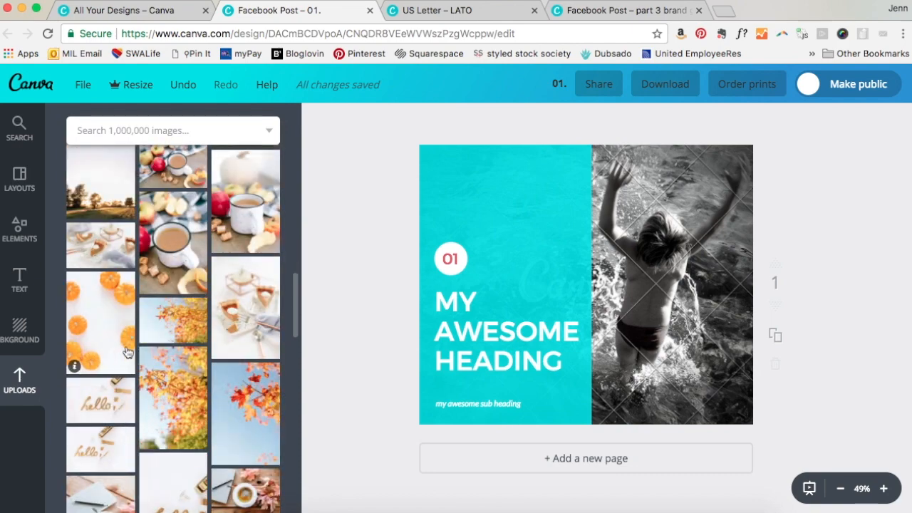
{"action": "scroll", "scroll_direction": "up", "scroll_amount": 3}
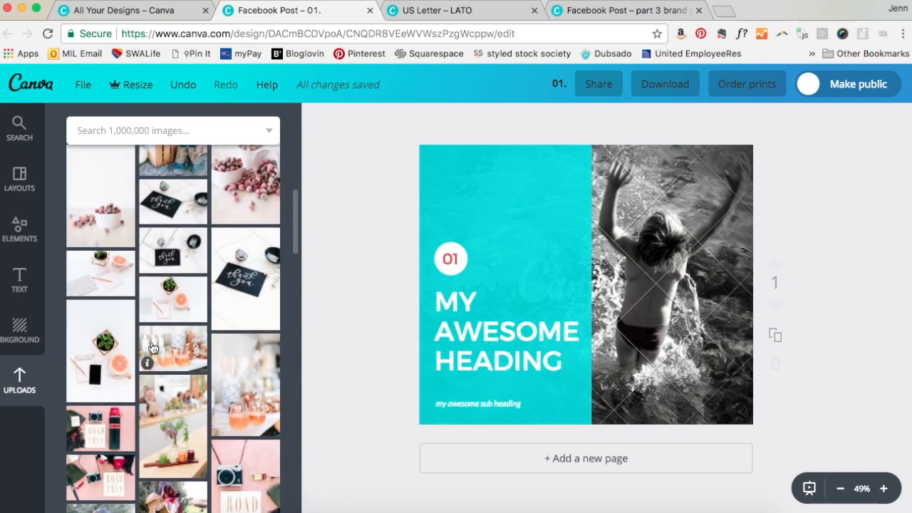
{"action": "scroll", "scroll_direction": "up", "scroll_amount": 3}
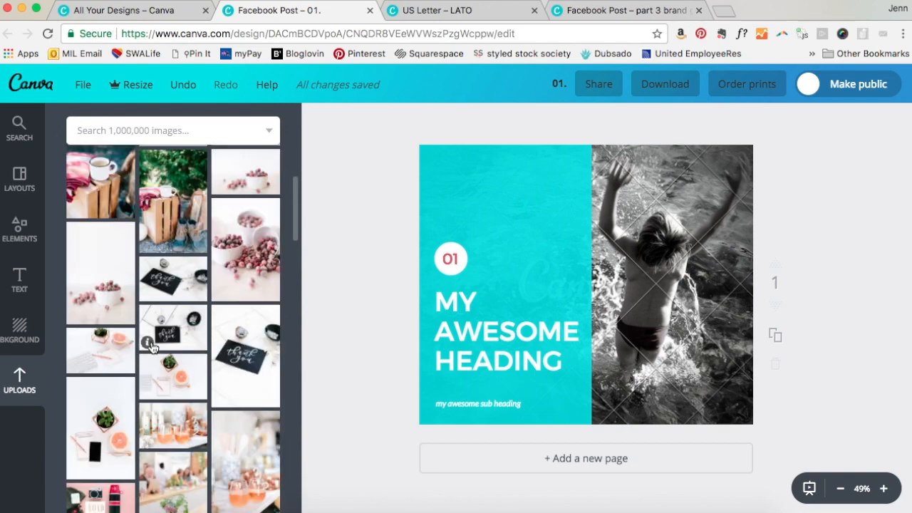
{"action": "scroll", "scroll_direction": "up", "scroll_amount": 3}
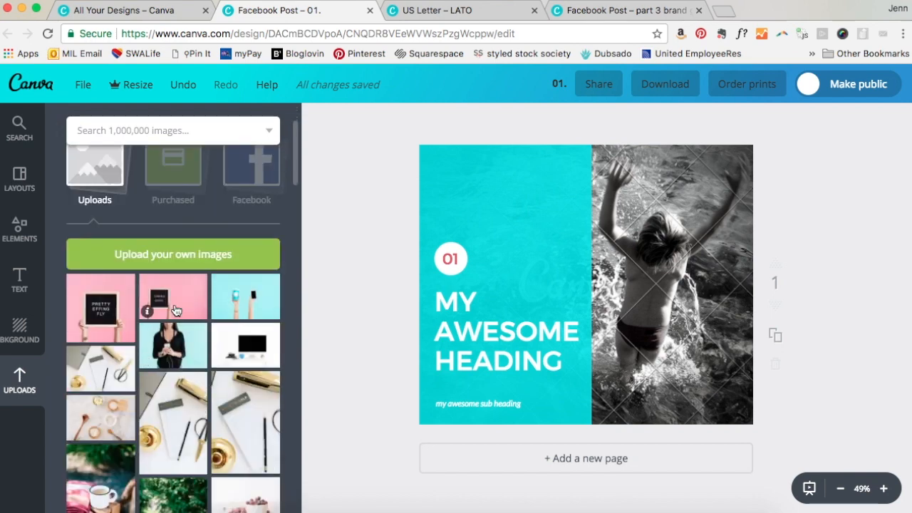
{"action": "mouse_move", "coordinate": [162, 335]}
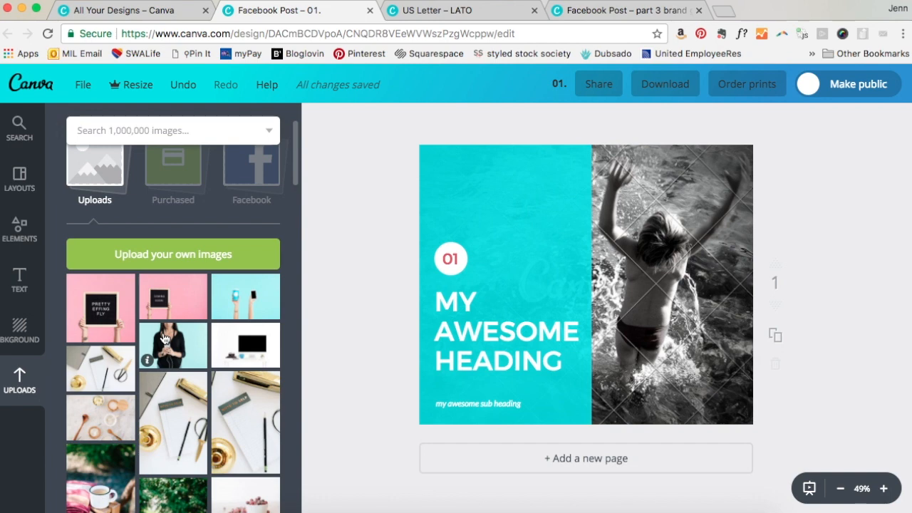
{"action": "scroll", "scroll_direction": "down", "scroll_amount": 3}
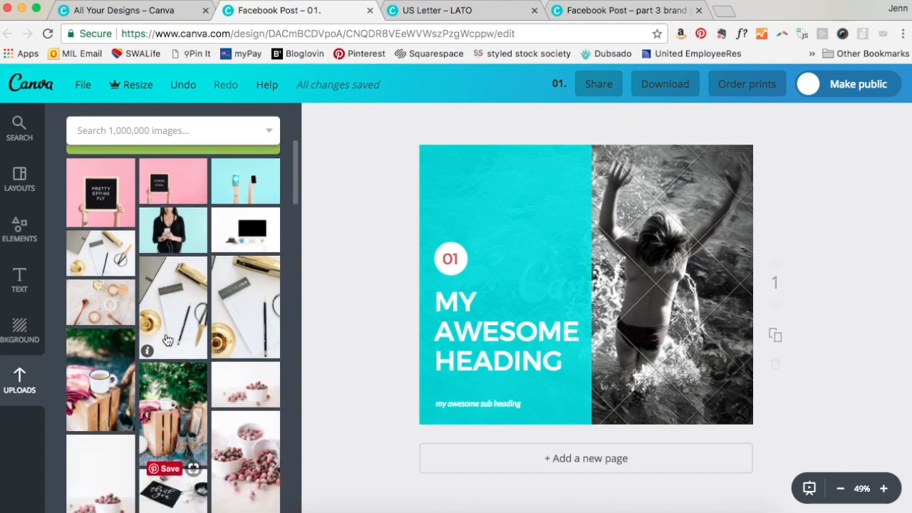
{"action": "mouse_move", "coordinate": [201, 347]}
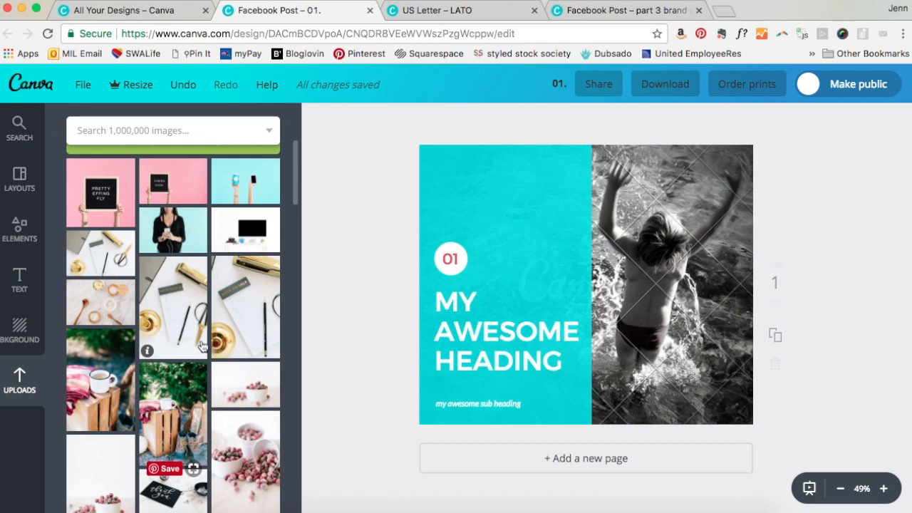
{"action": "mouse_move", "coordinate": [705, 300]}
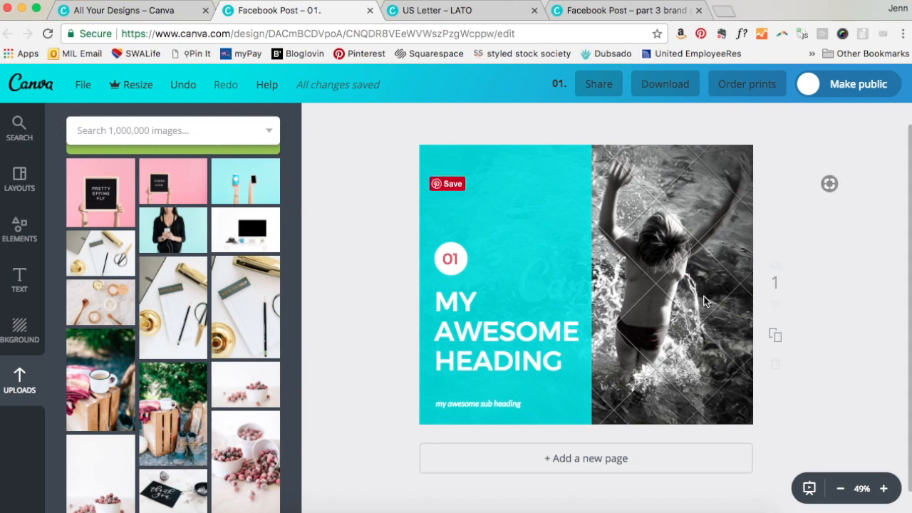
{"action": "mouse_move", "coordinate": [182, 314]}
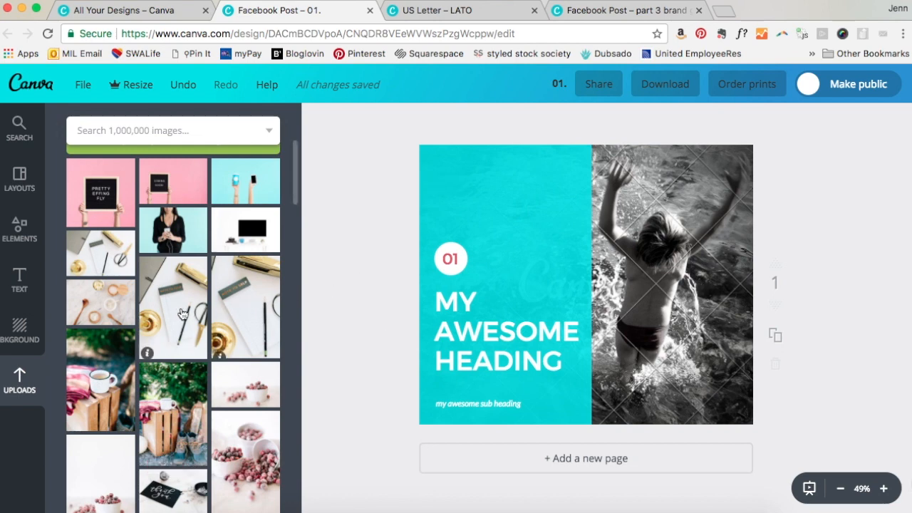
{"action": "scroll", "scroll_direction": "down", "scroll_amount": 3}
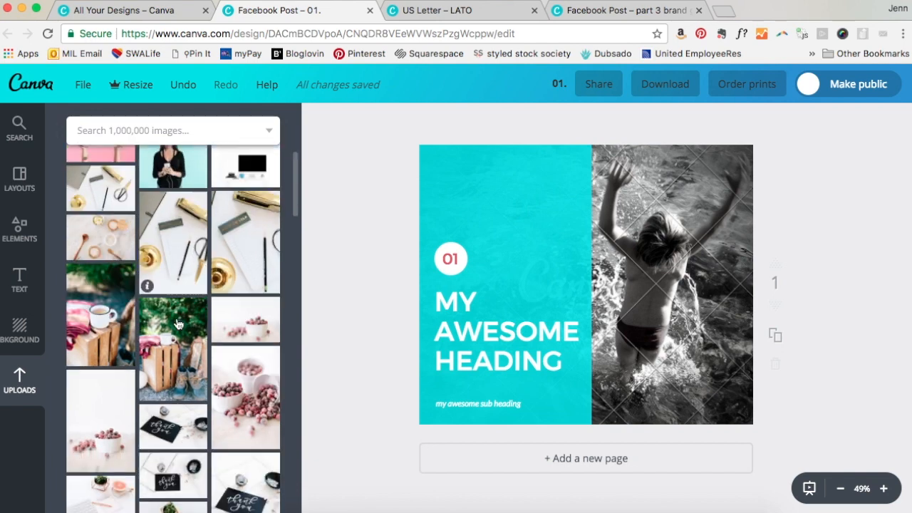
{"action": "scroll", "scroll_direction": "down", "scroll_amount": 3}
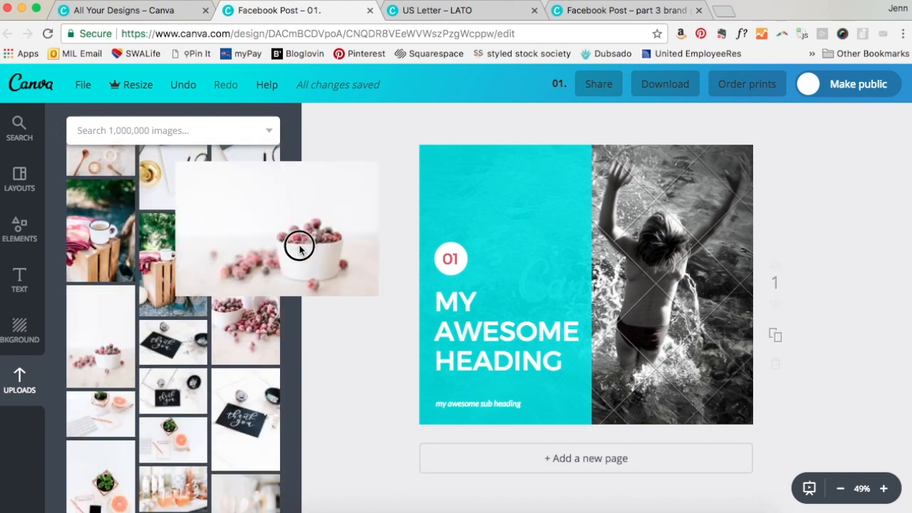
Place the cranberry bowl photo in the right frame and set its filter to Normal.
{"action": "left_click_drag", "start_coordinate": [299, 246], "coordinate": [640, 305]}
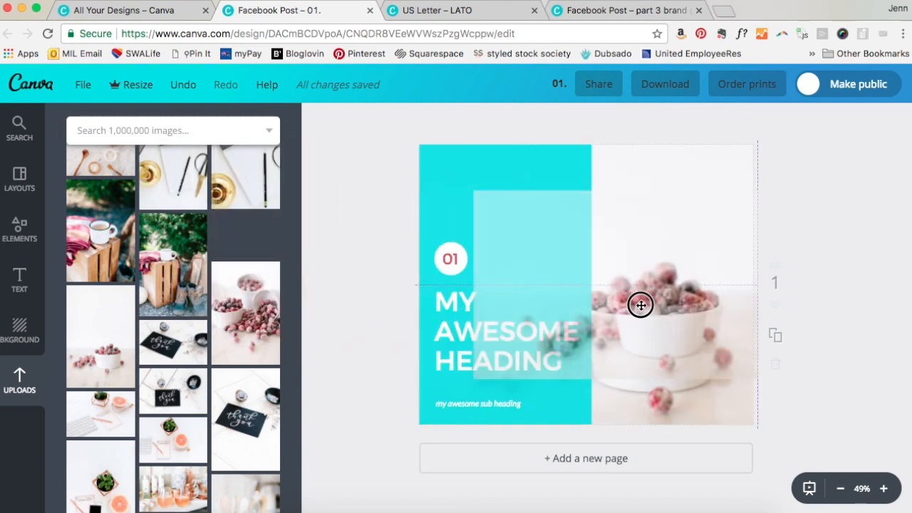
{"action": "left_click", "coordinate": [640, 305]}
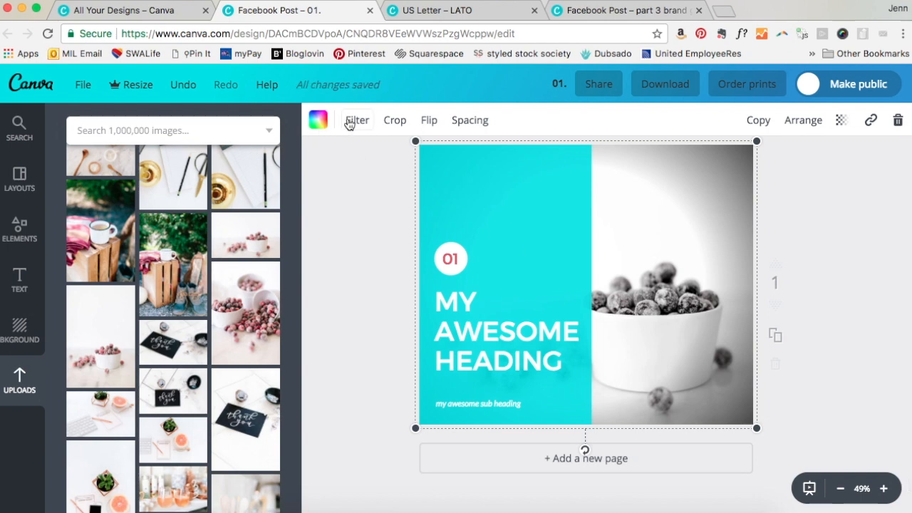
{"action": "left_click", "coordinate": [356, 119]}
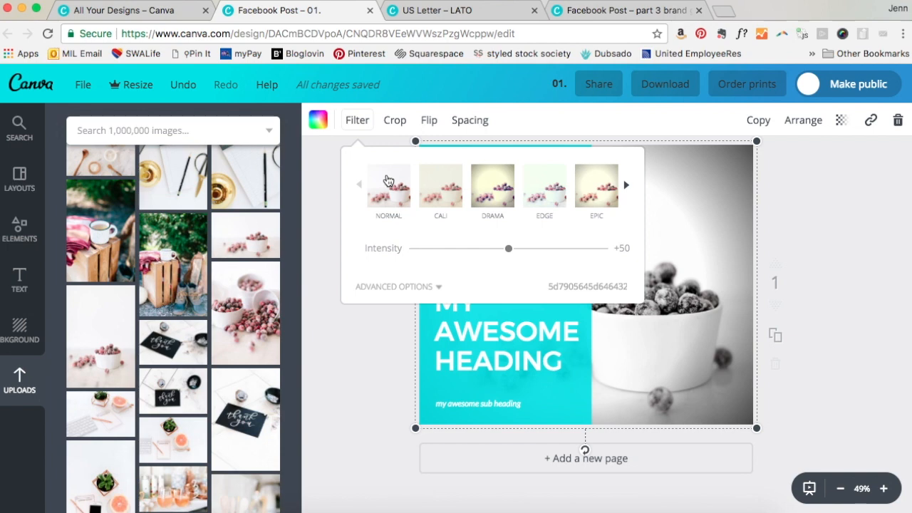
{"action": "left_click", "coordinate": [388, 186]}
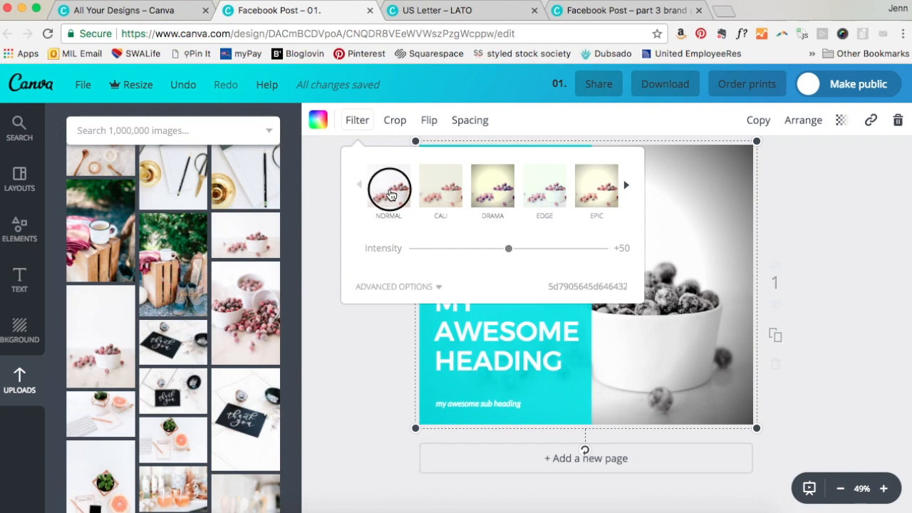
{"action": "left_click", "coordinate": [388, 186]}
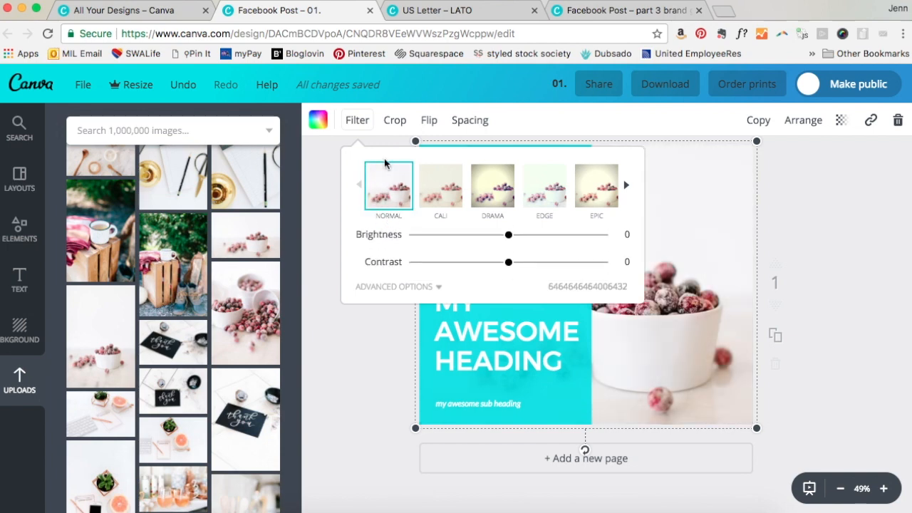
{"action": "mouse_move", "coordinate": [386, 186]}
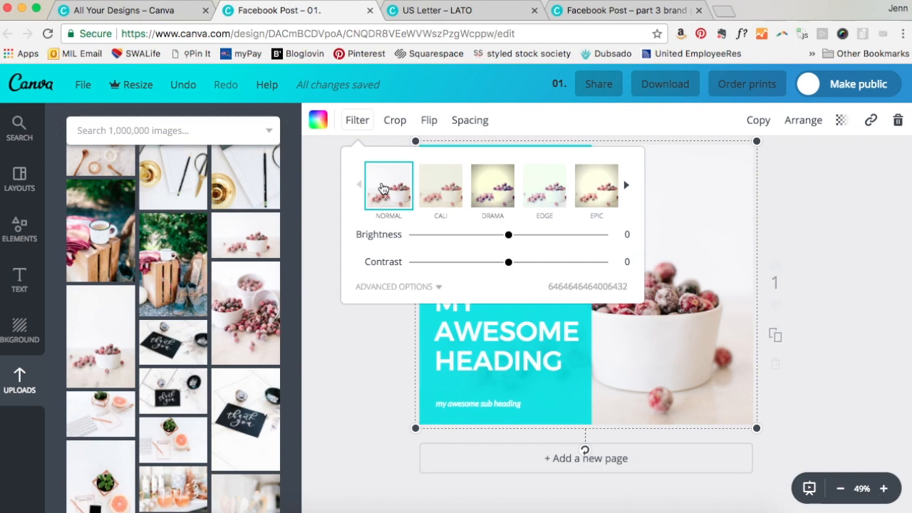
{"action": "mouse_move", "coordinate": [629, 194]}
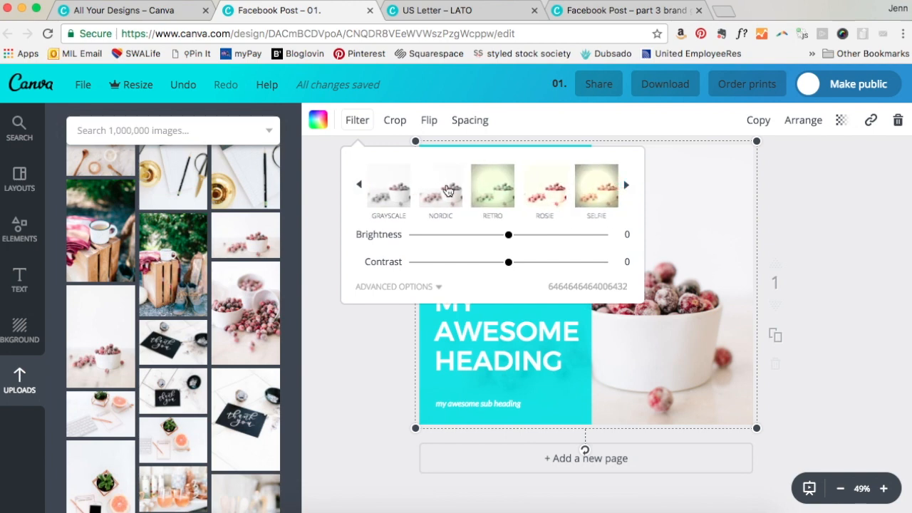
{"action": "left_click", "coordinate": [356, 119]}
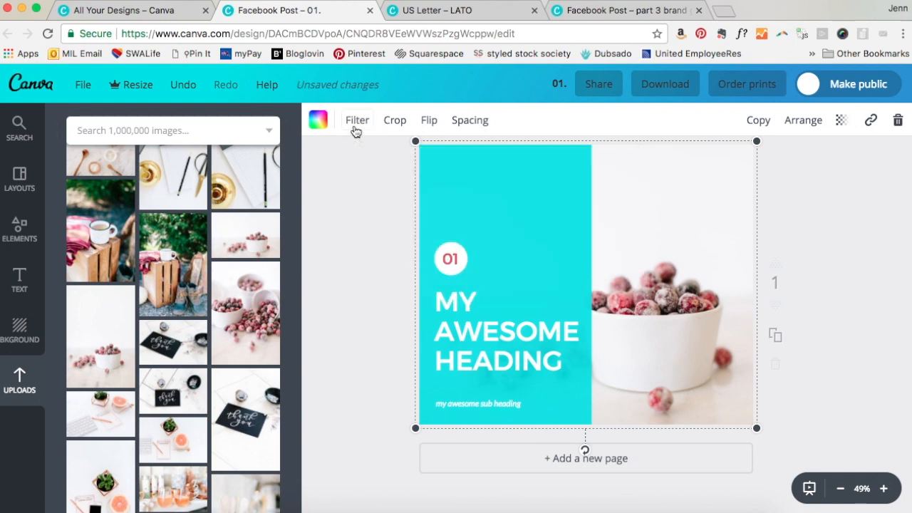
{"action": "mouse_move", "coordinate": [369, 208]}
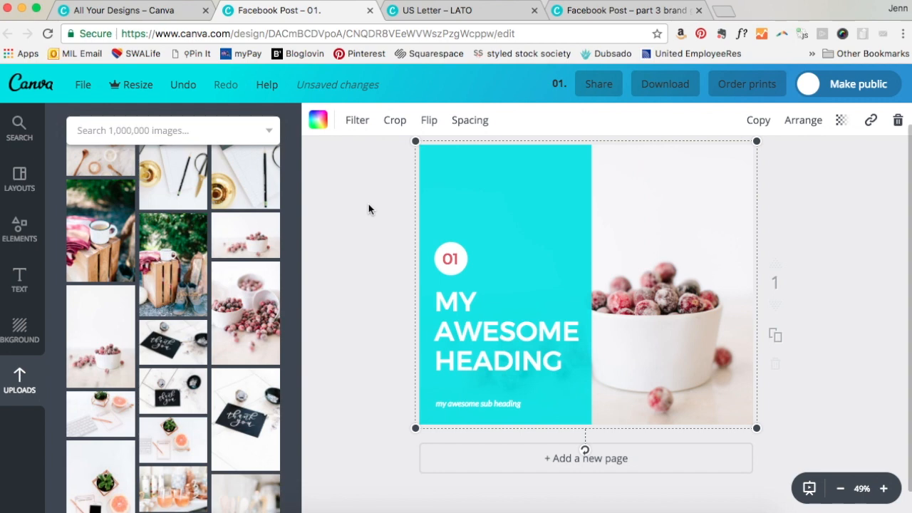
{"action": "mouse_move", "coordinate": [360, 223]}
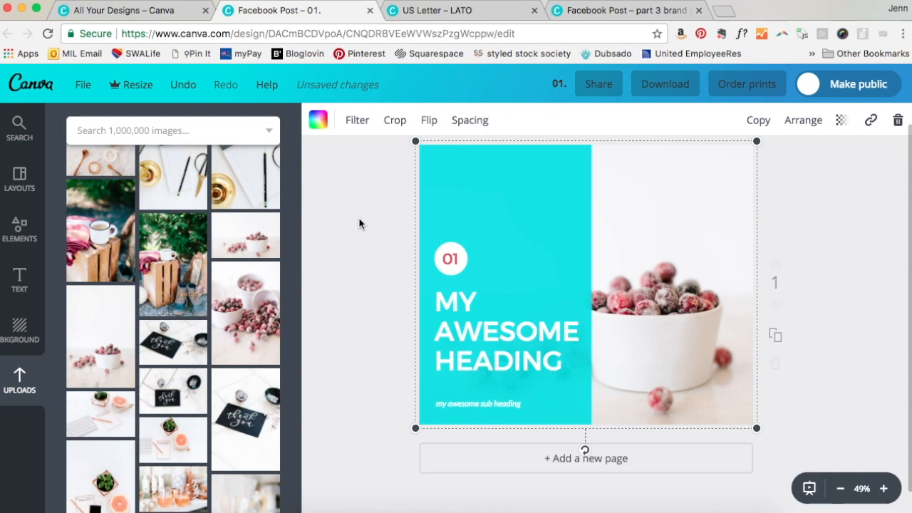
{"action": "mouse_move", "coordinate": [683, 304]}
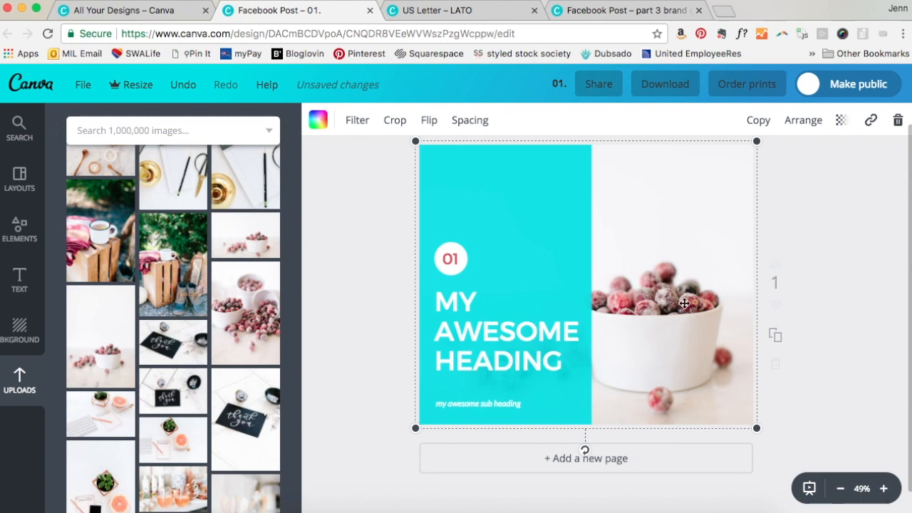
Delete the stray desk photo and reselect the cranberry photo on the right.
{"action": "scroll", "scroll_direction": "down", "scroll_amount": 3}
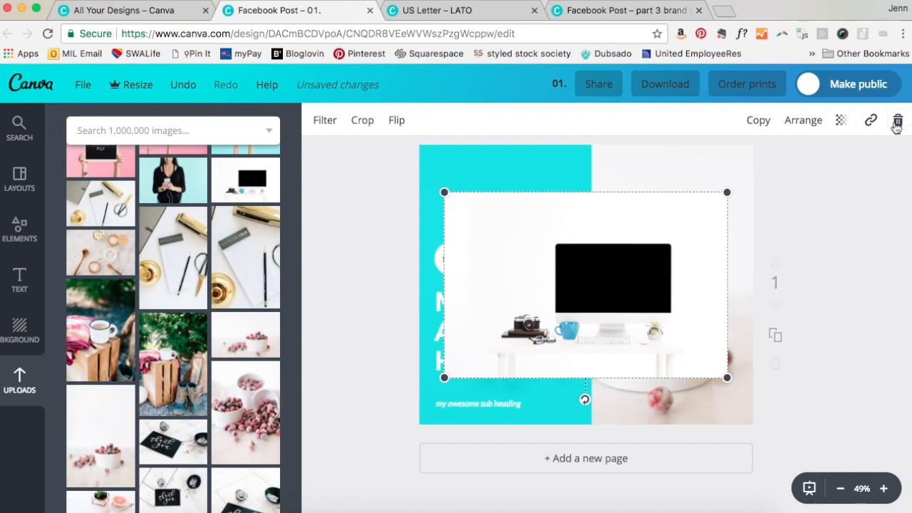
{"action": "mouse_move", "coordinate": [896, 124]}
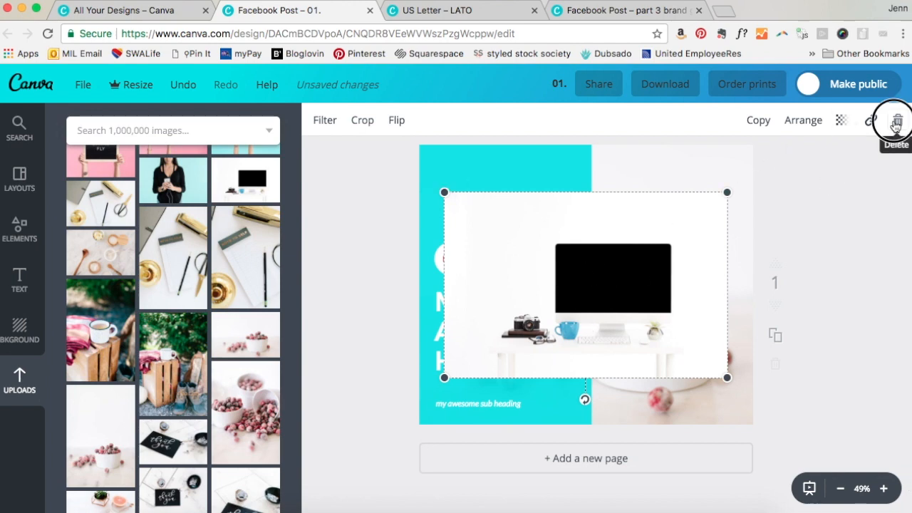
{"action": "left_click", "coordinate": [892, 125]}
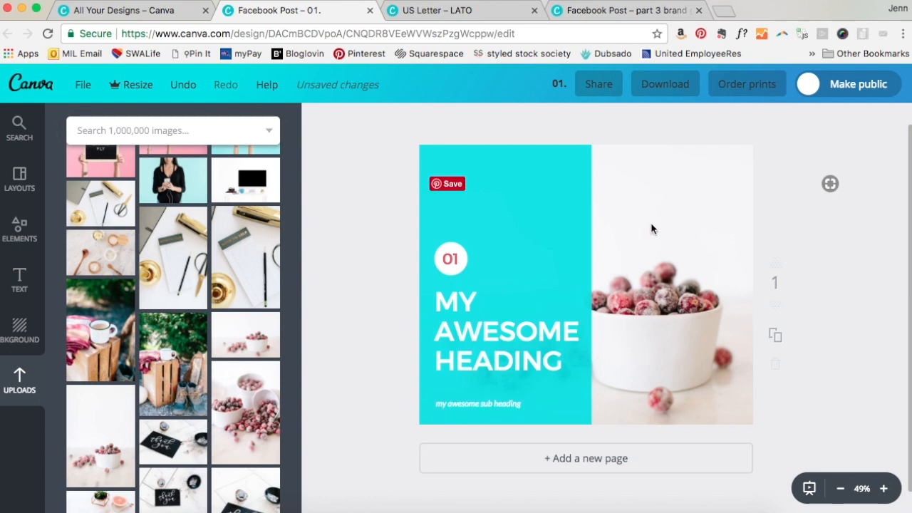
{"action": "left_click", "coordinate": [652, 227]}
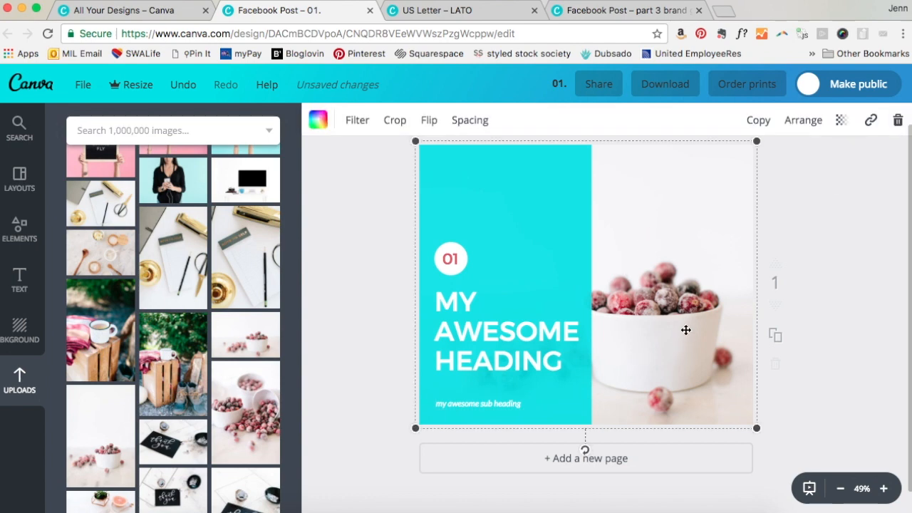
{"action": "mouse_move", "coordinate": [396, 108]}
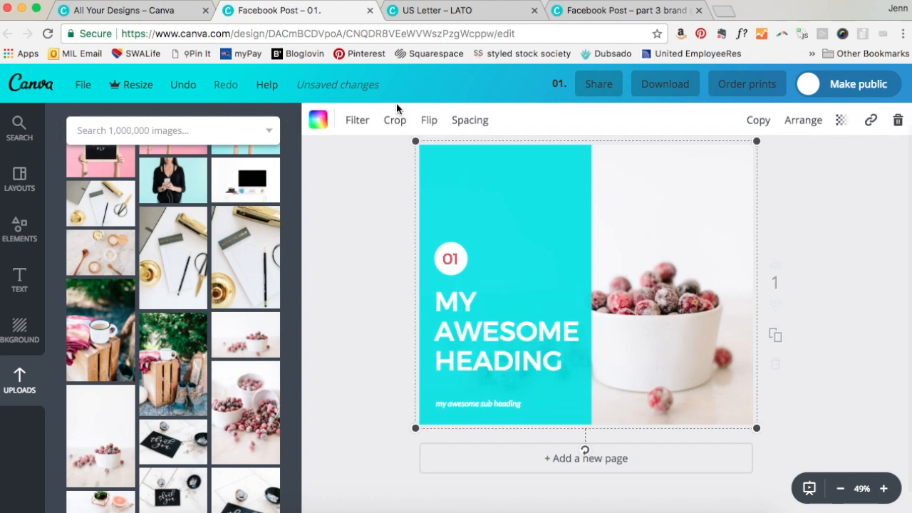
{"action": "mouse_move", "coordinate": [678, 269]}
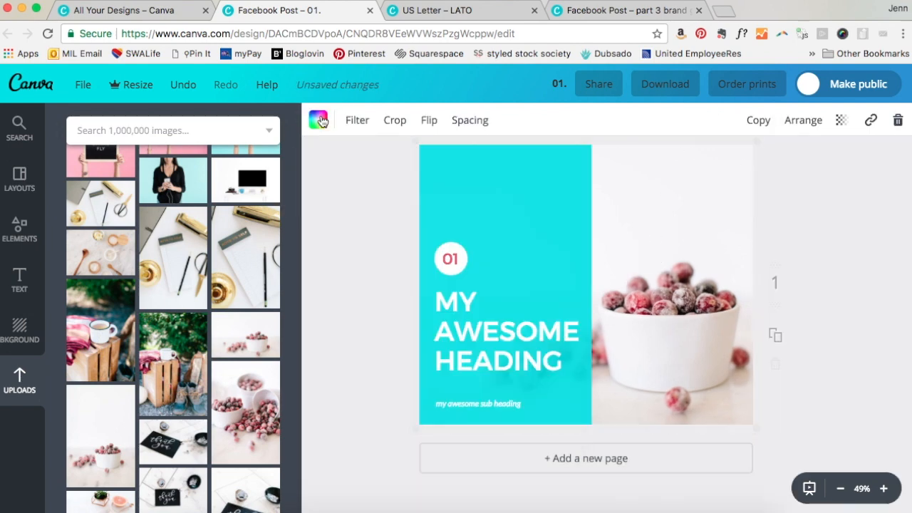
{"action": "left_click", "coordinate": [645, 325]}
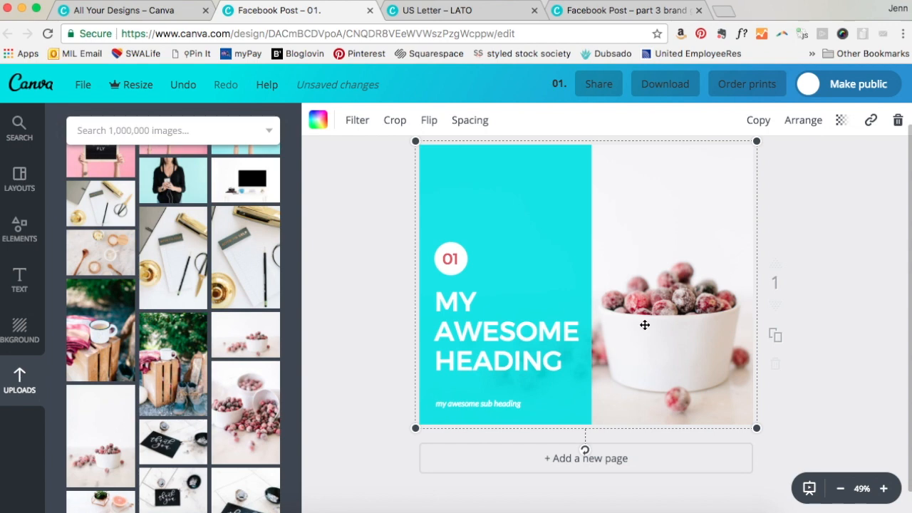
{"action": "mouse_move", "coordinate": [821, 374]}
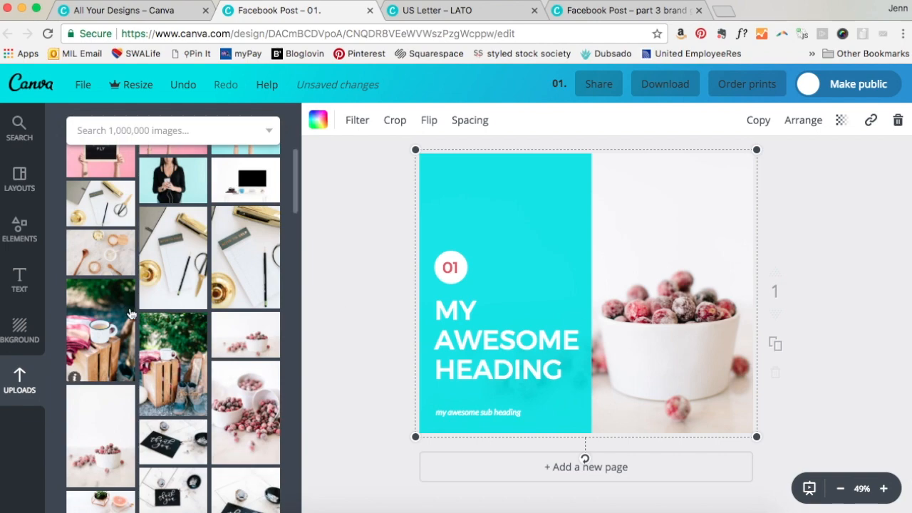
{"action": "scroll", "scroll_direction": "down", "scroll_amount": 3}
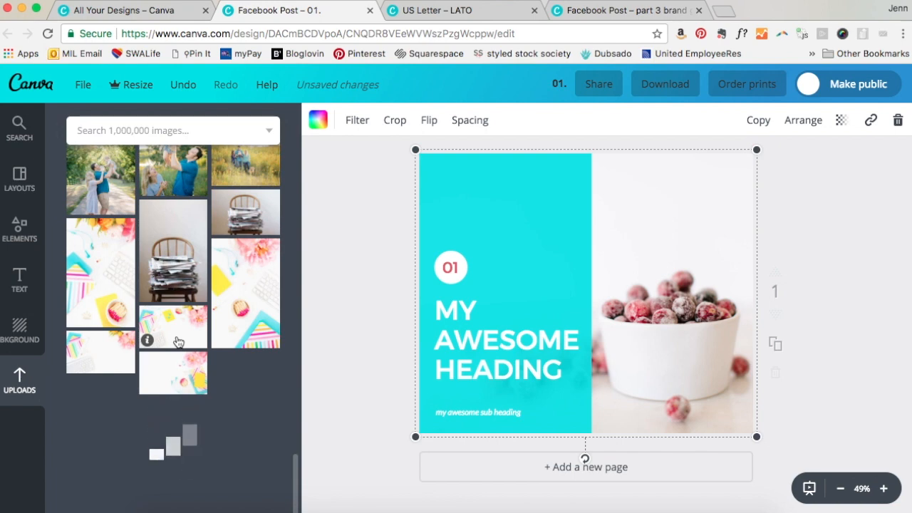
{"action": "scroll", "scroll_direction": "down", "scroll_amount": 3}
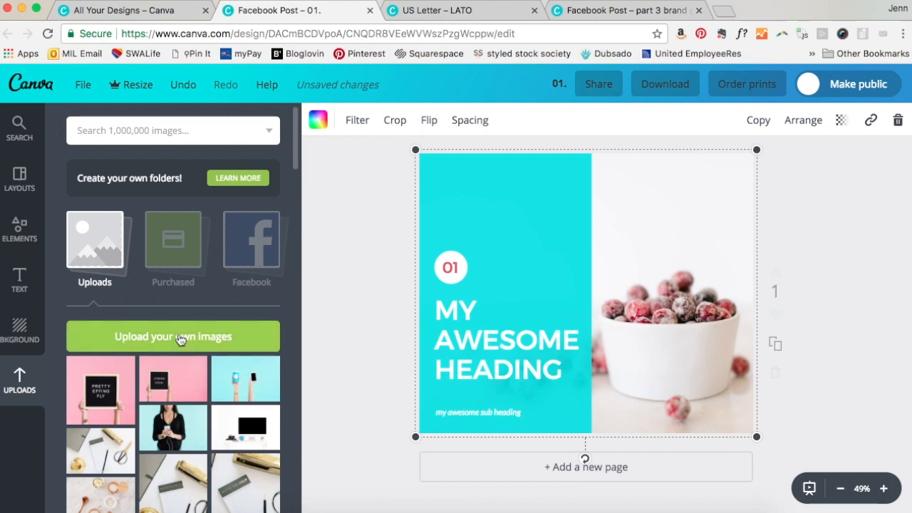
{"action": "mouse_move", "coordinate": [114, 263]}
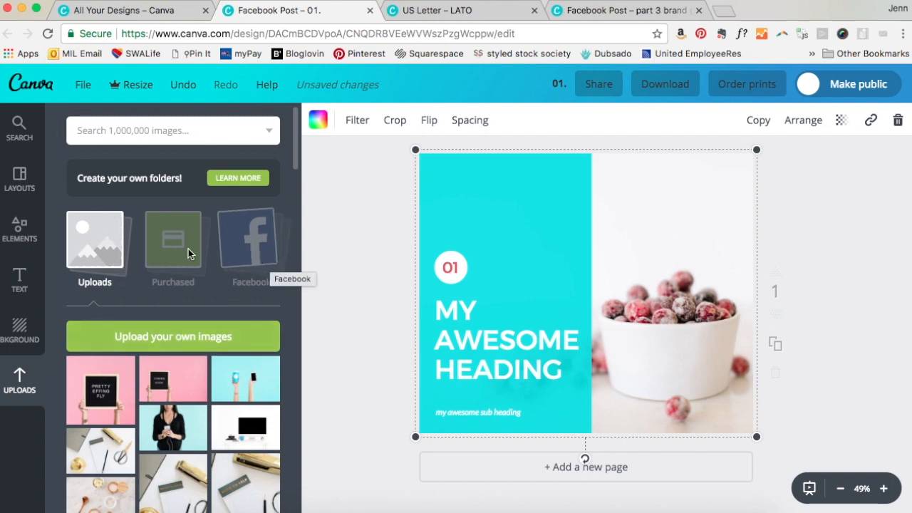
{"action": "mouse_move", "coordinate": [172, 242]}
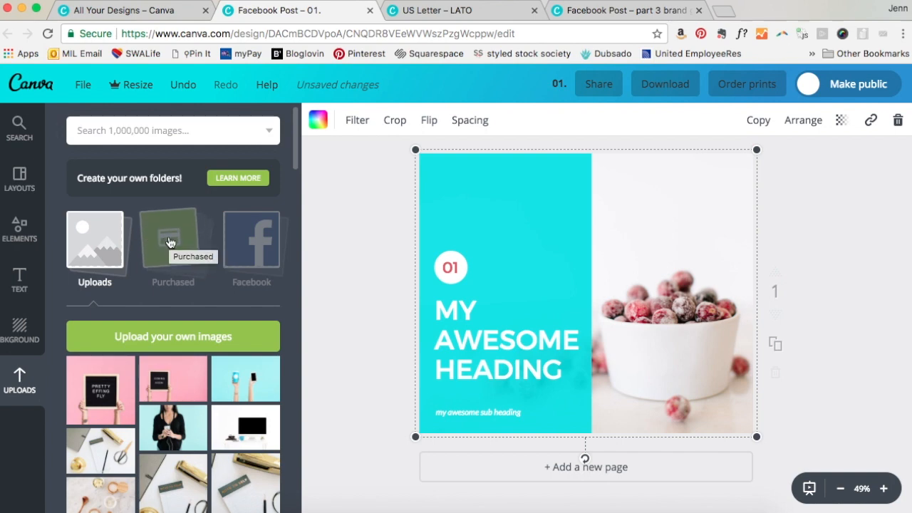
{"action": "mouse_move", "coordinate": [186, 271]}
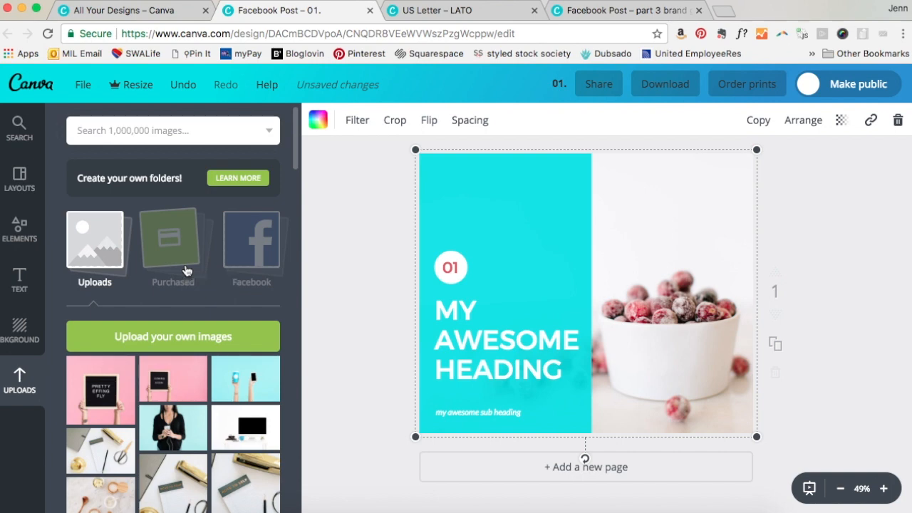
{"action": "scroll", "scroll_direction": "down", "scroll_amount": 3}
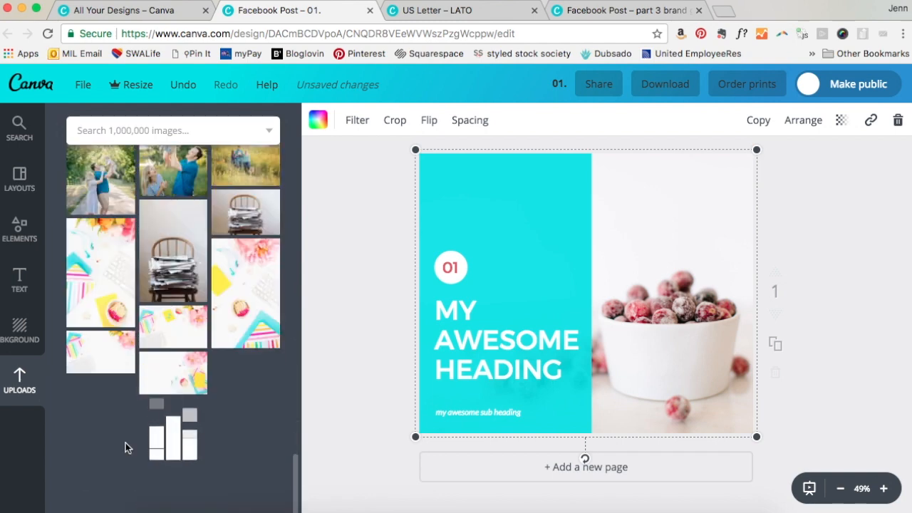
{"action": "mouse_move", "coordinate": [203, 397]}
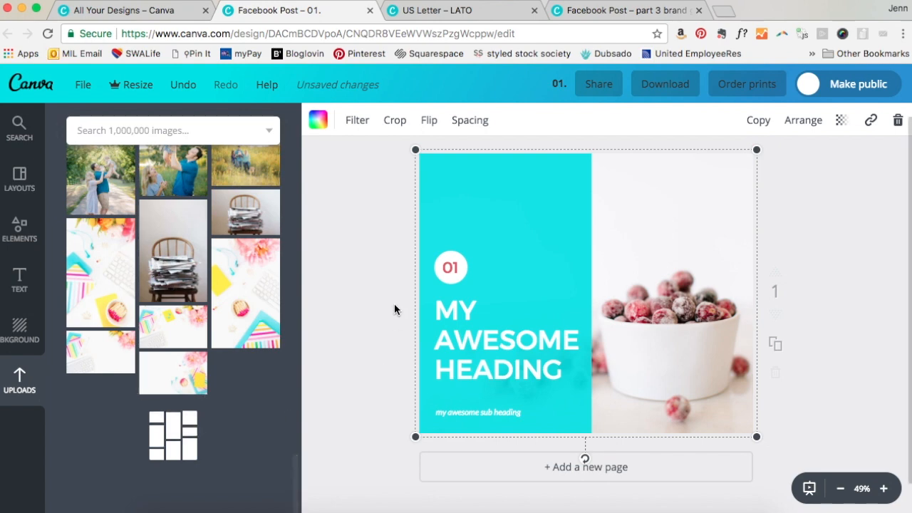
{"action": "mouse_move", "coordinate": [492, 227]}
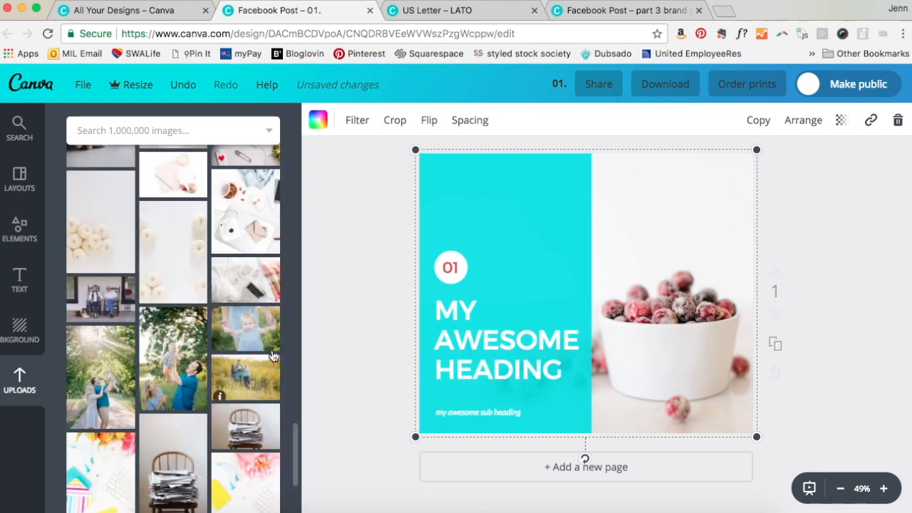
{"action": "scroll", "scroll_direction": "down", "scroll_amount": 3}
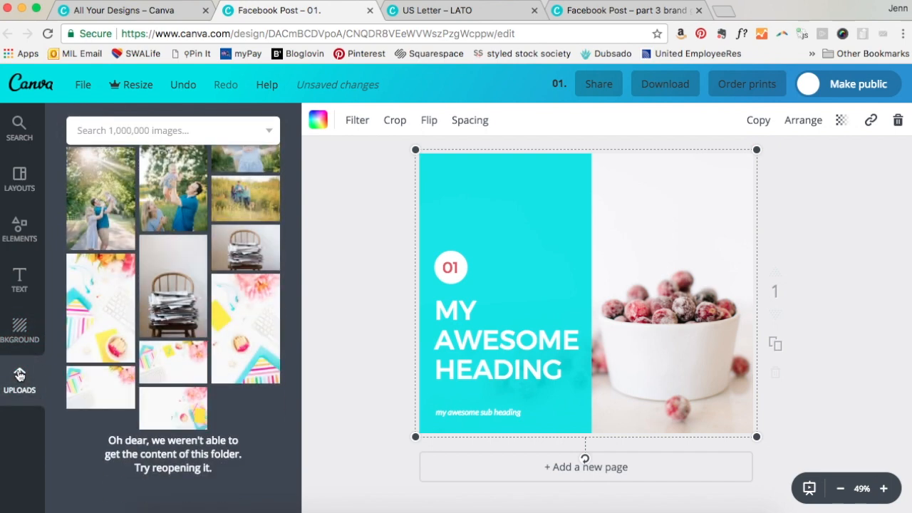
{"action": "mouse_move", "coordinate": [340, 270]}
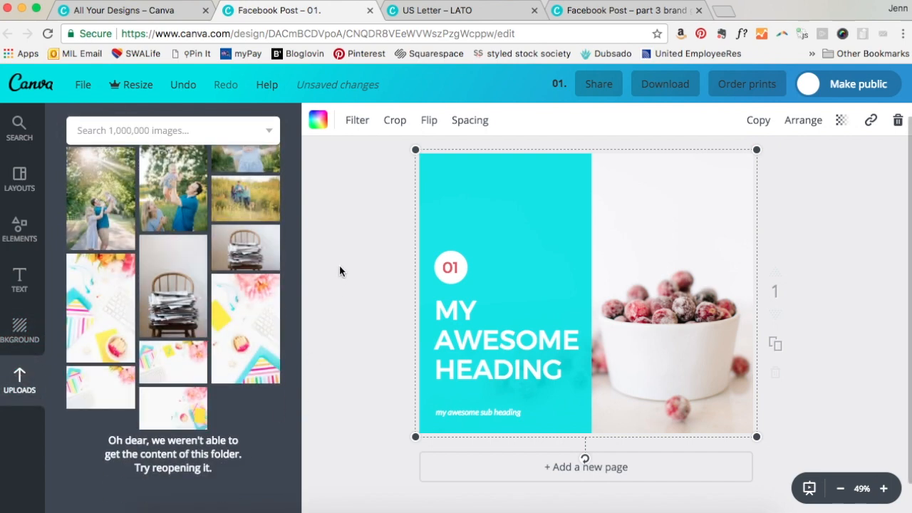
{"action": "left_click", "coordinate": [619, 10]}
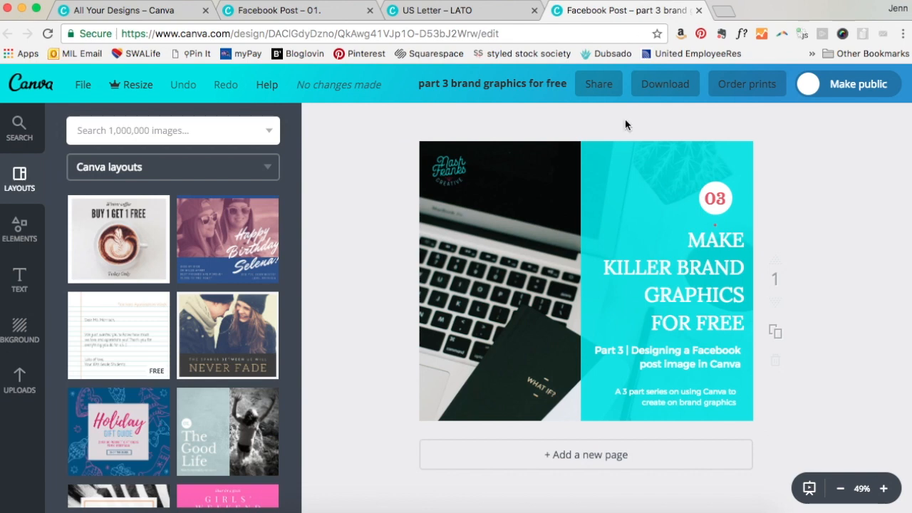
{"action": "mouse_move", "coordinate": [600, 194]}
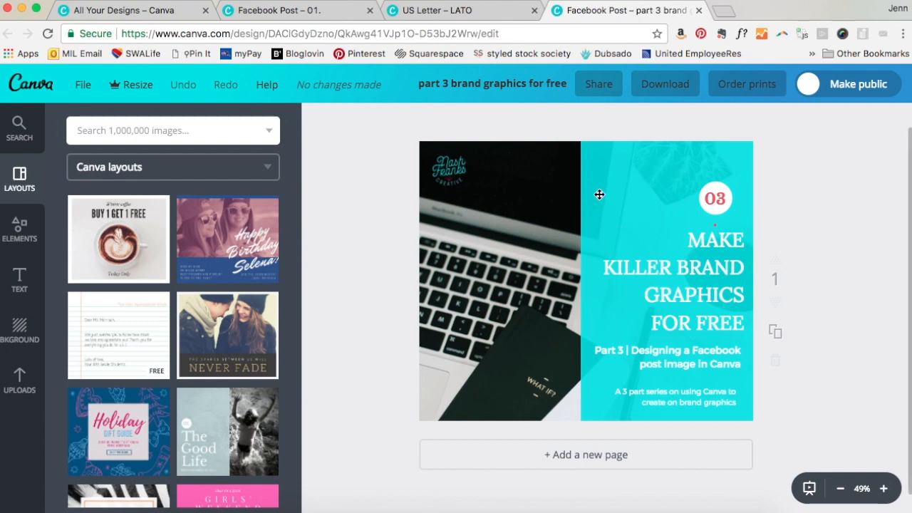
{"action": "mouse_move", "coordinate": [669, 330]}
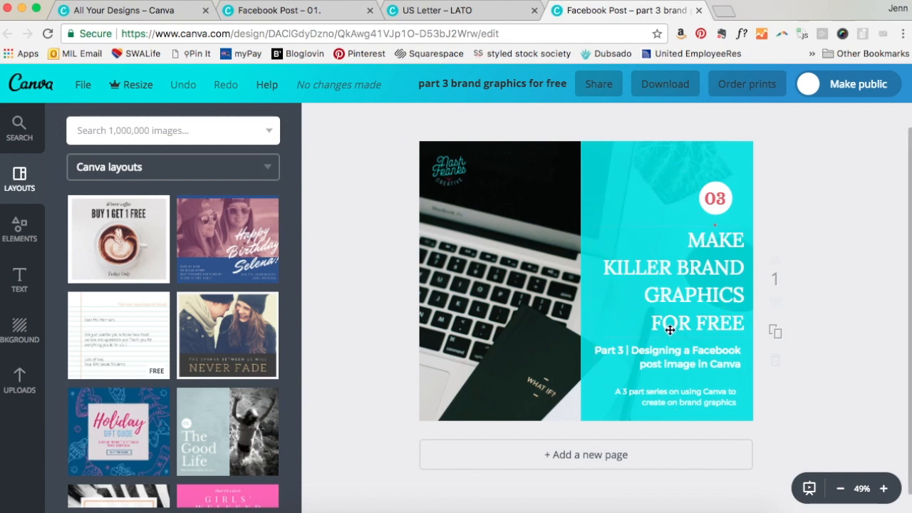
{"action": "mouse_move", "coordinate": [527, 232]}
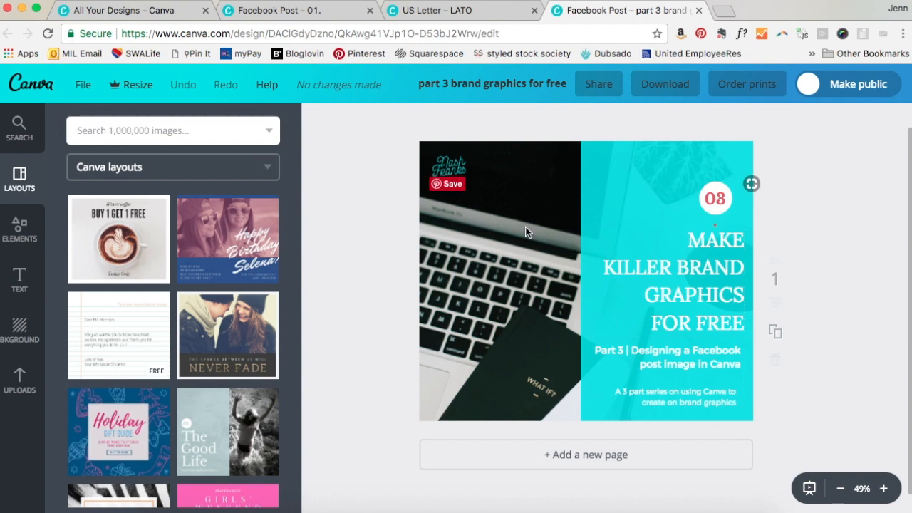
{"action": "mouse_move", "coordinate": [502, 342]}
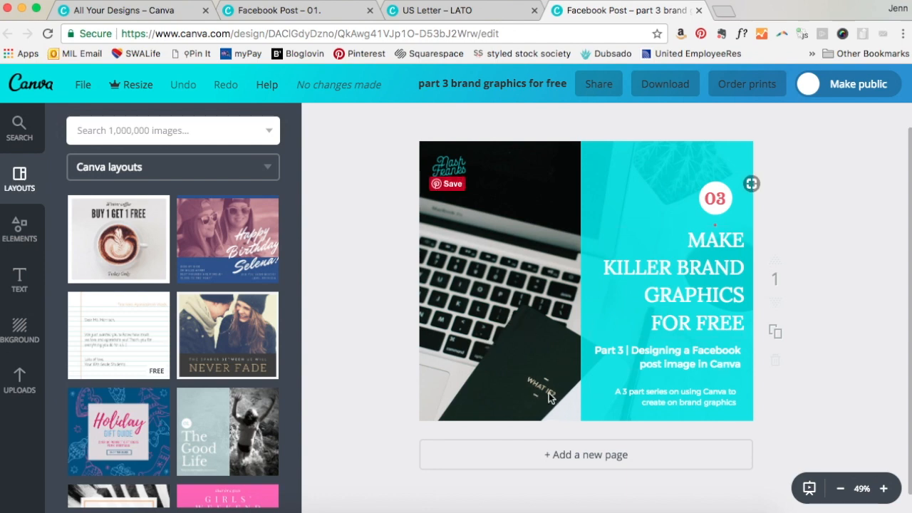
{"action": "mouse_move", "coordinate": [545, 395]}
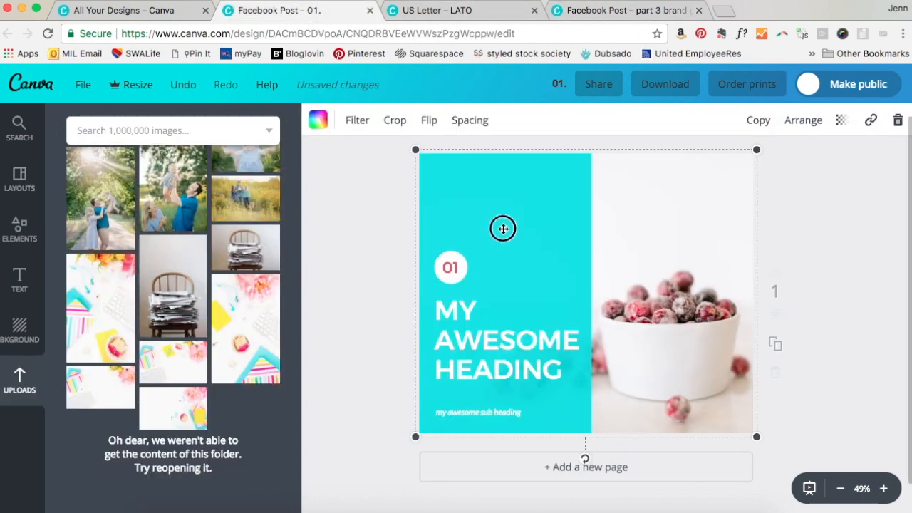
{"action": "left_click_drag", "start_coordinate": [502, 229], "coordinate": [669, 224]}
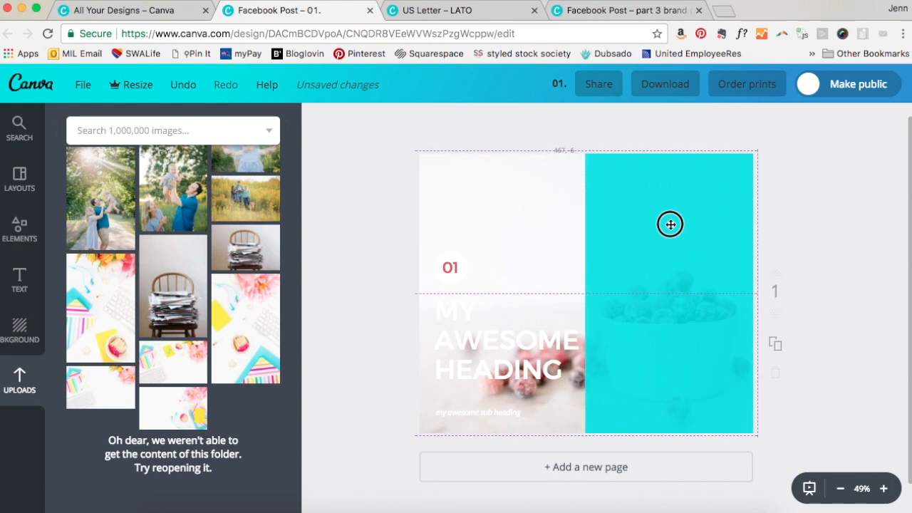
{"action": "left_click_drag", "start_coordinate": [670, 223], "coordinate": [497, 221]}
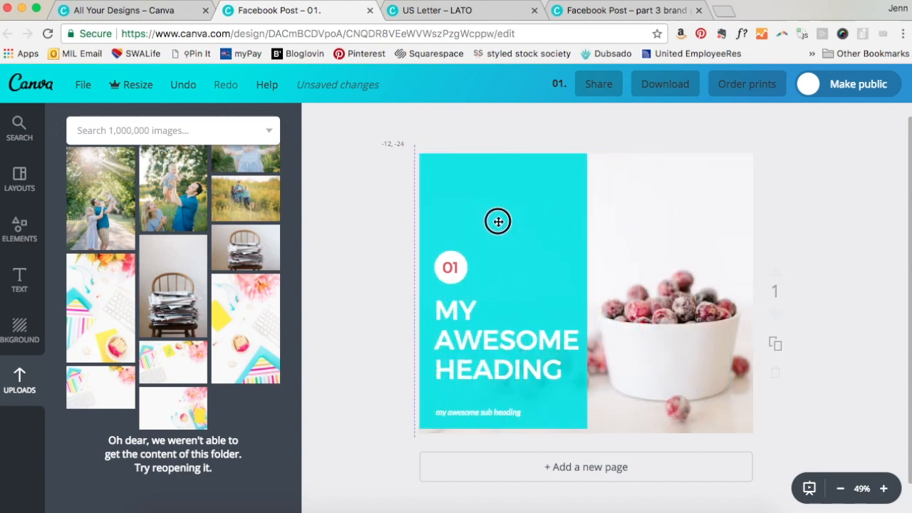
{"action": "mouse_move", "coordinate": [376, 226]}
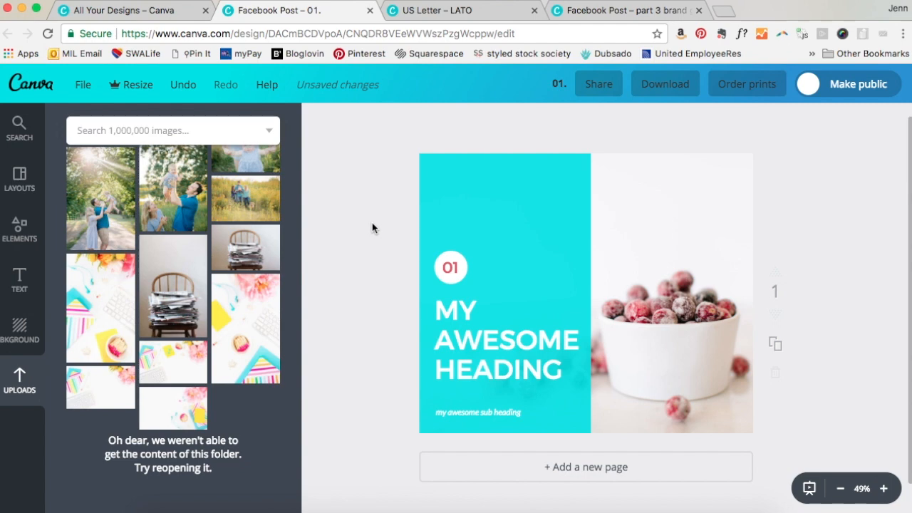
{"action": "mouse_move", "coordinate": [377, 226]}
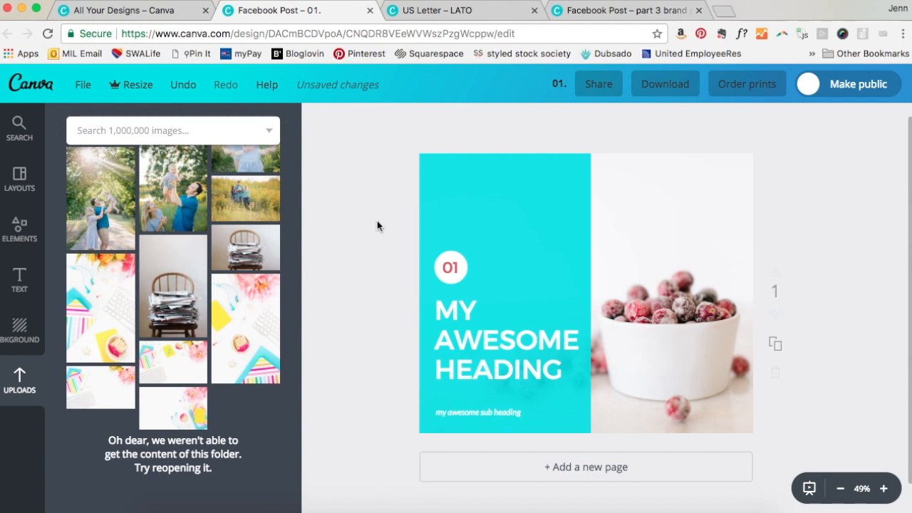
{"action": "mouse_move", "coordinate": [402, 80]}
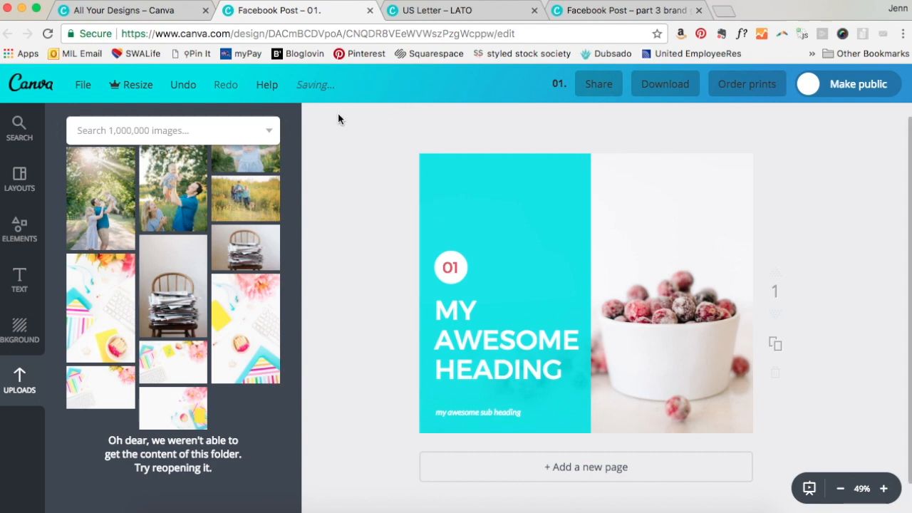
{"action": "mouse_move", "coordinate": [90, 96]}
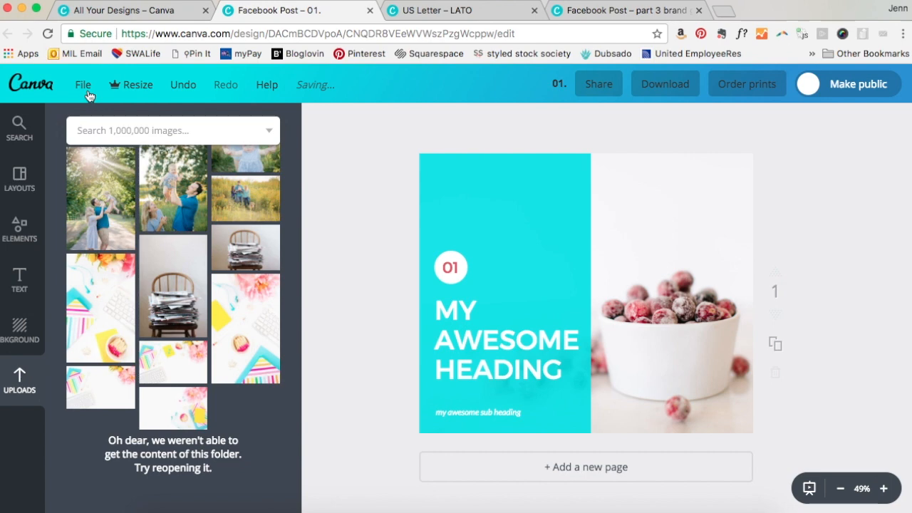
{"action": "mouse_move", "coordinate": [440, 249]}
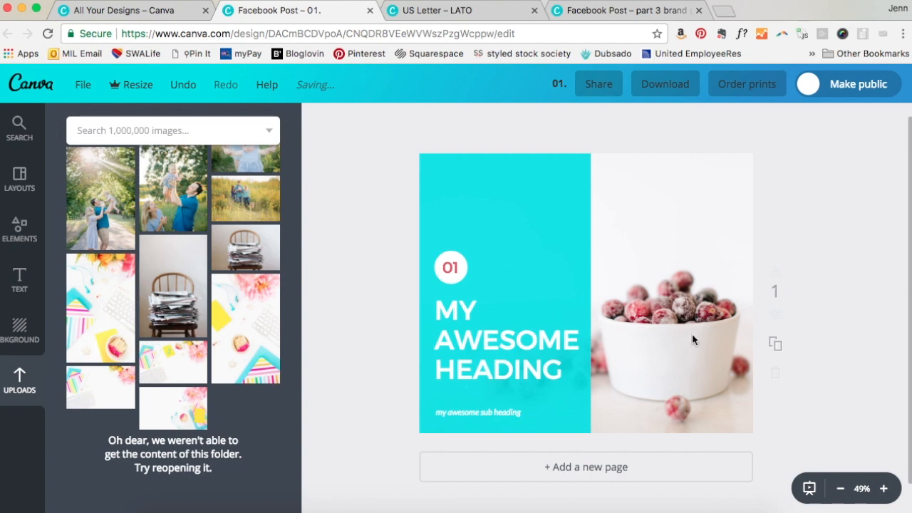
{"action": "mouse_move", "coordinate": [123, 96]}
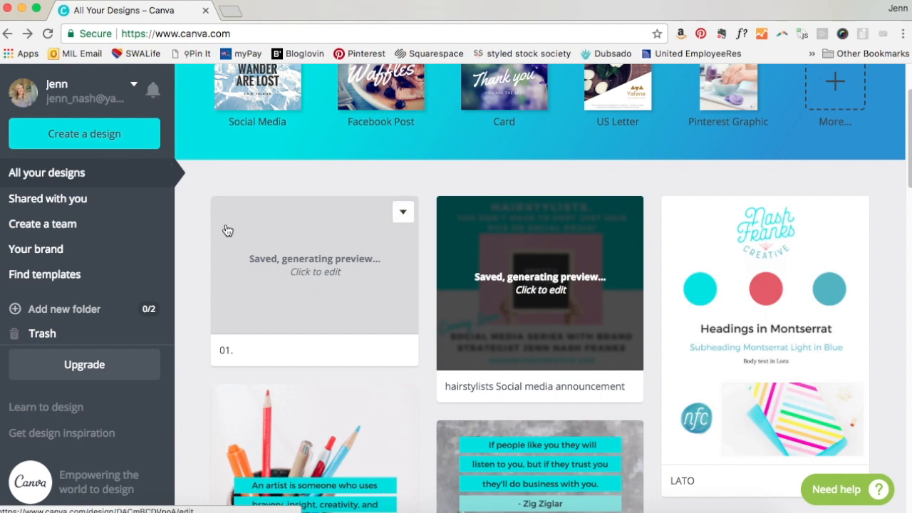
{"action": "mouse_move", "coordinate": [255, 331]}
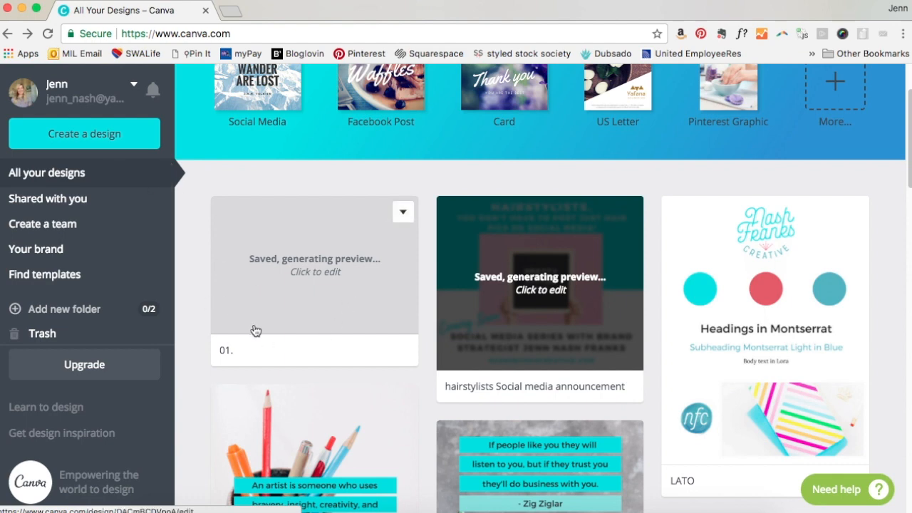
{"action": "mouse_move", "coordinate": [338, 259]}
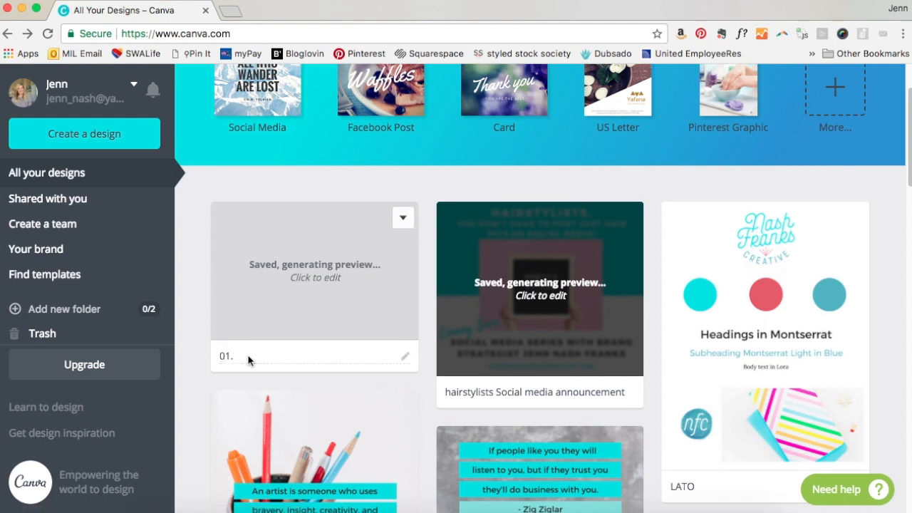
{"action": "mouse_move", "coordinate": [257, 359]}
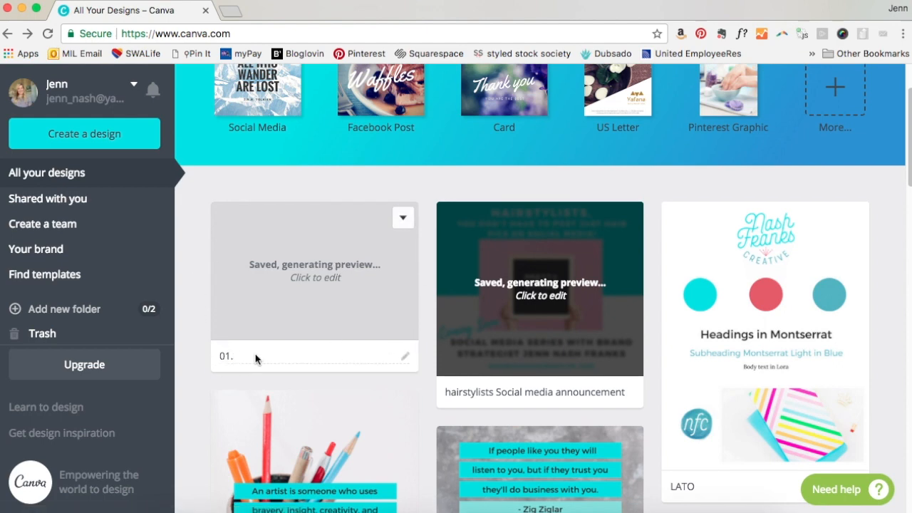
{"action": "mouse_move", "coordinate": [403, 217]}
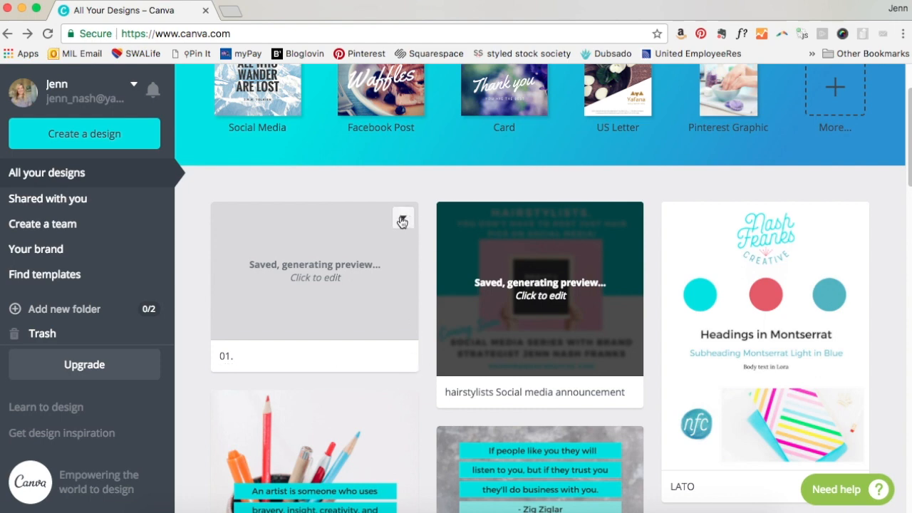
Make a copy of the 01. design from its card's options menu.
{"action": "left_click", "coordinate": [403, 218]}
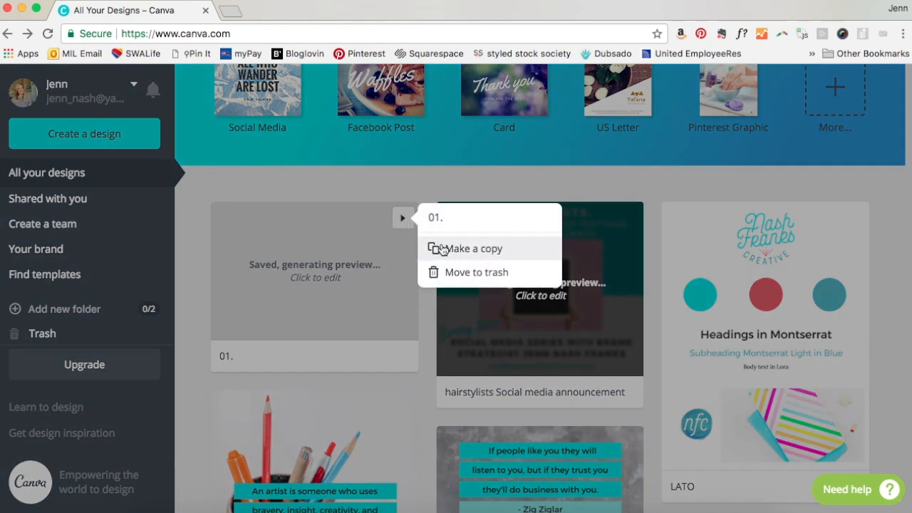
{"action": "left_click", "coordinate": [473, 248]}
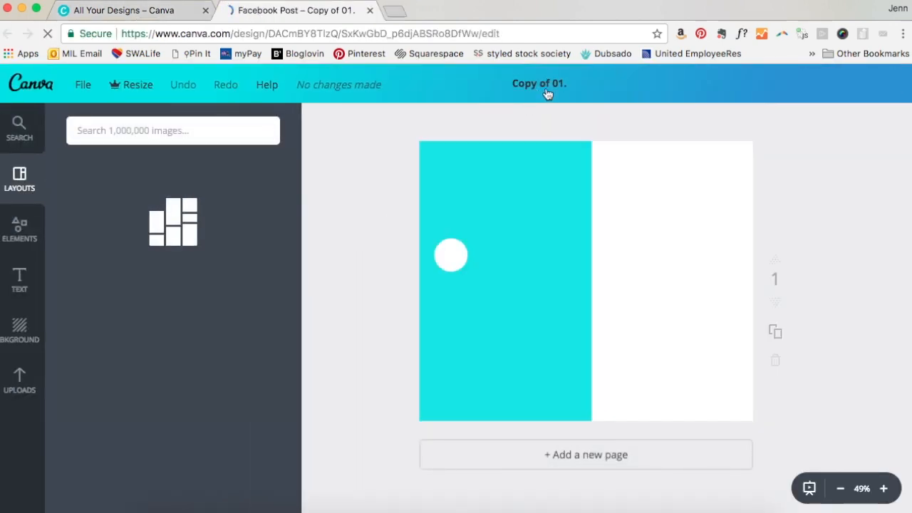
Rename the duplicate from 'Copy of 01.' to '02.'.
{"action": "left_click", "coordinate": [538, 83]}
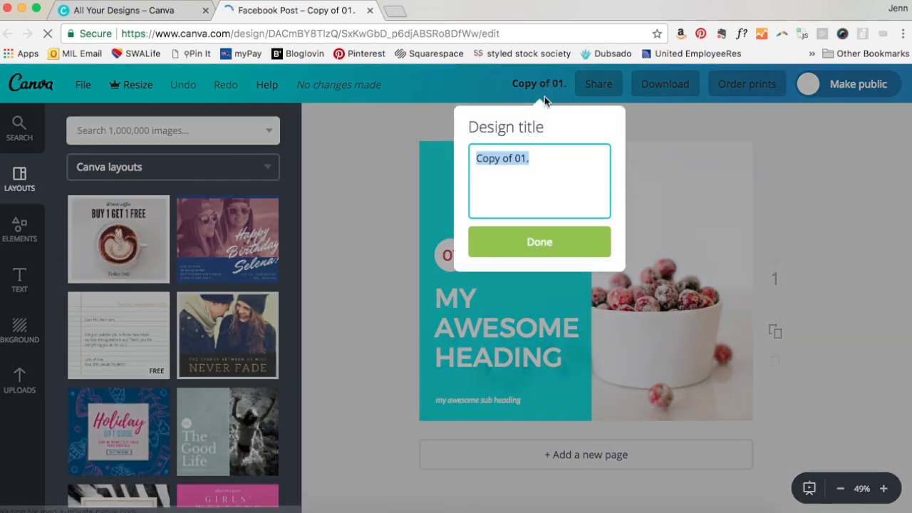
{"action": "type", "text": "02"}
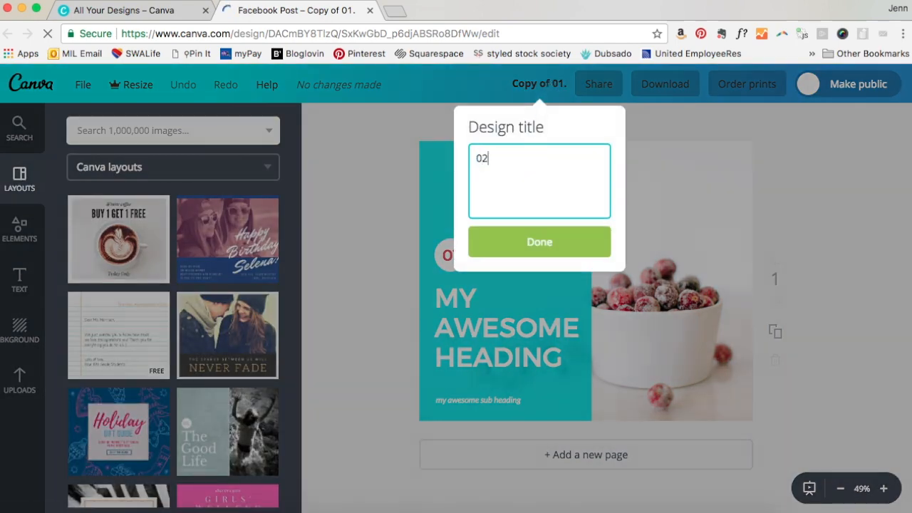
{"action": "left_click", "coordinate": [540, 241]}
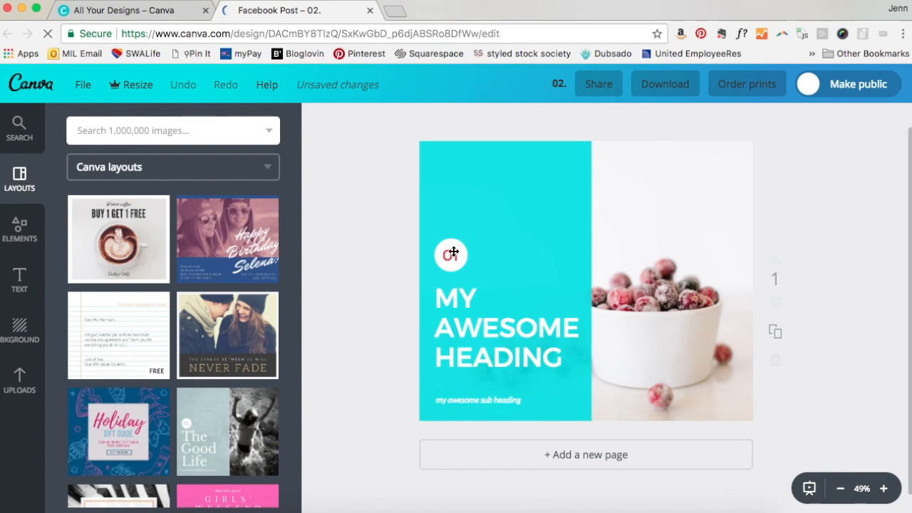
{"action": "left_click", "coordinate": [450, 255]}
{"action": "type", "text": "MAY"}
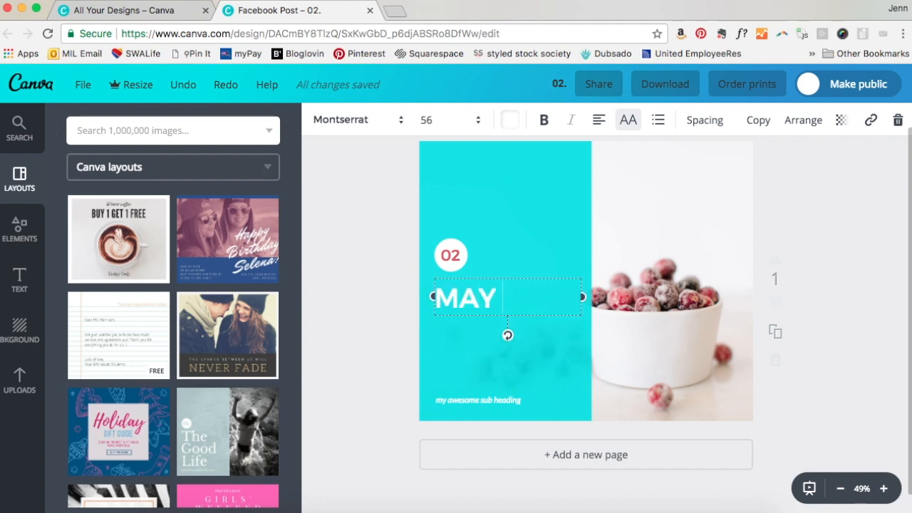
Fix the mistyped heading so it reads 'MY PART TWO POST TO FB'.
{"action": "key", "text": "Backspace"}
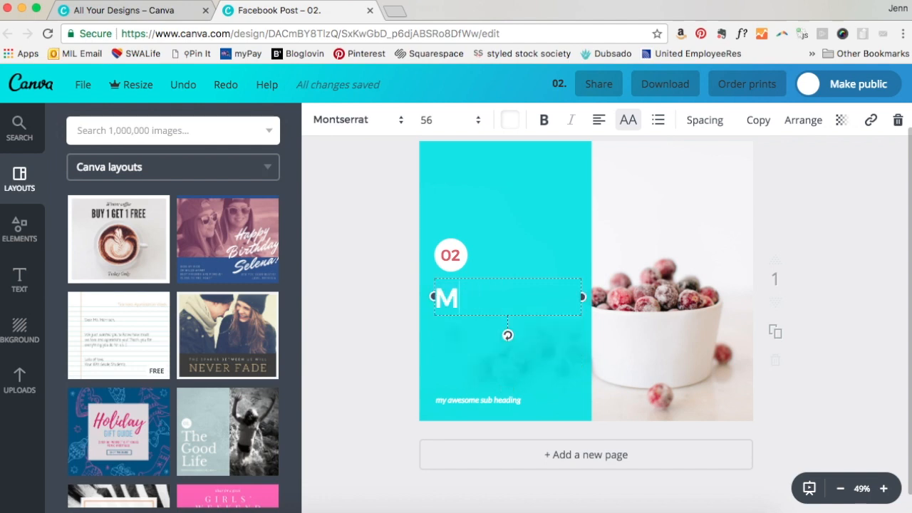
{"action": "type", "text": "Y PART"}
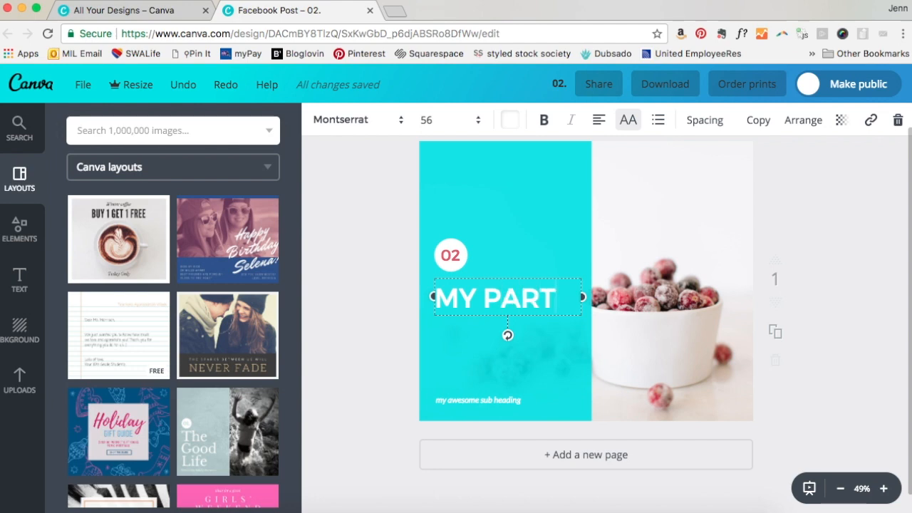
{"action": "type", "text": "TWO"}
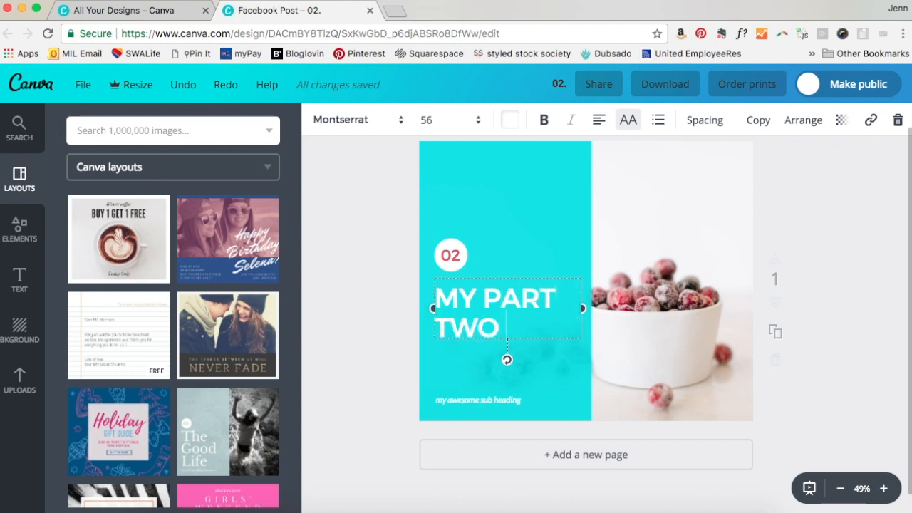
{"action": "type", "text": "POST"}
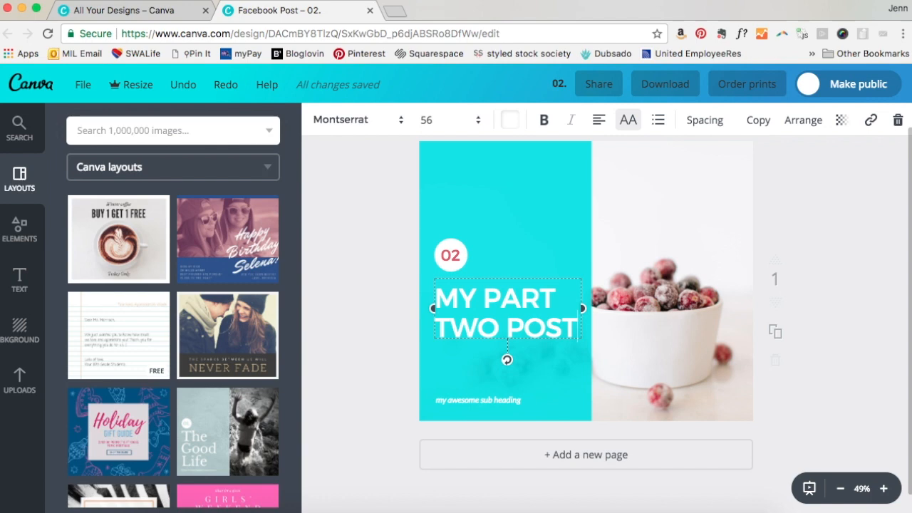
{"action": "type", "text": "TO FB"}
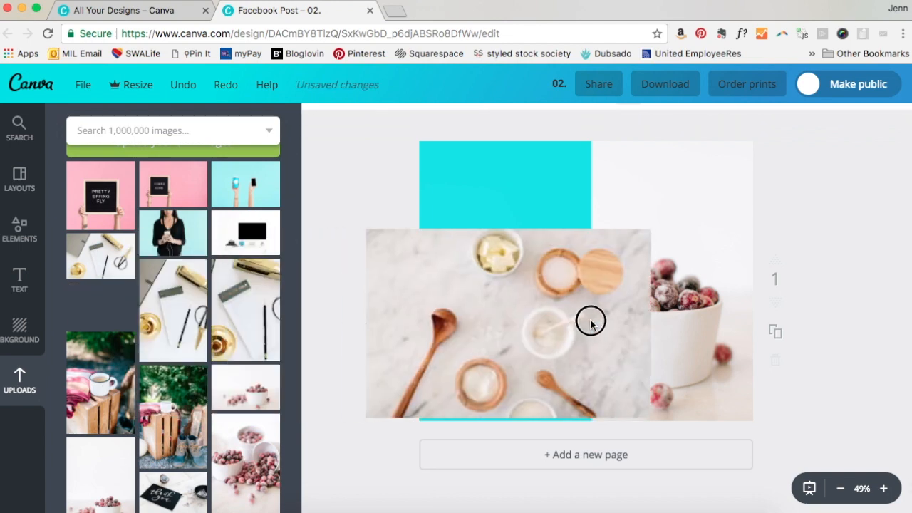
Put the marble kitchen photo in the right frame, save, and return to all designs.
{"action": "left_click", "coordinate": [590, 320]}
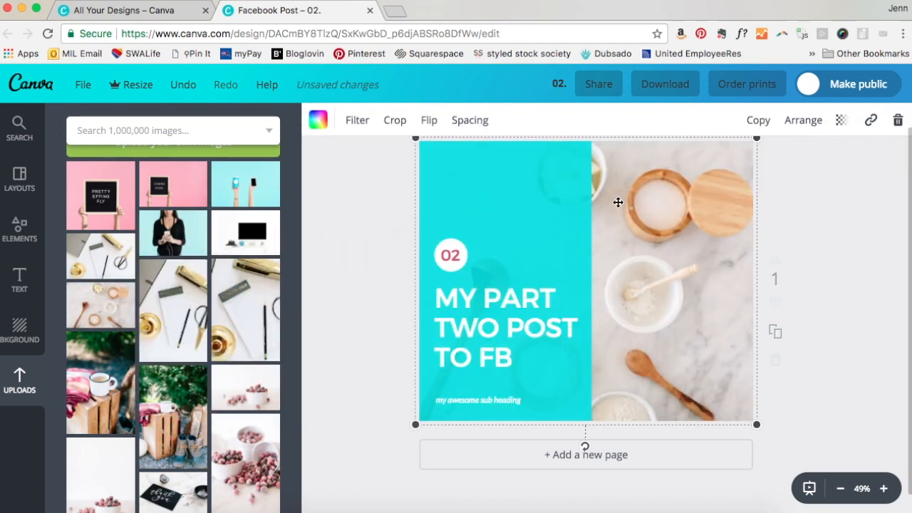
{"action": "mouse_move", "coordinate": [86, 89]}
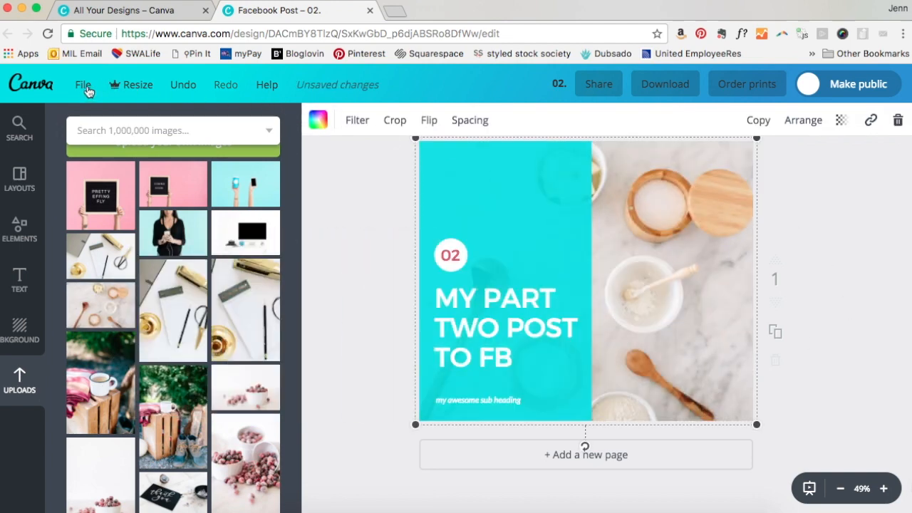
{"action": "left_click", "coordinate": [82, 84]}
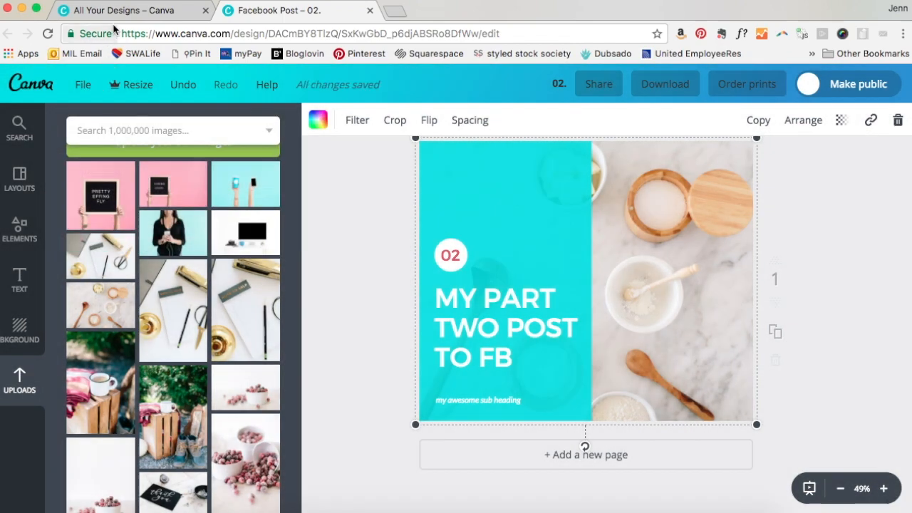
{"action": "left_click", "coordinate": [128, 10]}
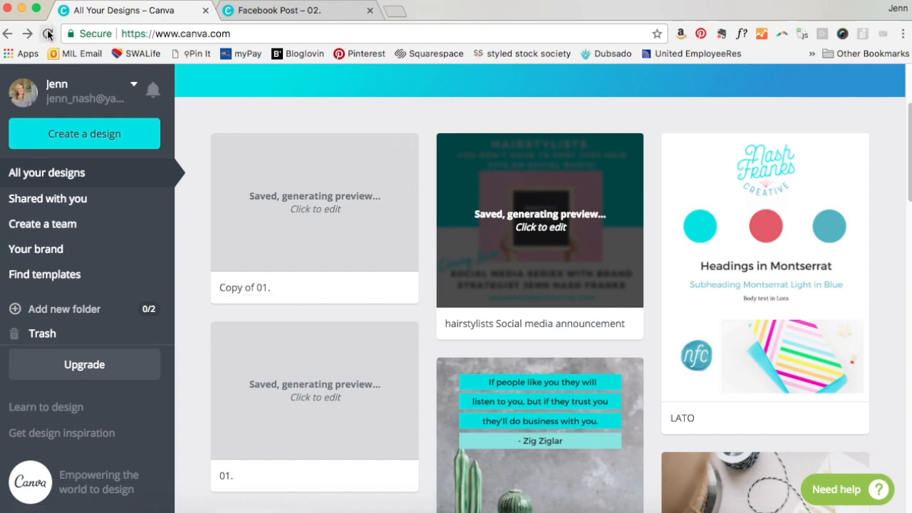
{"action": "left_click", "coordinate": [48, 34]}
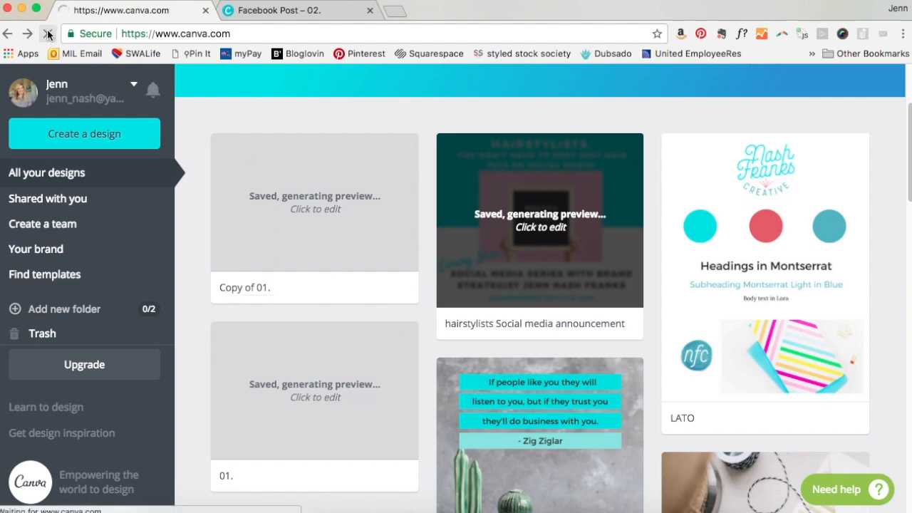
{"action": "left_click", "coordinate": [48, 34]}
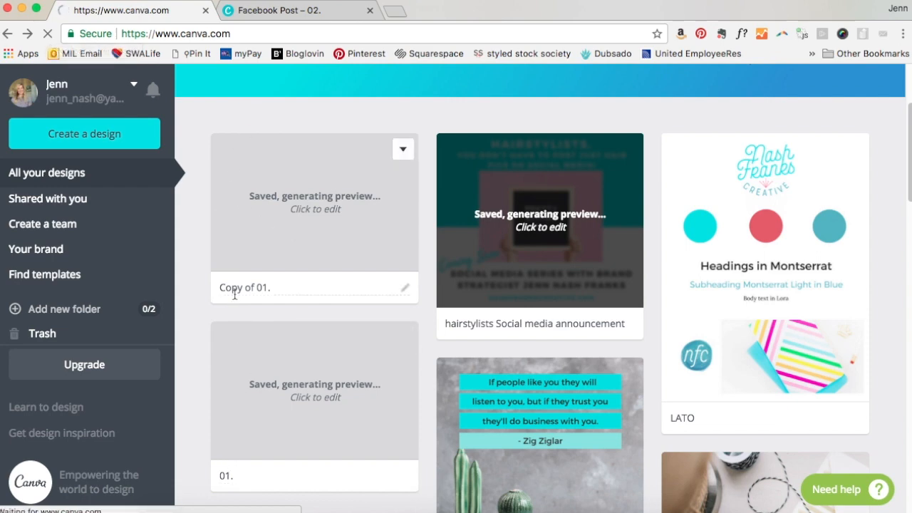
{"action": "mouse_move", "coordinate": [242, 287]}
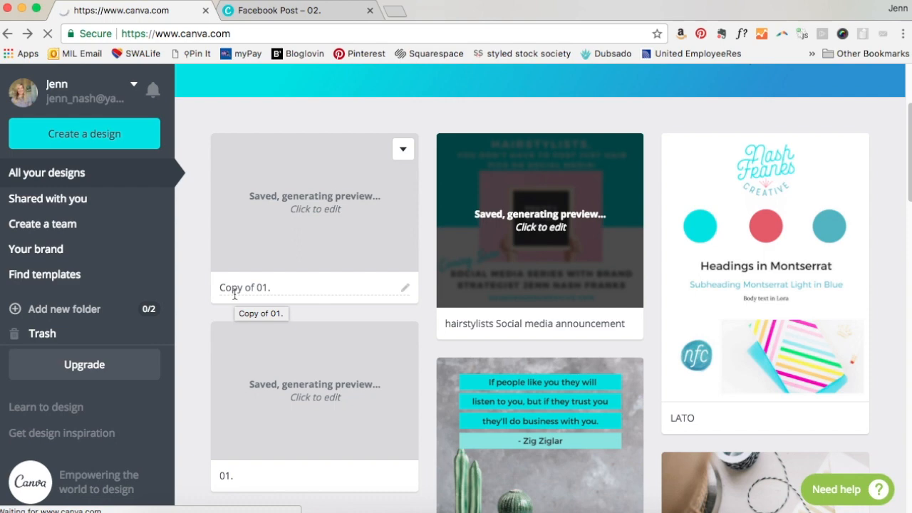
{"action": "scroll", "scroll_direction": "down", "scroll_amount": 3}
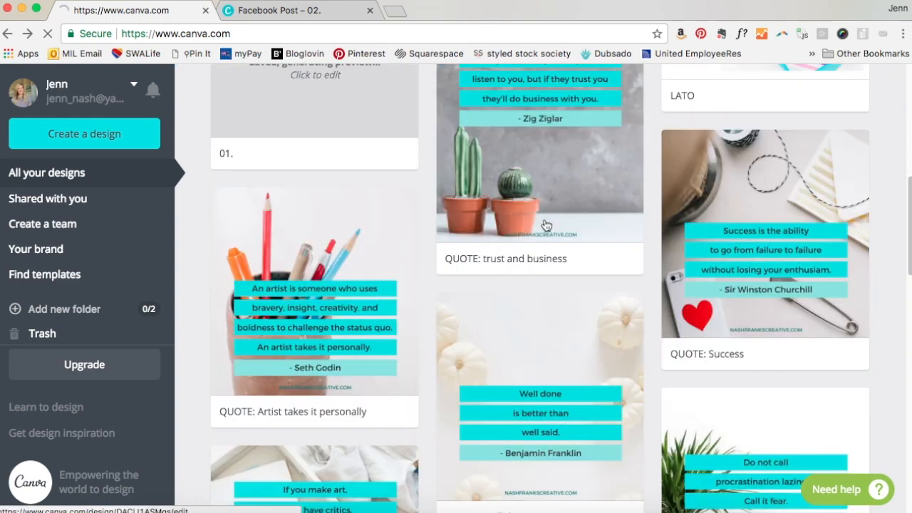
{"action": "scroll", "scroll_direction": "down", "scroll_amount": 3}
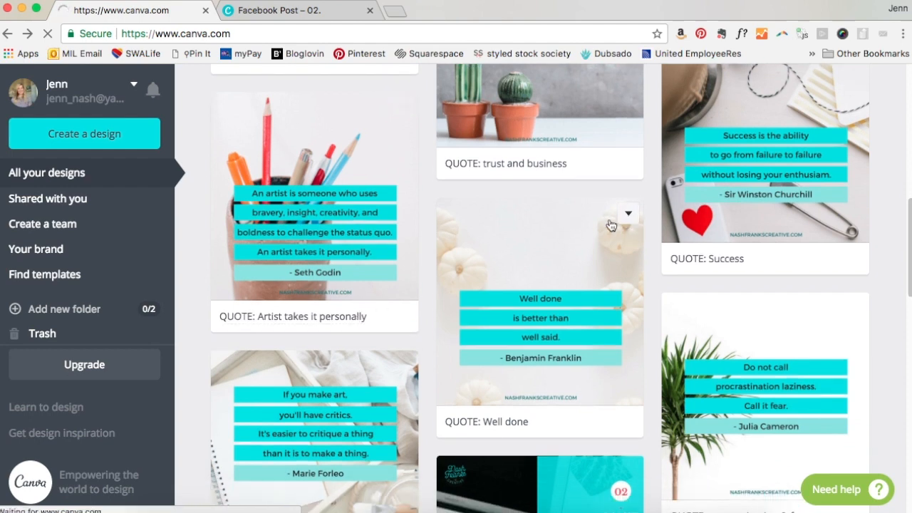
{"action": "mouse_move", "coordinate": [499, 254]}
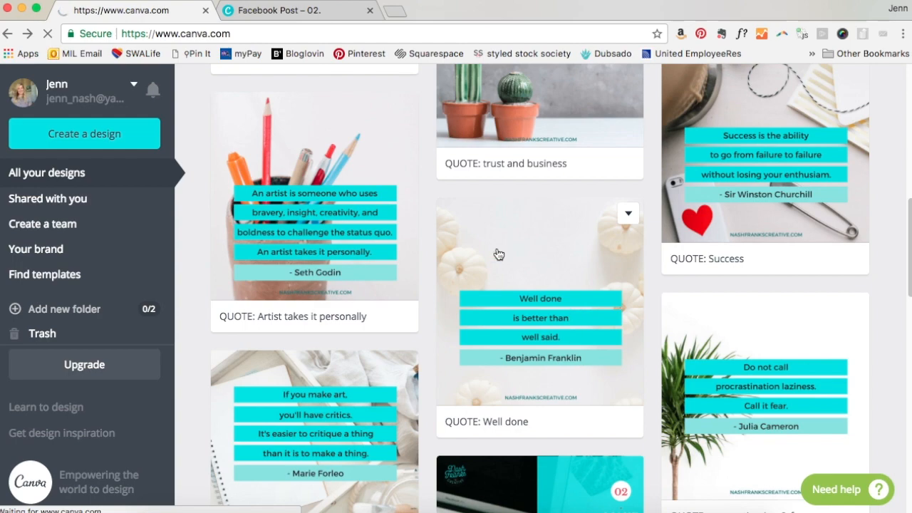
{"action": "mouse_move", "coordinate": [531, 315]}
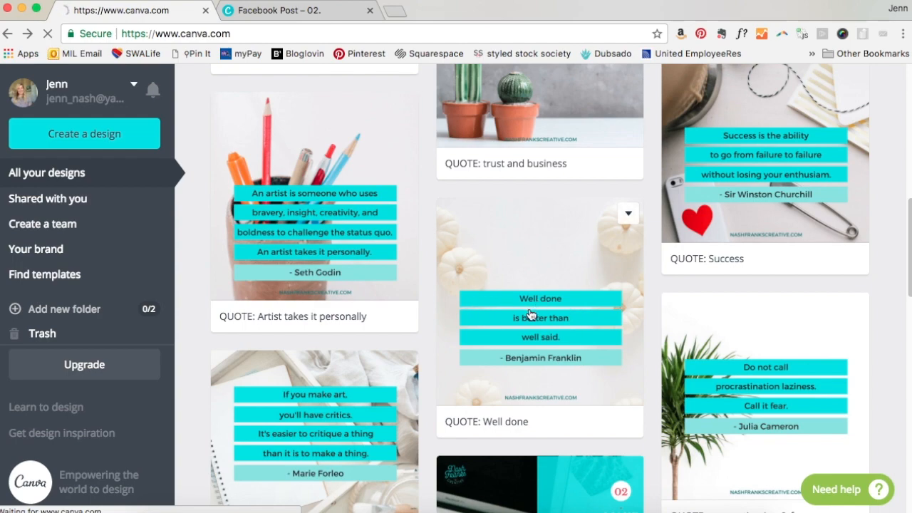
{"action": "scroll", "scroll_direction": "down", "scroll_amount": 3}
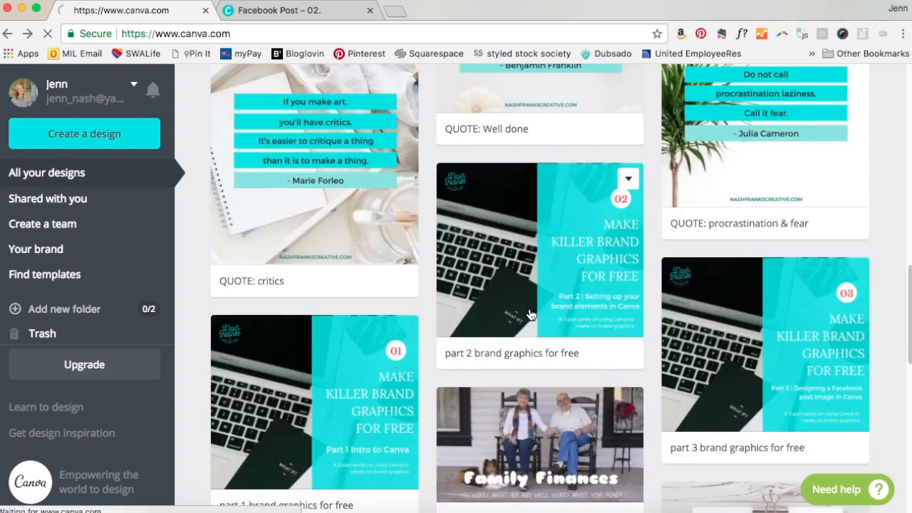
{"action": "scroll", "scroll_direction": "down", "scroll_amount": 3}
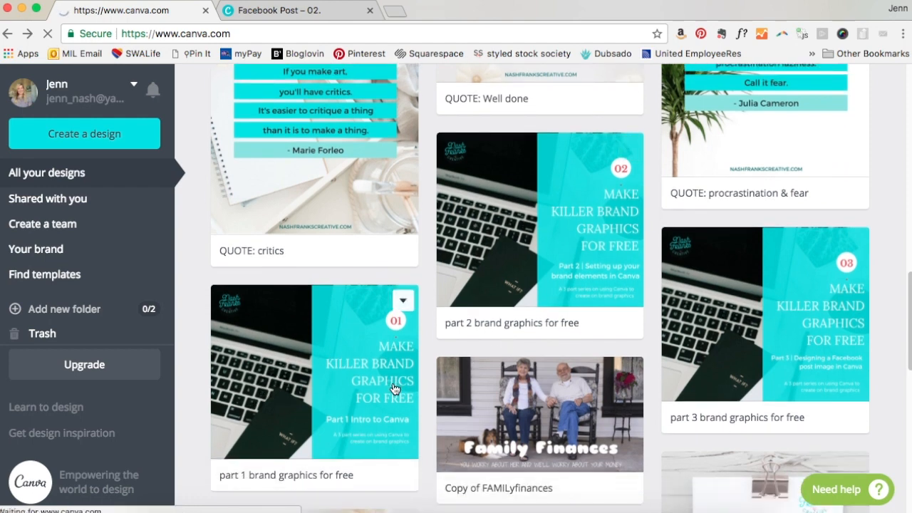
{"action": "mouse_move", "coordinate": [548, 260]}
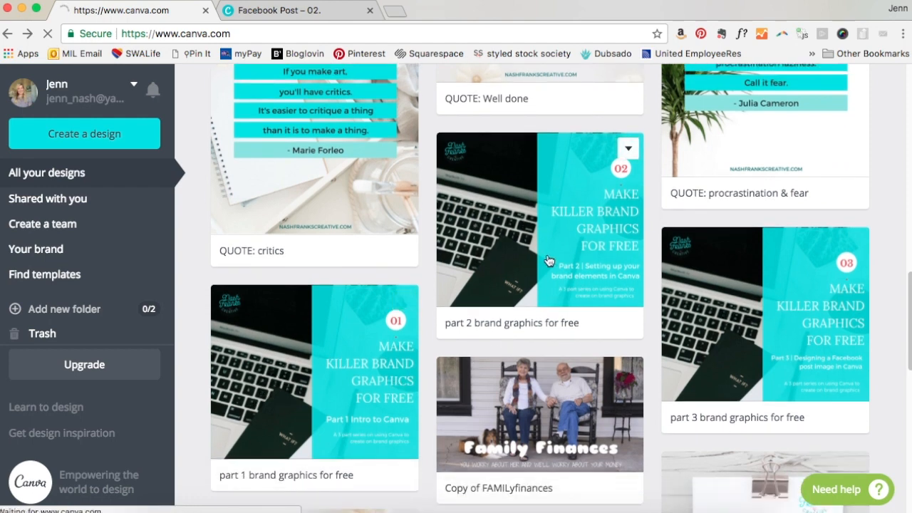
{"action": "mouse_move", "coordinate": [787, 323]}
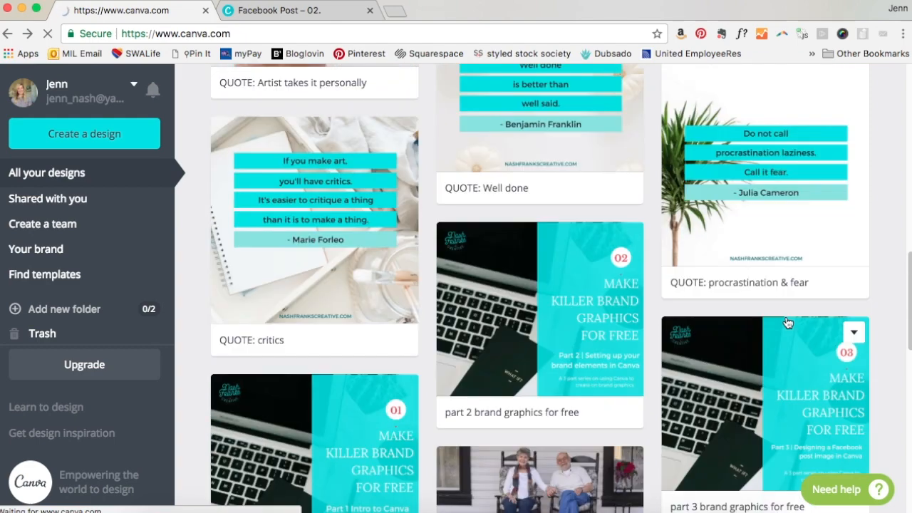
{"action": "scroll", "scroll_direction": "up", "scroll_amount": 3}
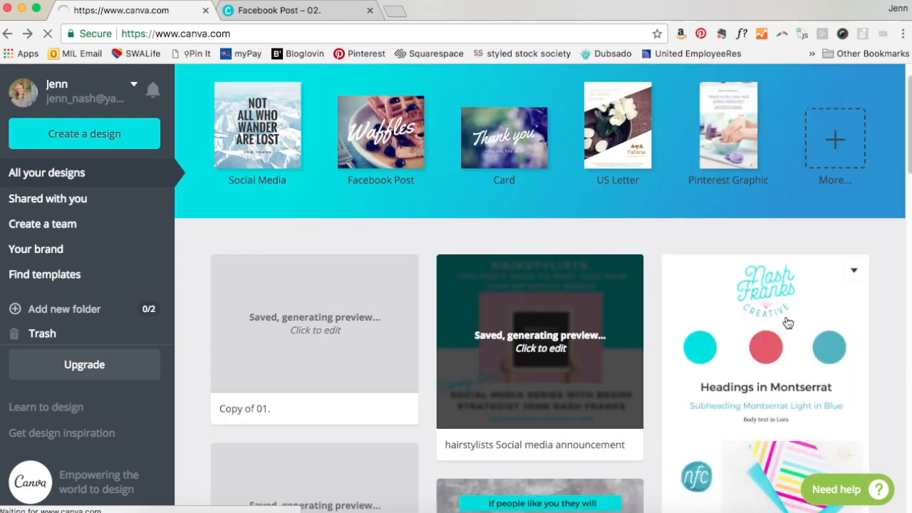
{"action": "mouse_move", "coordinate": [377, 89]}
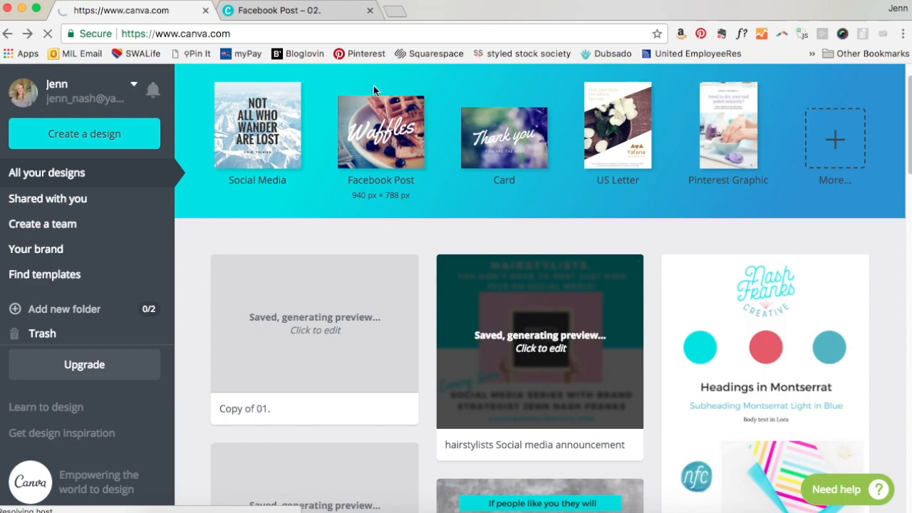